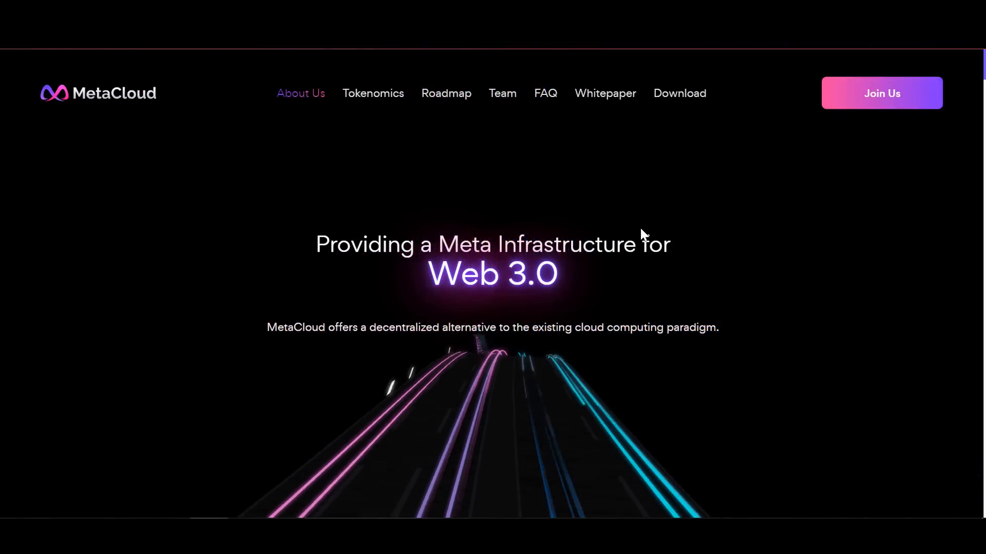
{"action": "mouse_move", "coordinate": [691, 265]}
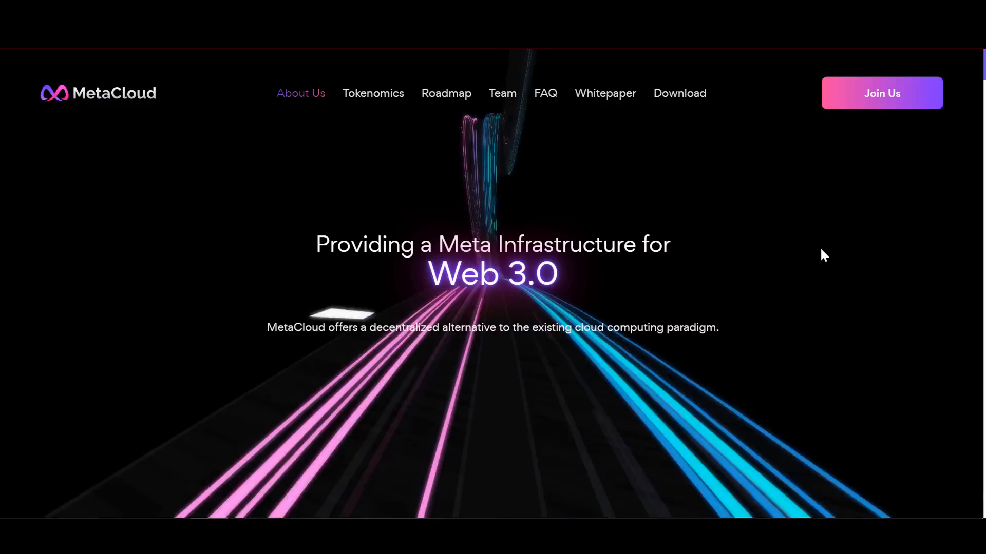
Step: Scroll past the Web 3.0 hero banner to the decentralization and data ownership section
{"action": "scroll", "scroll_direction": "down", "scroll_amount": 3}
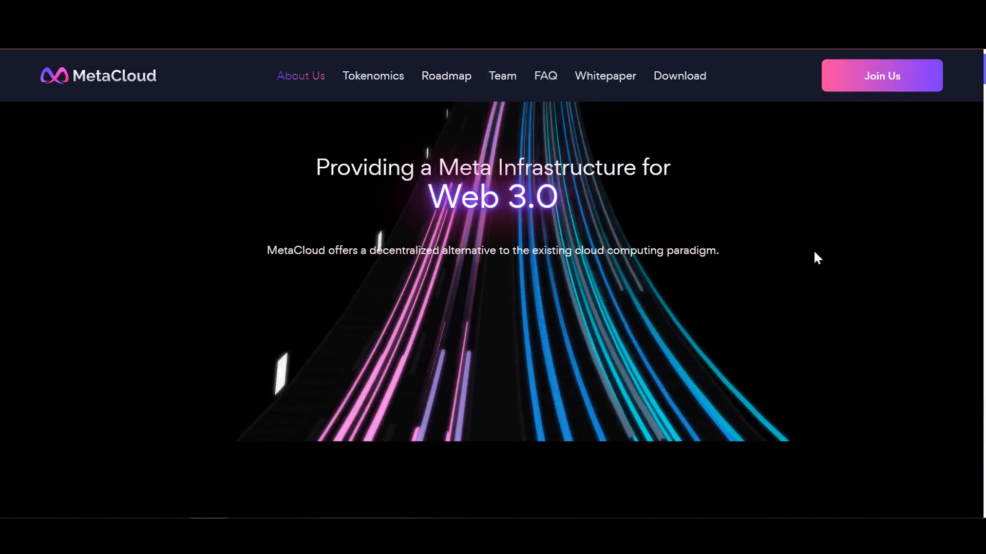
{"action": "scroll", "scroll_direction": "down", "scroll_amount": 3}
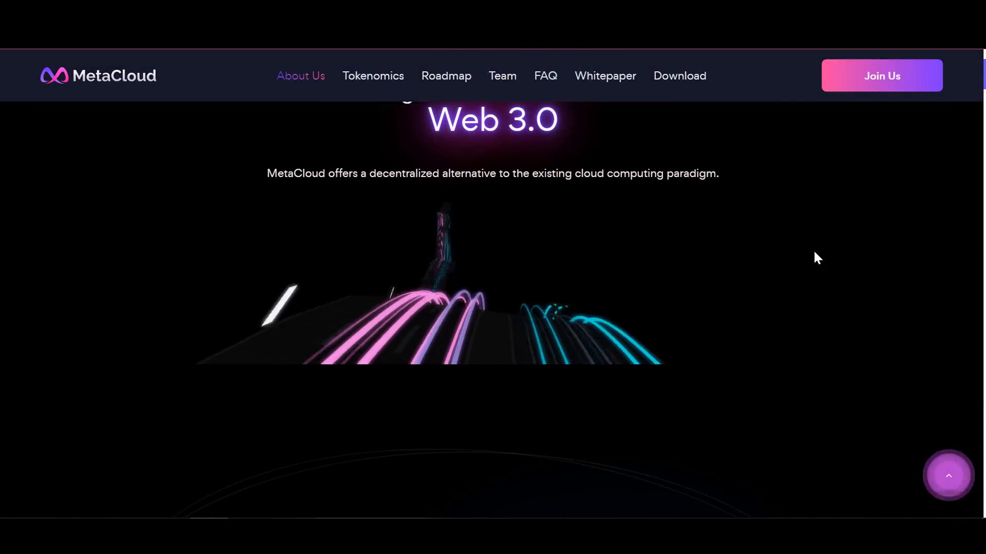
{"action": "scroll", "scroll_direction": "down", "scroll_amount": 3}
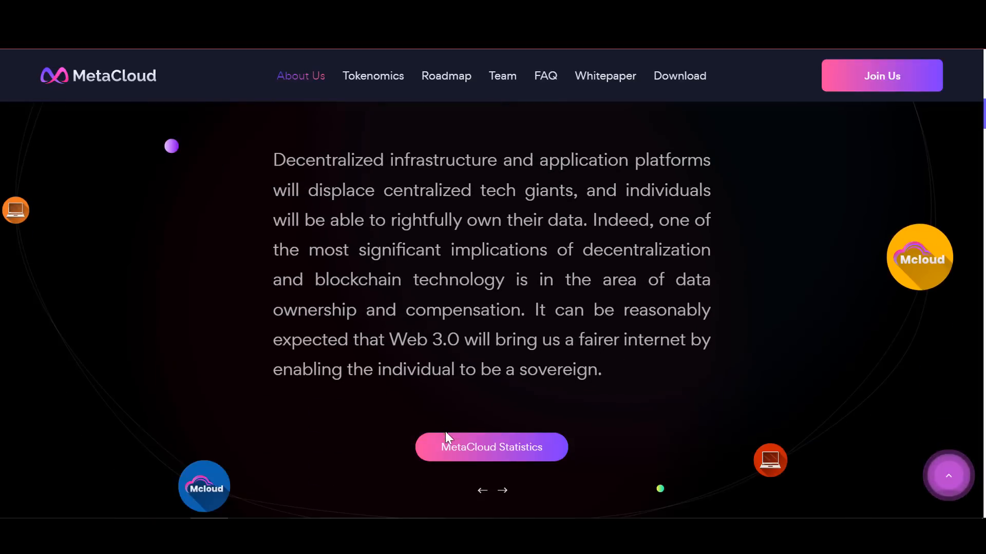
{"action": "mouse_move", "coordinate": [481, 497]}
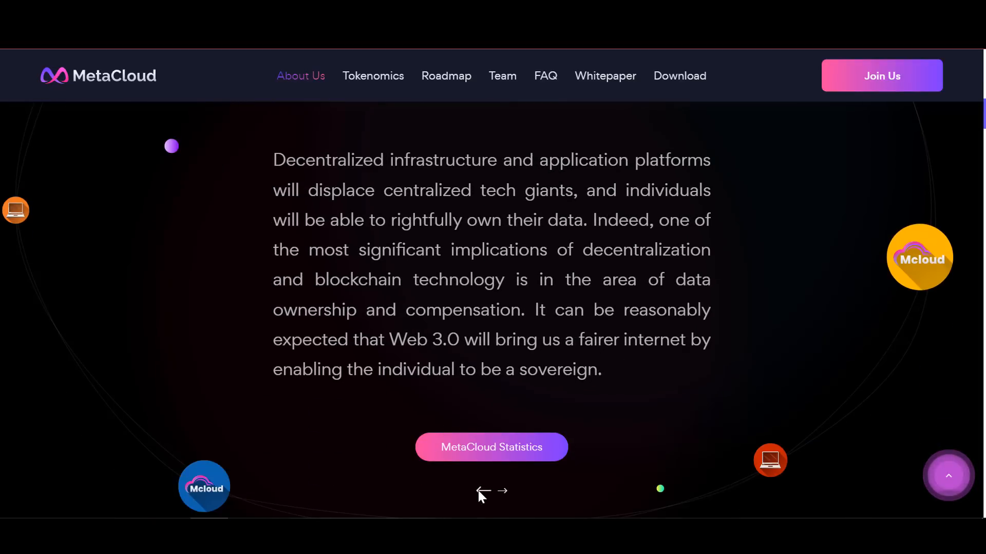
Step: Step the Web 3.0 carousel back then forward to the true sovereignty slide and continue down
{"action": "left_click", "coordinate": [483, 491]}
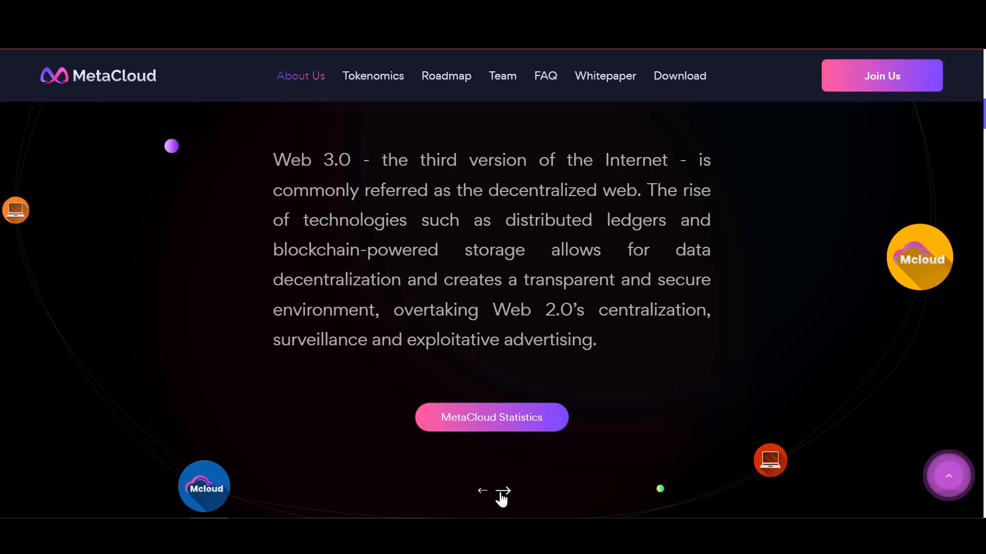
{"action": "left_click", "coordinate": [503, 493]}
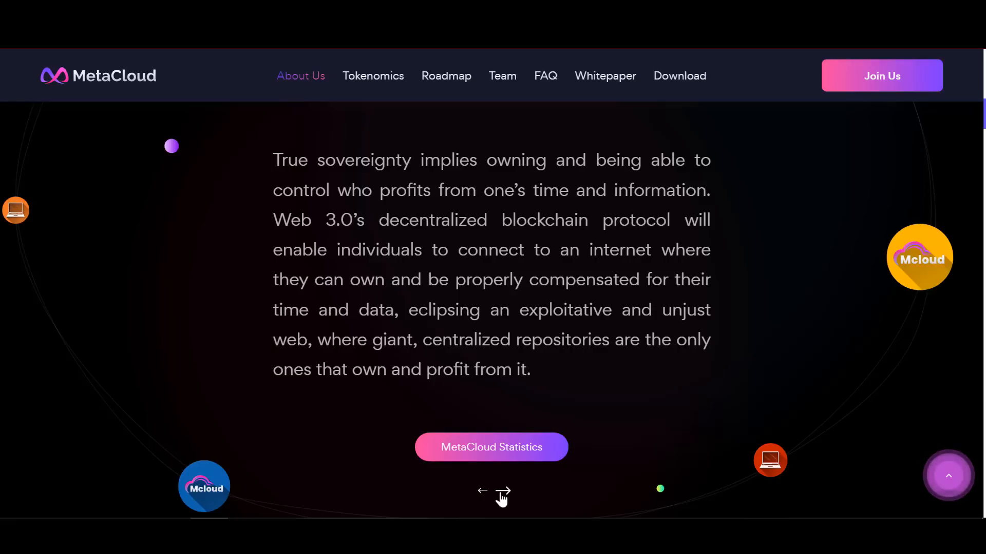
{"action": "mouse_move", "coordinate": [559, 383]}
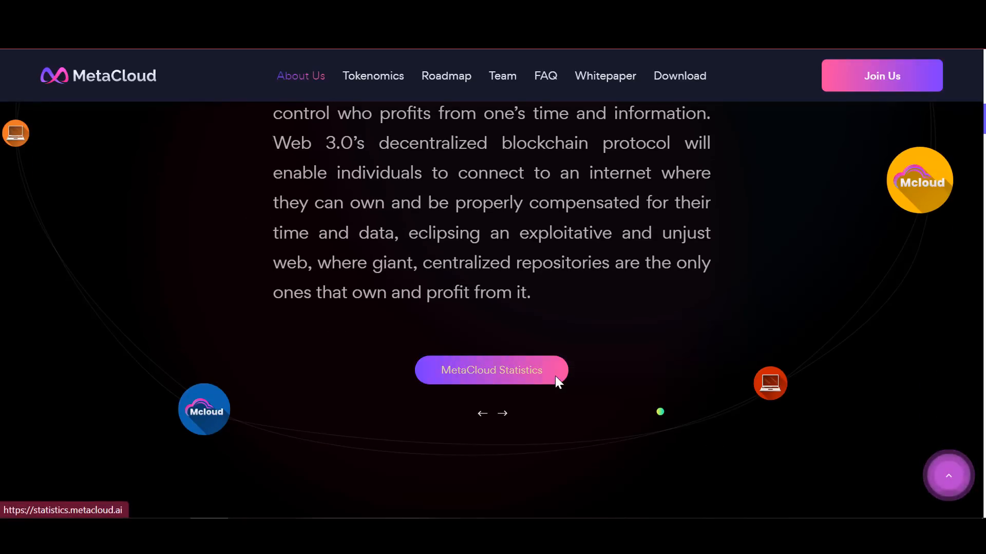
{"action": "scroll", "scroll_direction": "down", "scroll_amount": 3}
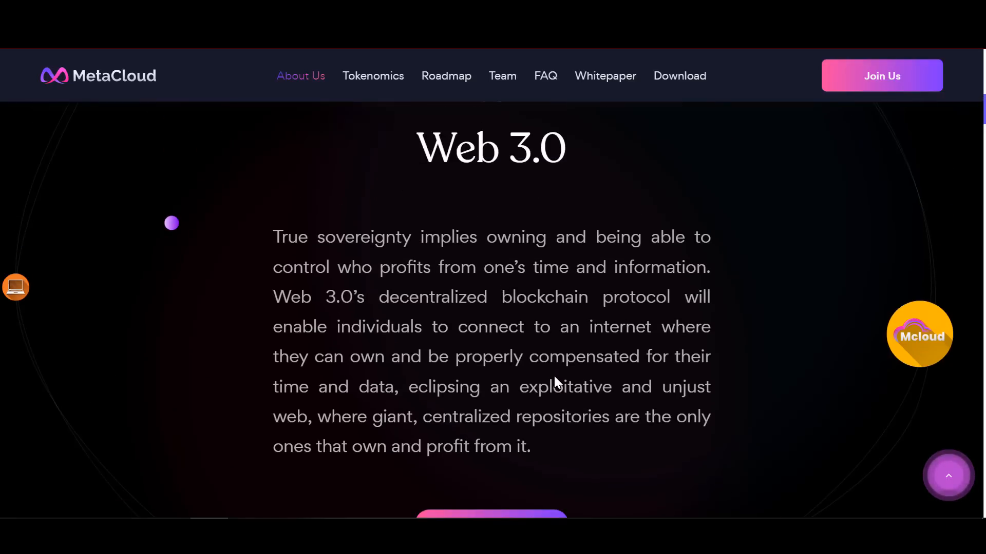
{"action": "scroll", "scroll_direction": "down", "scroll_amount": 3}
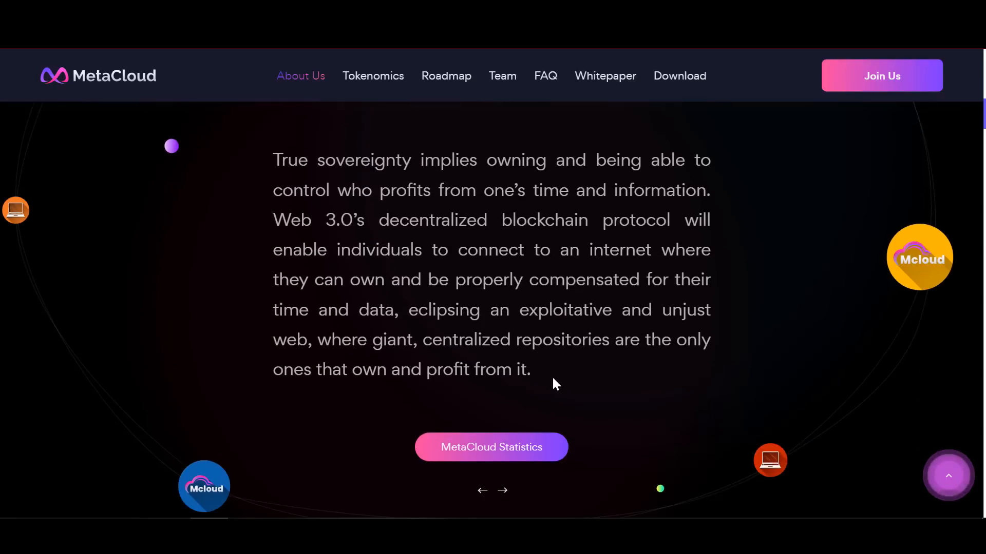
Step: Scroll to the MetaCloud introduction on decentralized cloud computing with its connected-resources illustration
{"action": "scroll", "scroll_direction": "down", "scroll_amount": 3}
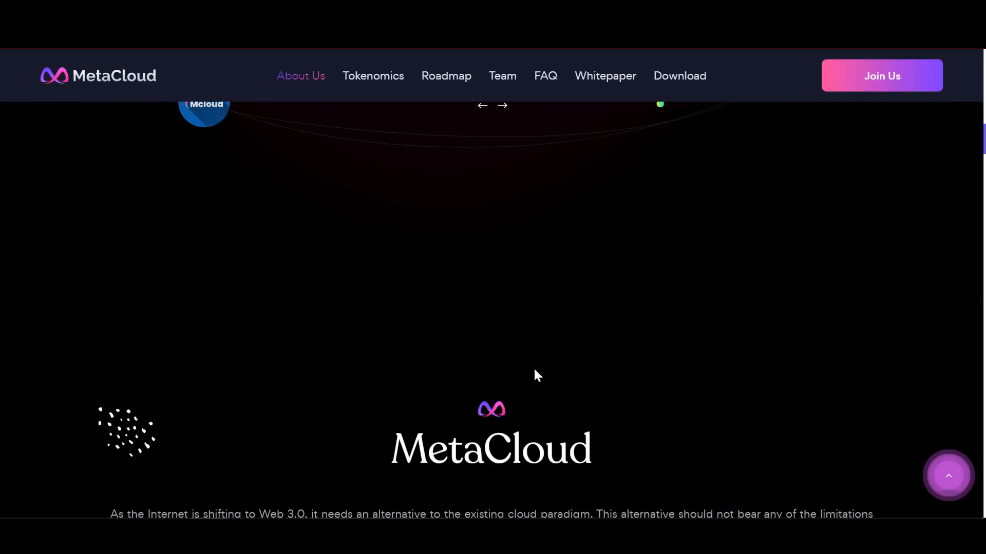
{"action": "scroll", "scroll_direction": "down", "scroll_amount": 3}
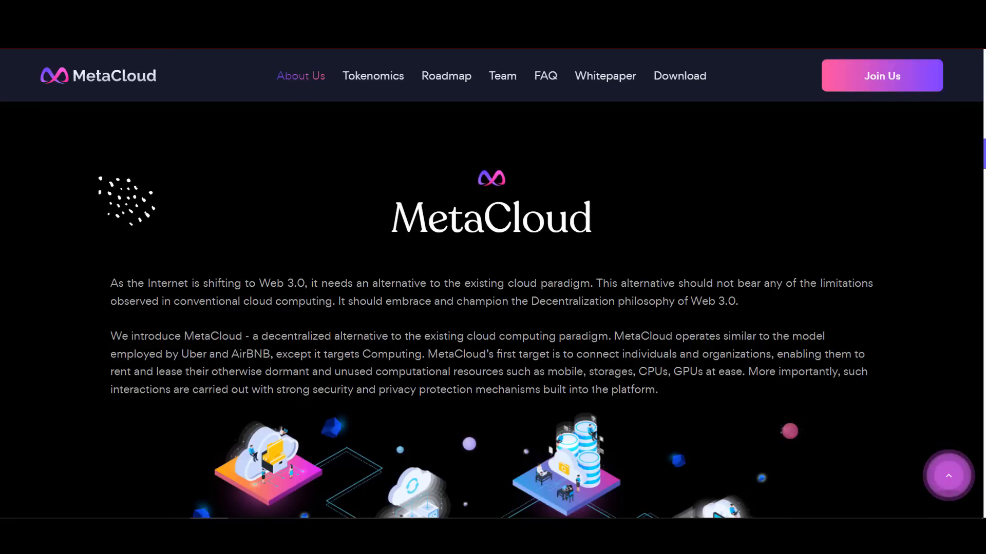
{"action": "left_click_drag", "start_coordinate": [636, 372], "coordinate": [657, 389]}
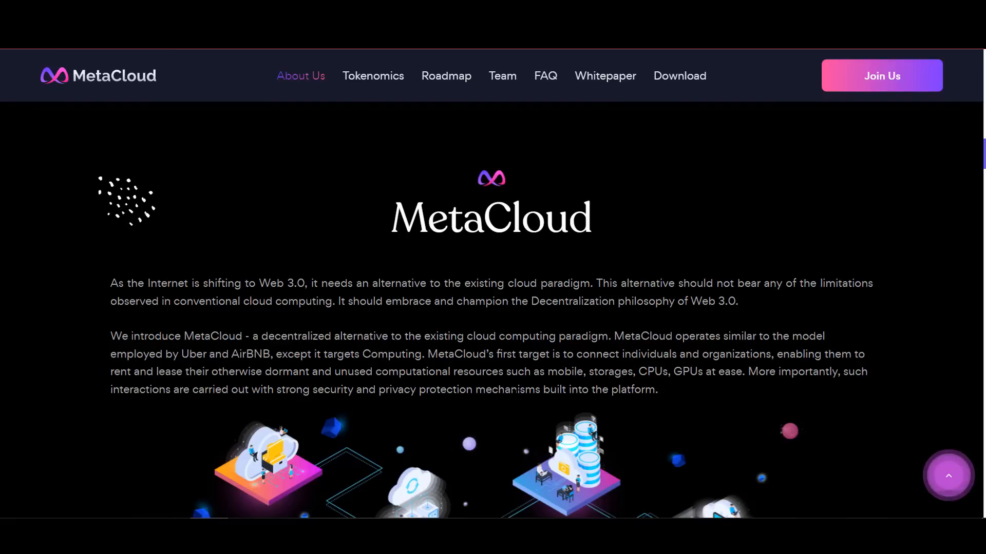
{"action": "scroll", "scroll_direction": "down", "scroll_amount": 3}
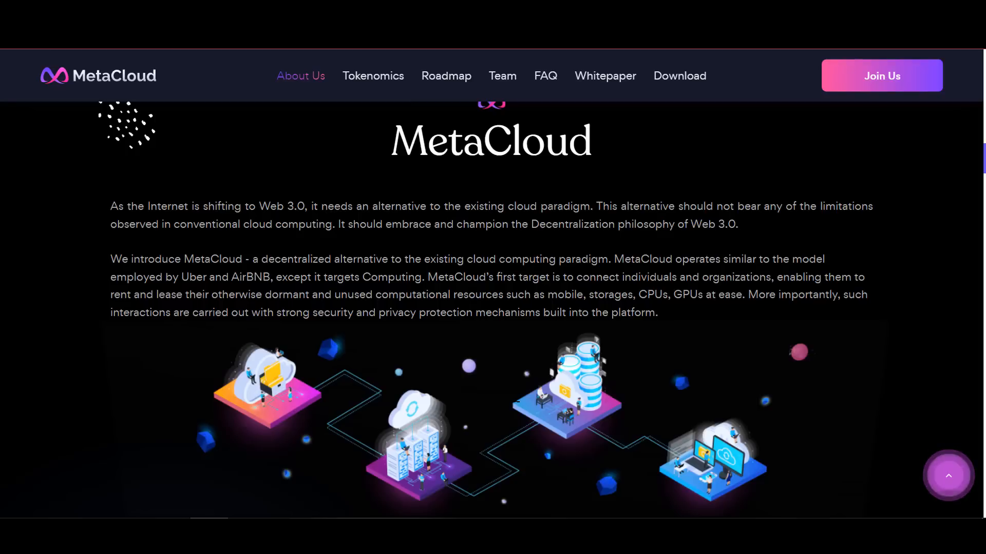
{"action": "mouse_move", "coordinate": [515, 402]}
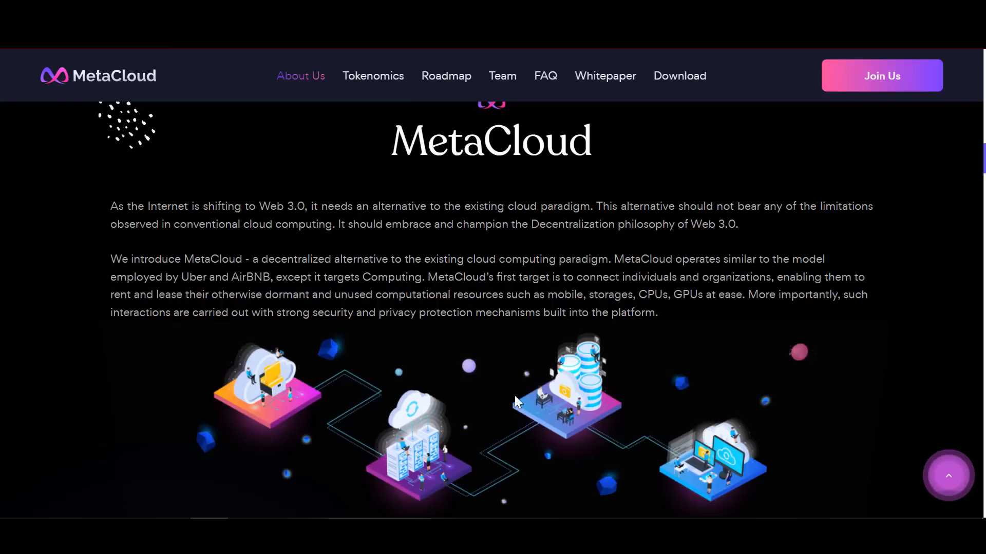
{"action": "scroll", "scroll_direction": "down", "scroll_amount": 3}
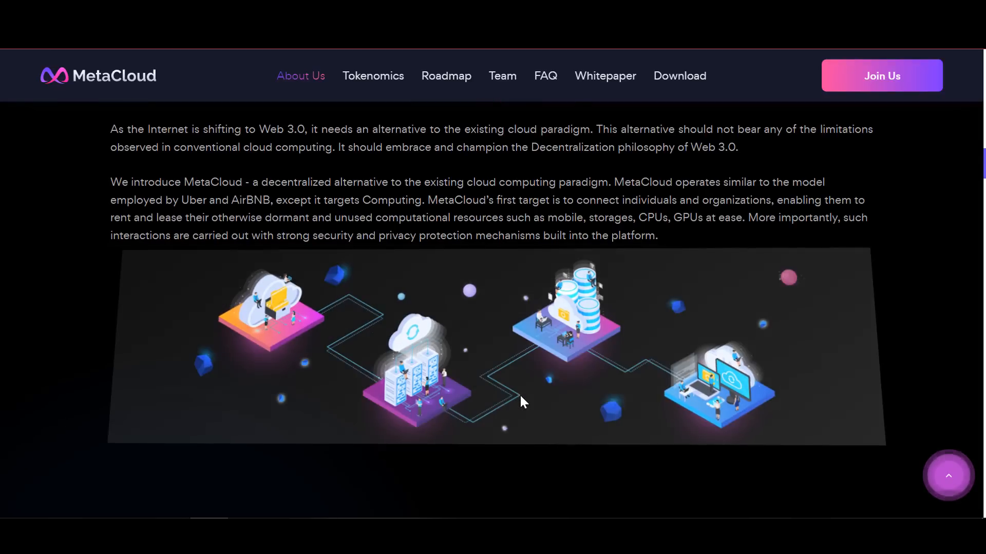
Step: Scroll to the Services section's Inter-BlockChain Communication description
{"action": "scroll", "scroll_direction": "down", "scroll_amount": 3}
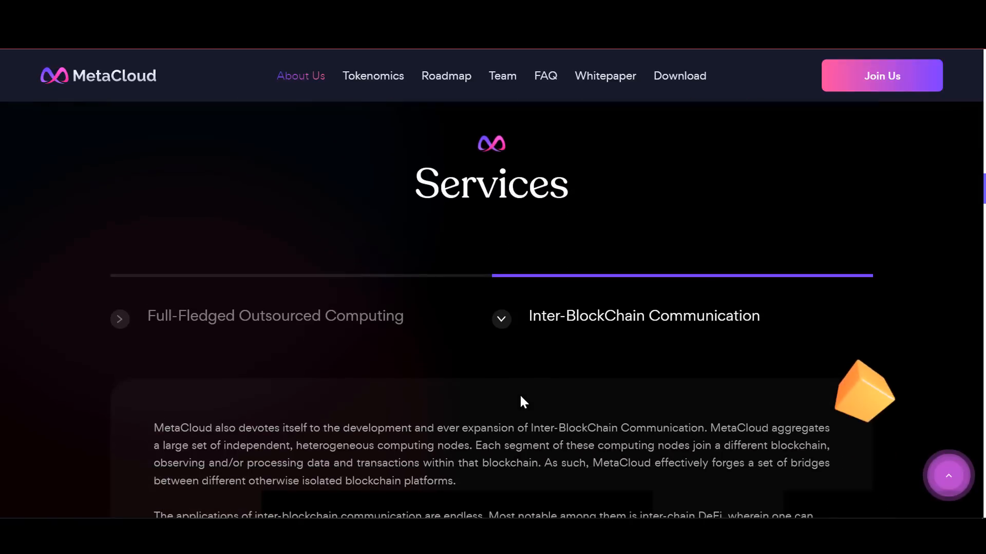
{"action": "scroll", "scroll_direction": "down", "scroll_amount": 3}
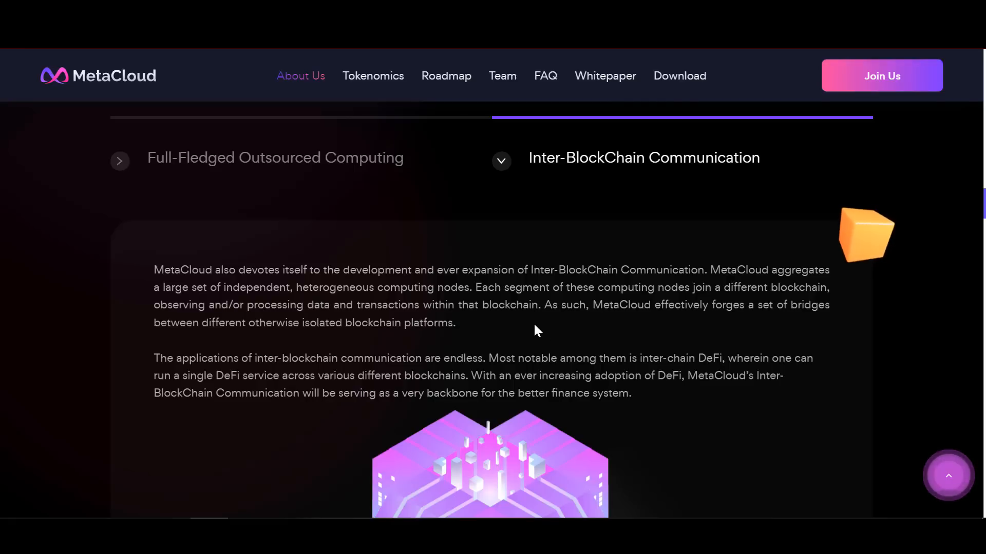
{"action": "mouse_move", "coordinate": [449, 329]}
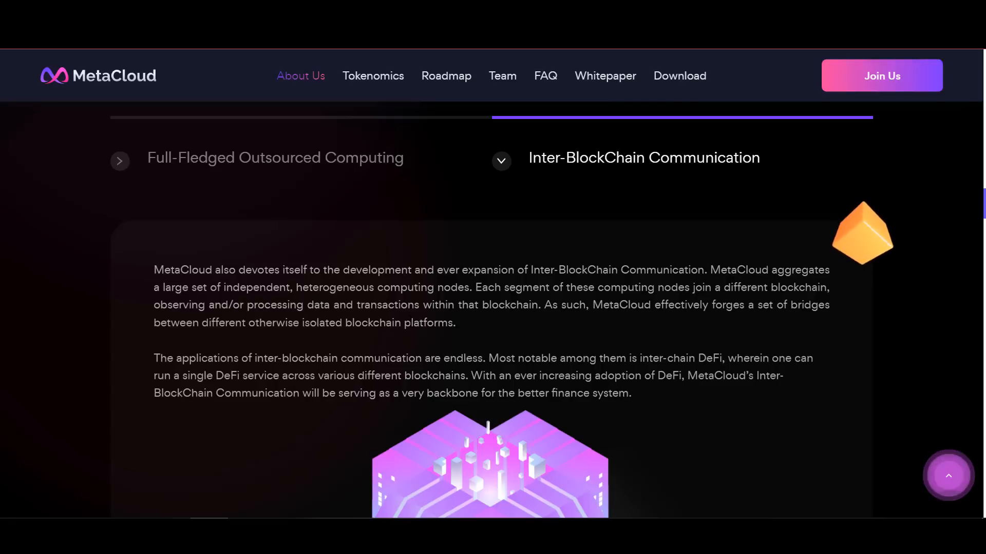
{"action": "scroll", "scroll_direction": "down", "scroll_amount": 3}
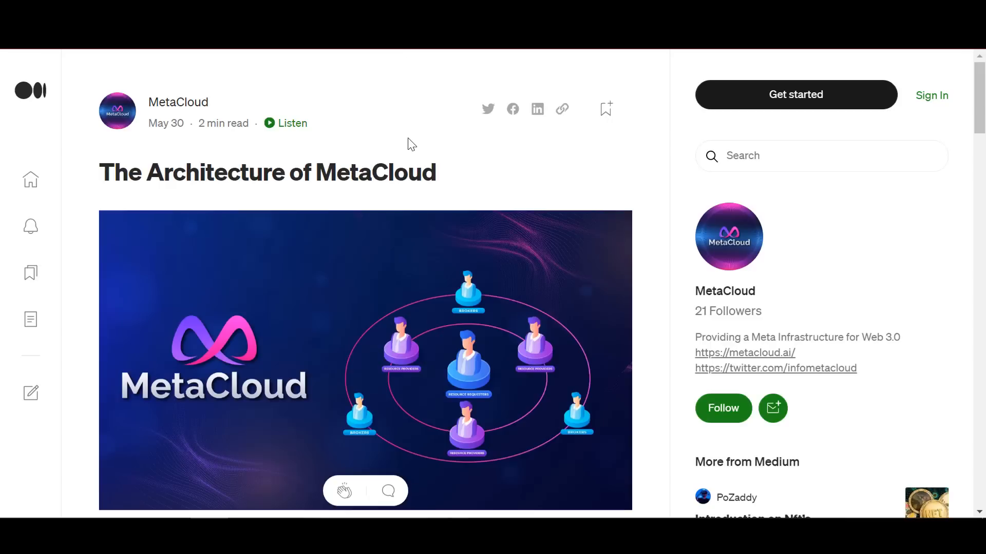
Step: Scroll the Medium architecture article to its numbered list of three parties
{"action": "scroll", "scroll_direction": "down", "scroll_amount": 3}
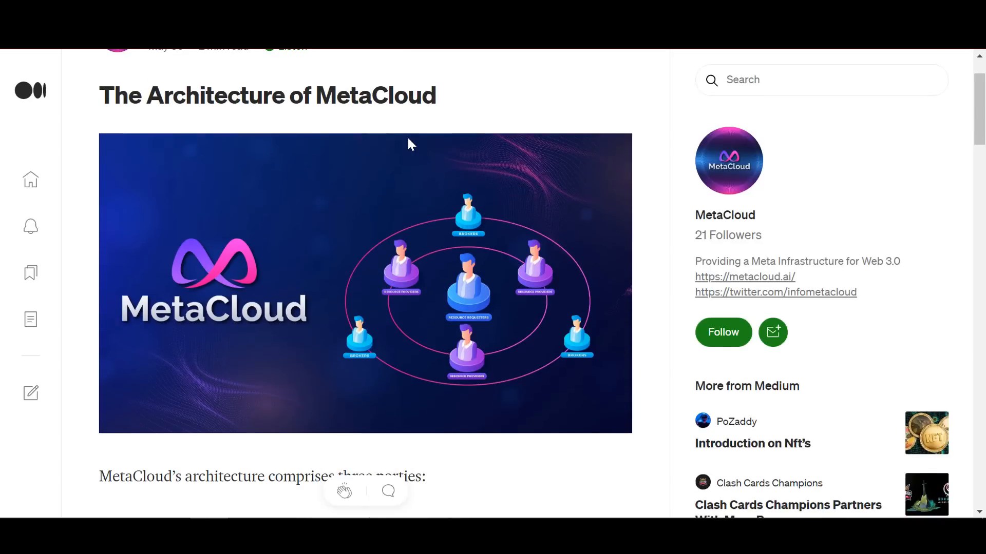
{"action": "scroll", "scroll_direction": "down", "scroll_amount": 3}
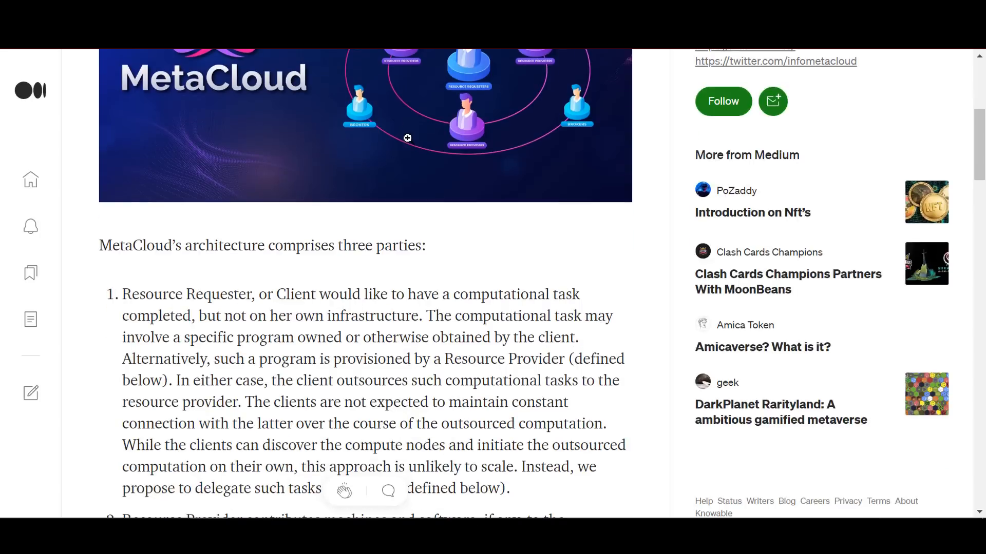
{"action": "scroll", "scroll_direction": "down", "scroll_amount": 3}
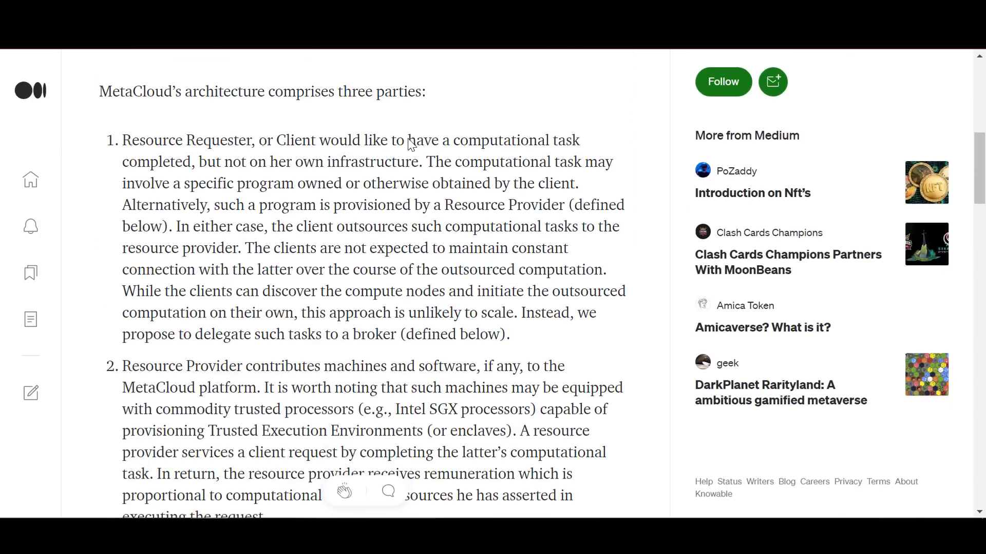
{"action": "mouse_move", "coordinate": [409, 140]}
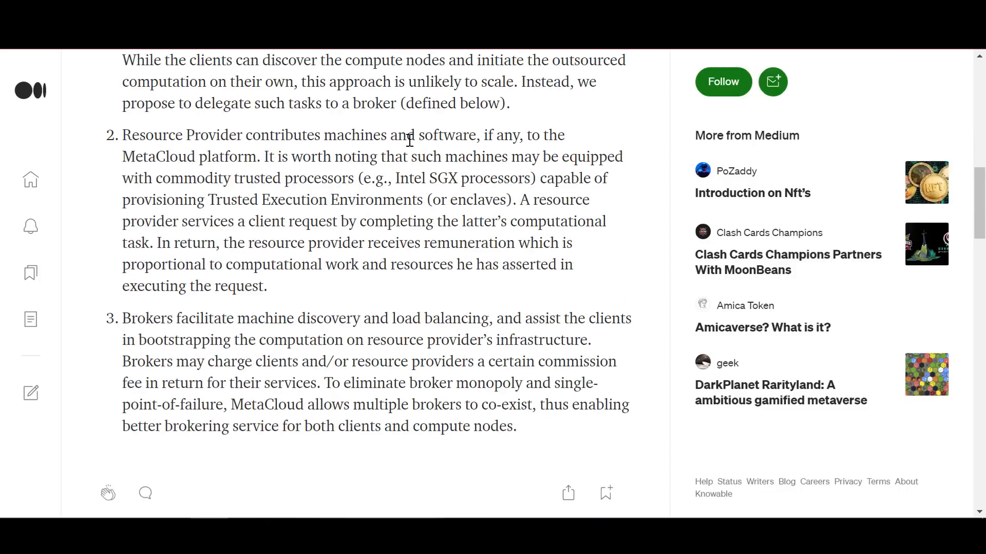
{"action": "scroll", "scroll_direction": "up", "scroll_amount": 3}
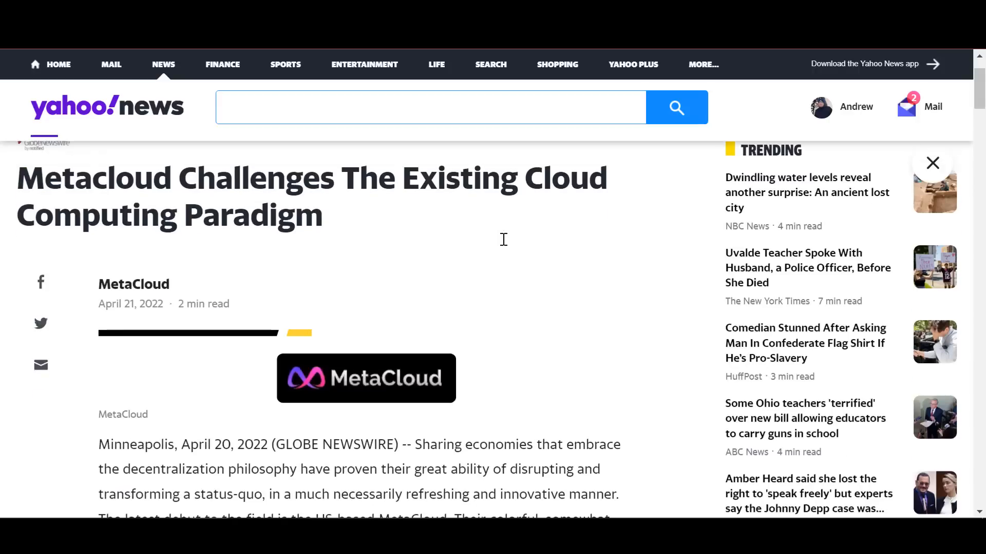
Step: Scroll the Yahoo News article down into its press release body text
{"action": "scroll", "scroll_direction": "down", "scroll_amount": 3}
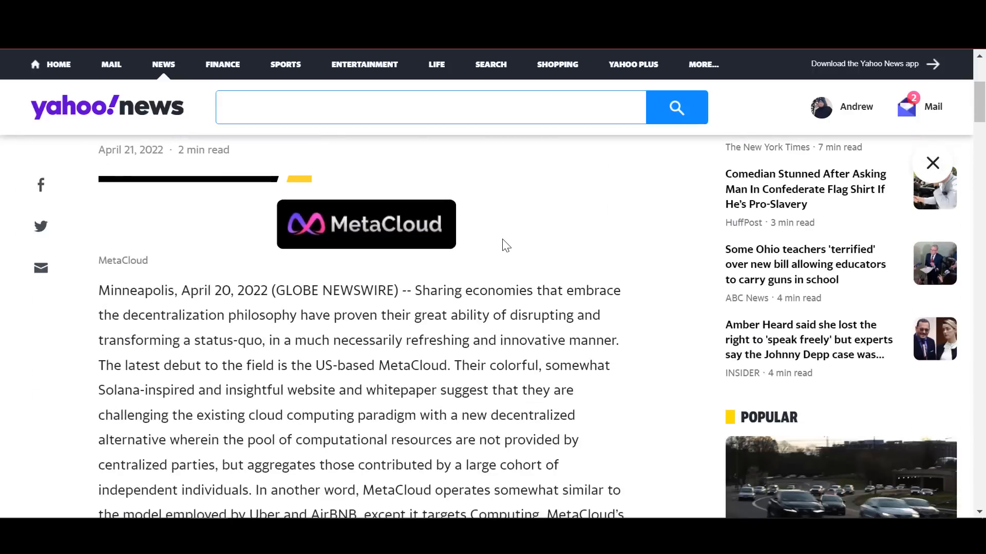
{"action": "scroll", "scroll_direction": "down", "scroll_amount": 3}
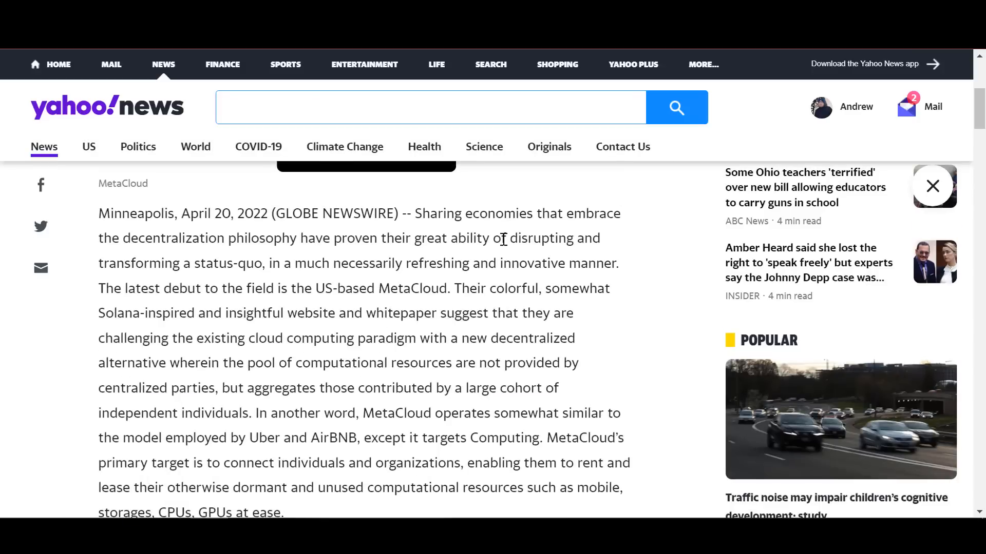
{"action": "scroll", "scroll_direction": "down", "scroll_amount": 3}
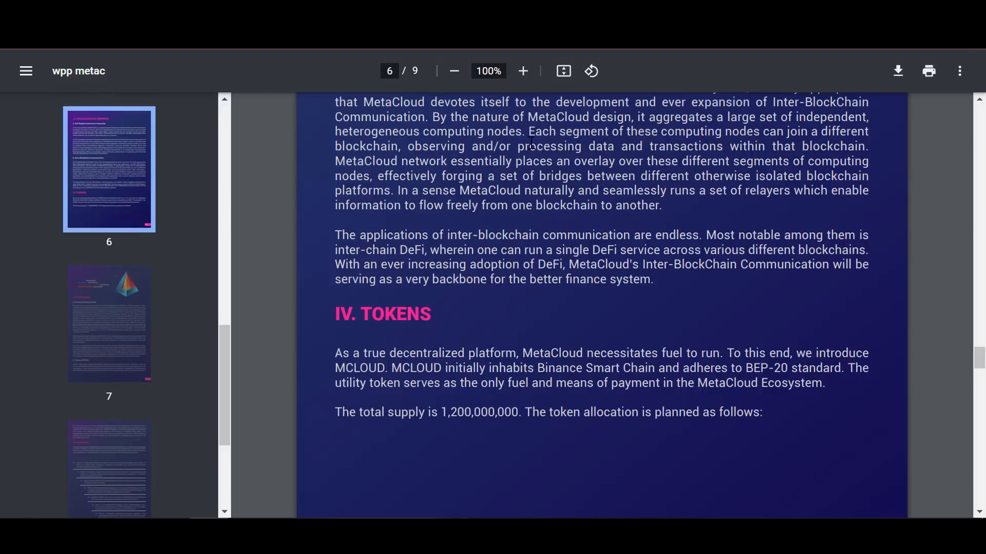
Step: Scroll the whitepaper from page 6 Tokens to page 7's allocation pyramid and V. Economics
{"action": "scroll", "scroll_direction": "down", "scroll_amount": 3}
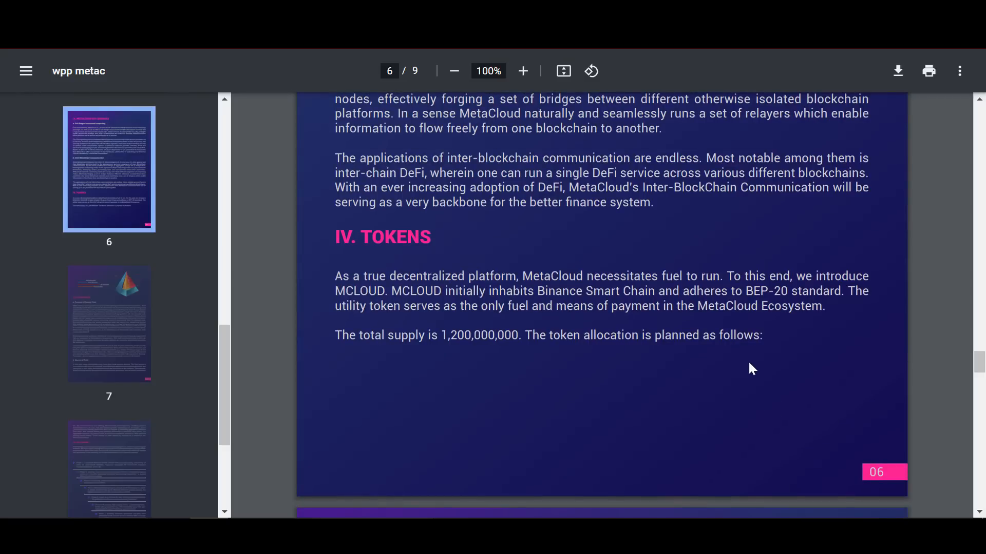
{"action": "scroll", "scroll_direction": "down", "scroll_amount": 3}
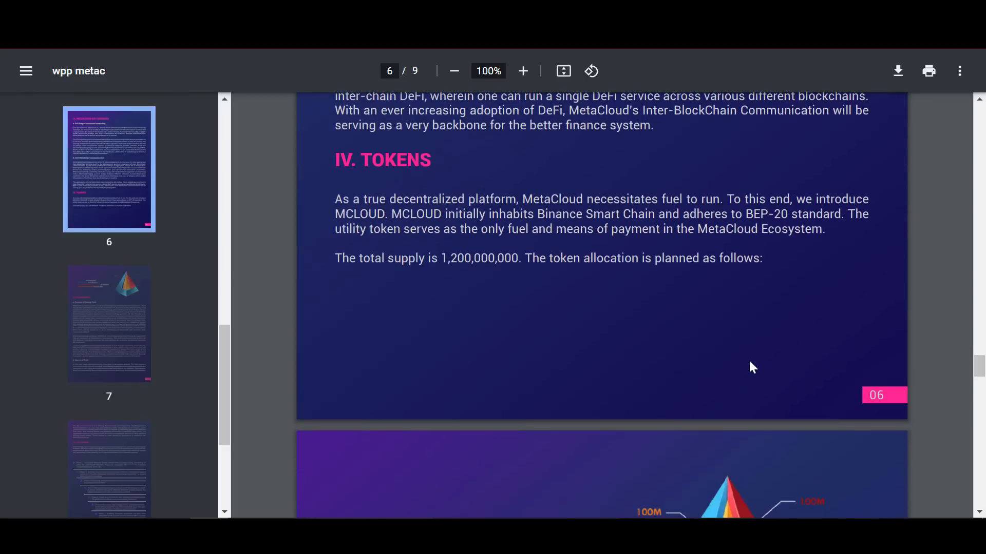
{"action": "scroll", "scroll_direction": "down", "scroll_amount": 3}
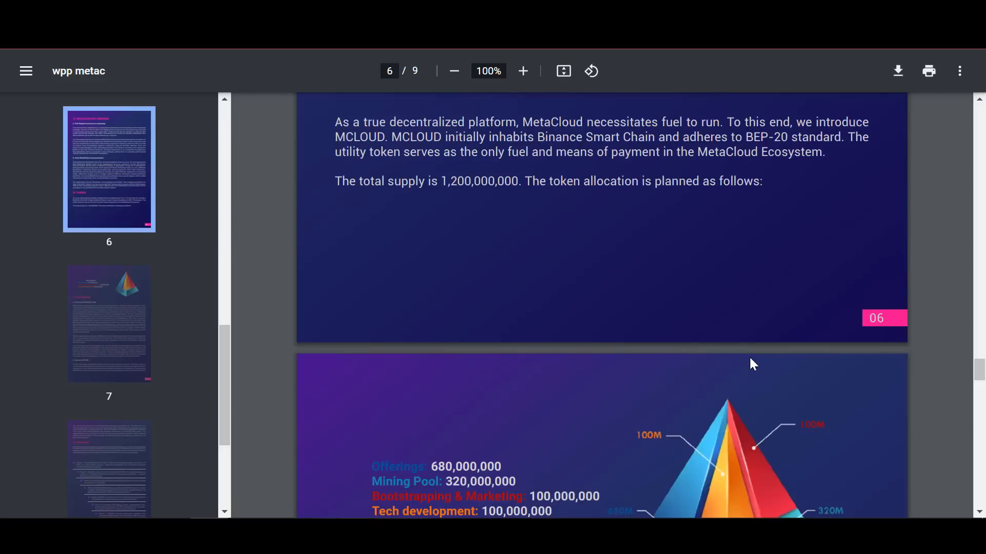
{"action": "scroll", "scroll_direction": "down", "scroll_amount": 3}
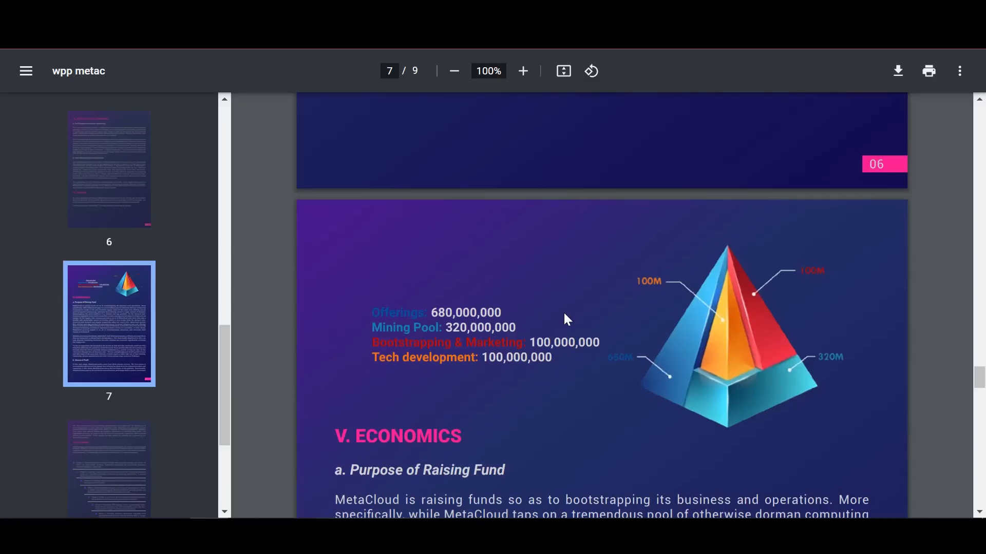
{"action": "scroll", "scroll_direction": "down", "scroll_amount": 3}
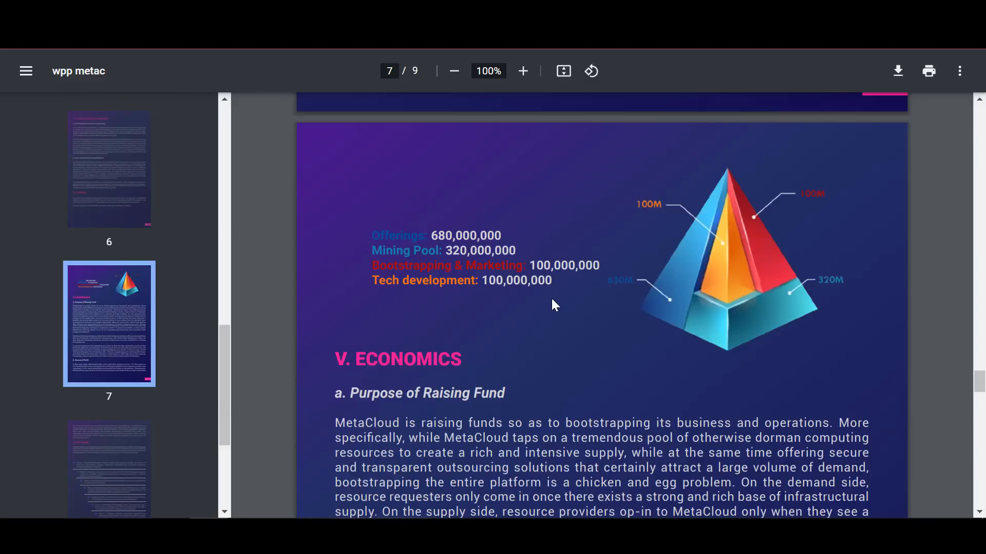
{"action": "scroll", "scroll_direction": "down", "scroll_amount": 3}
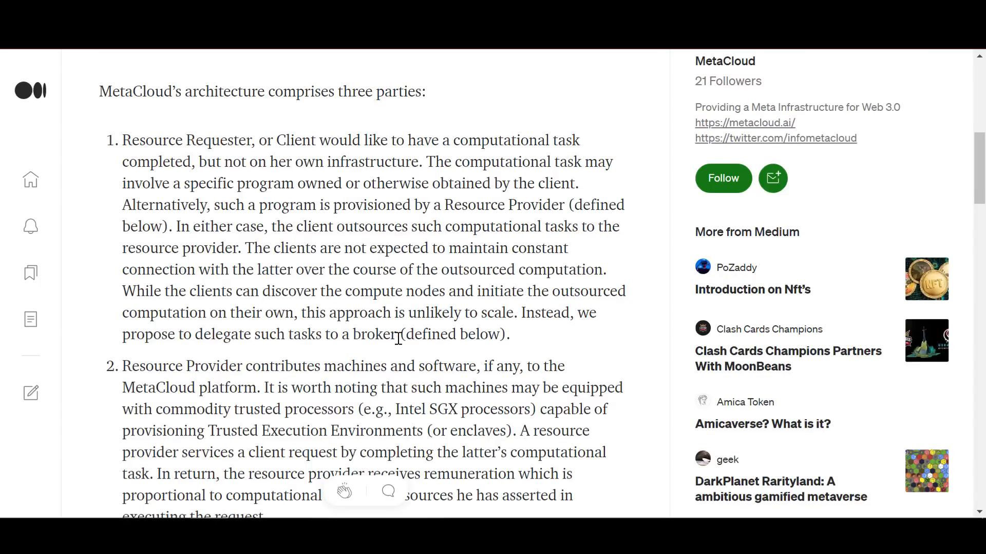
{"action": "mouse_move", "coordinate": [410, 355]}
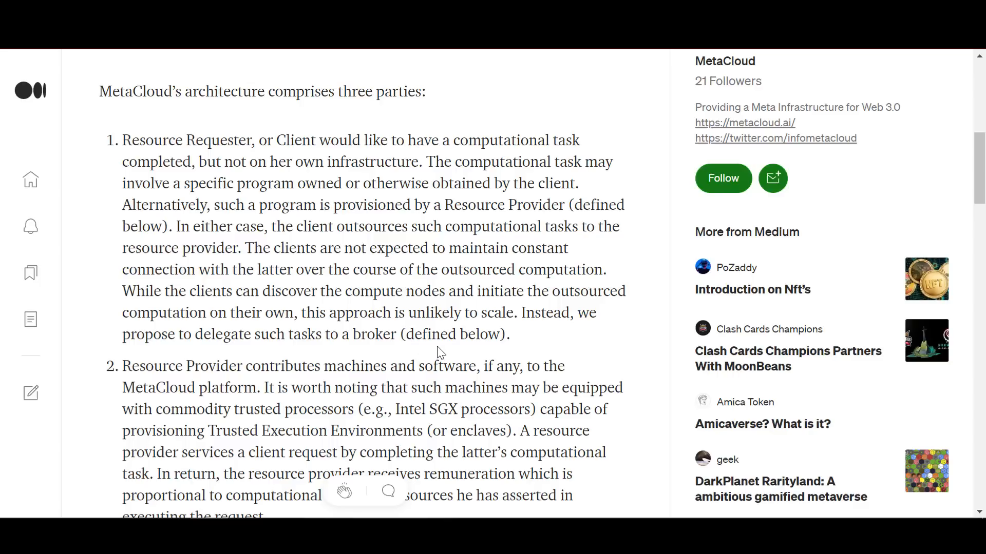
{"action": "mouse_move", "coordinate": [503, 353]}
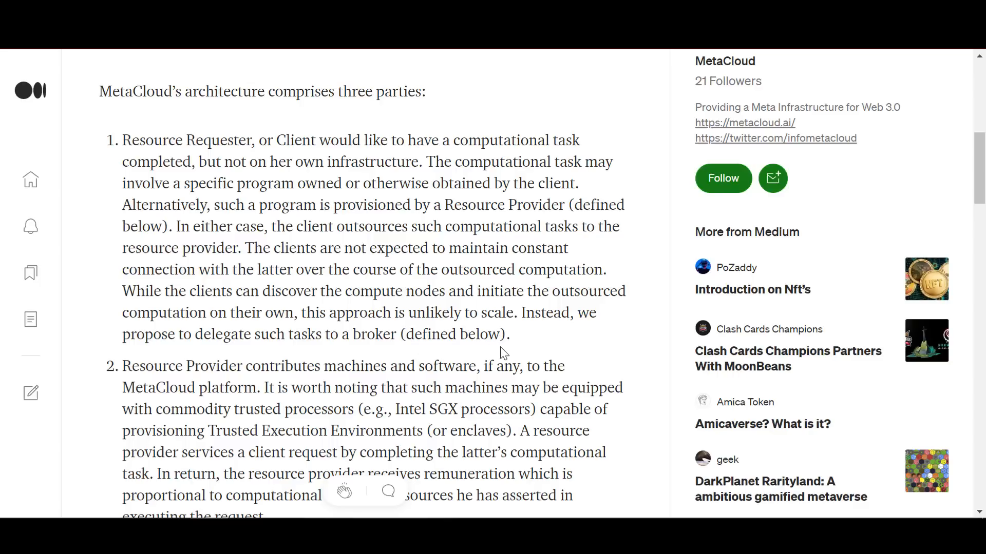
{"action": "mouse_move", "coordinate": [509, 356]}
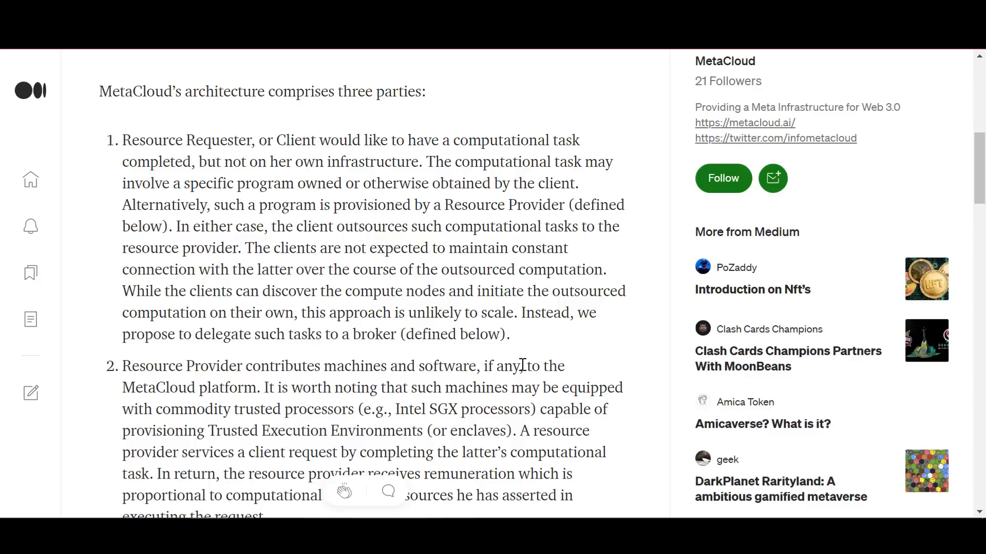
Step: Read through Resource Requester, Resource Provider and Brokers to the article's end
{"action": "scroll", "scroll_direction": "down", "scroll_amount": 3}
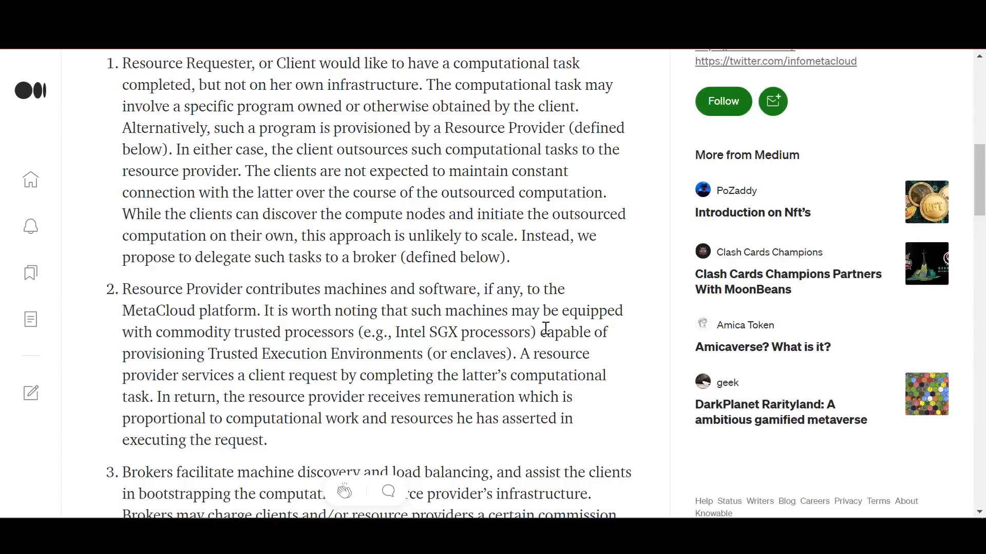
{"action": "mouse_move", "coordinate": [482, 332]}
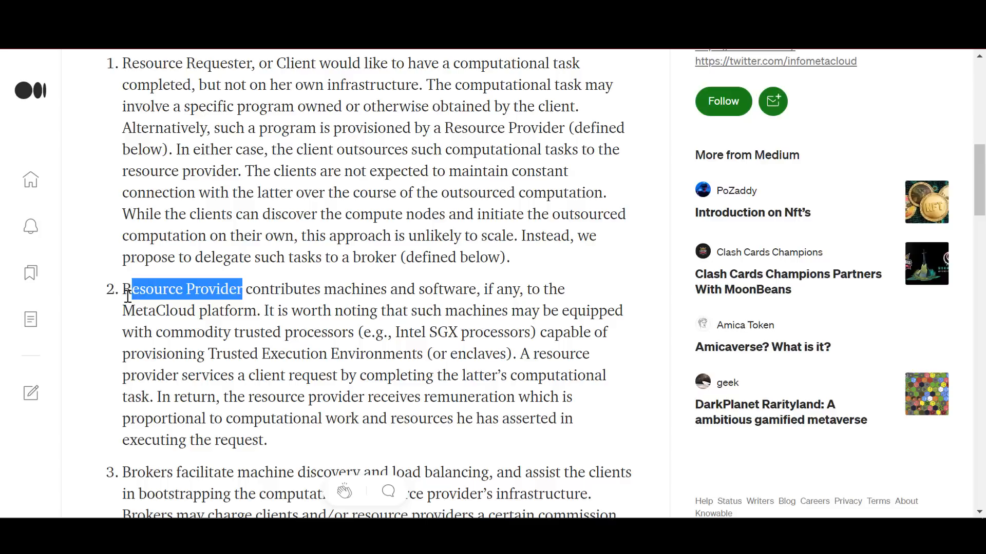
{"action": "left_click", "coordinate": [420, 375]}
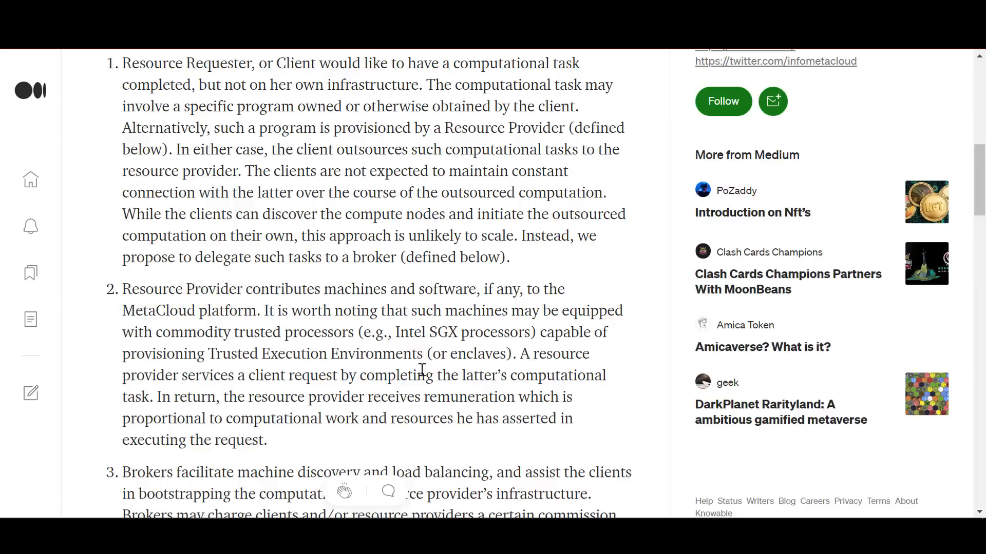
{"action": "mouse_move", "coordinate": [491, 329]}
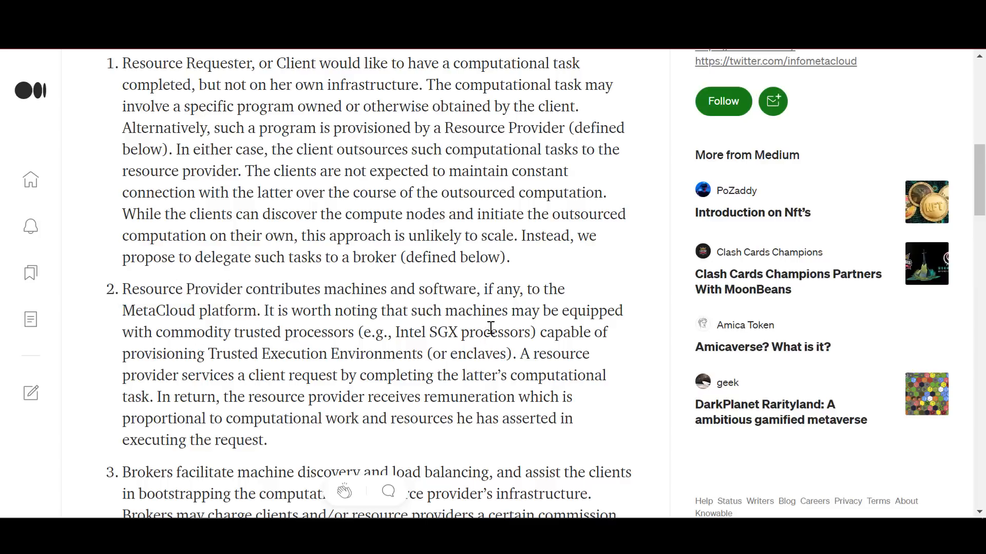
{"action": "scroll", "scroll_direction": "down", "scroll_amount": 3}
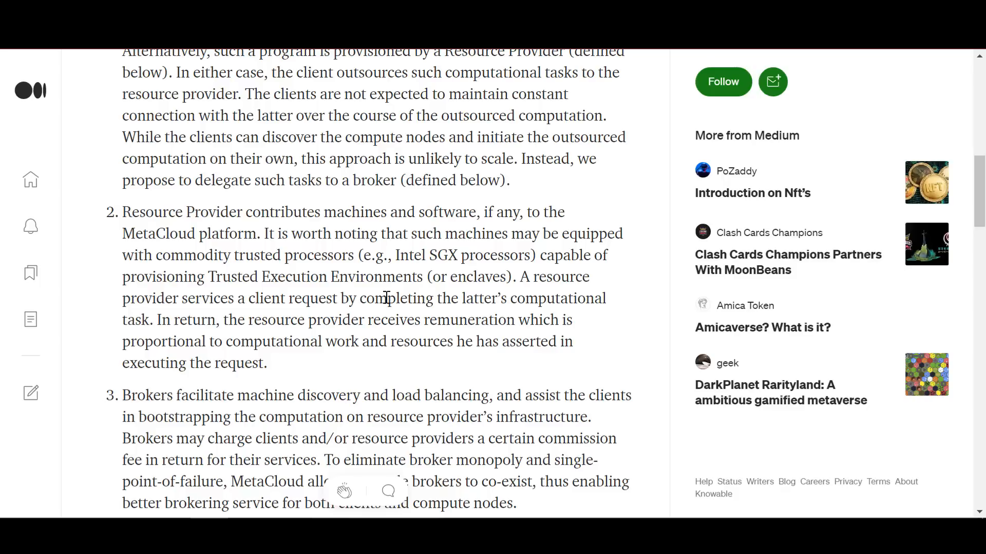
{"action": "scroll", "scroll_direction": "down", "scroll_amount": 3}
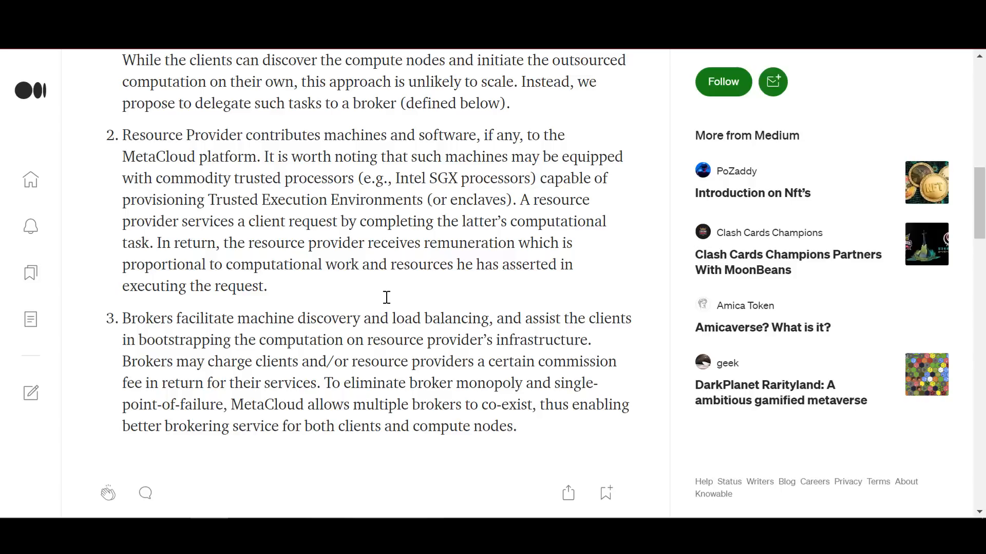
{"action": "mouse_move", "coordinate": [387, 302]}
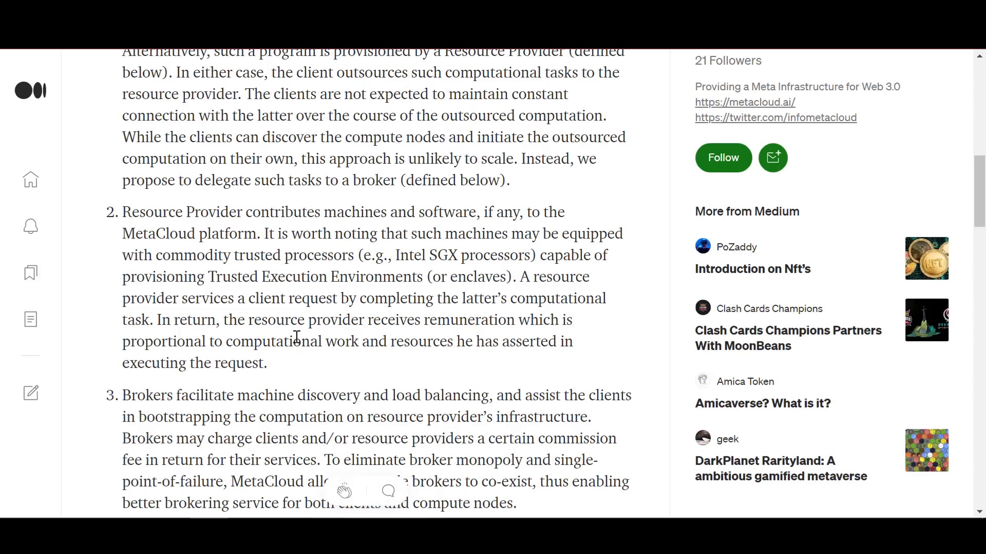
{"action": "scroll", "scroll_direction": "down", "scroll_amount": 3}
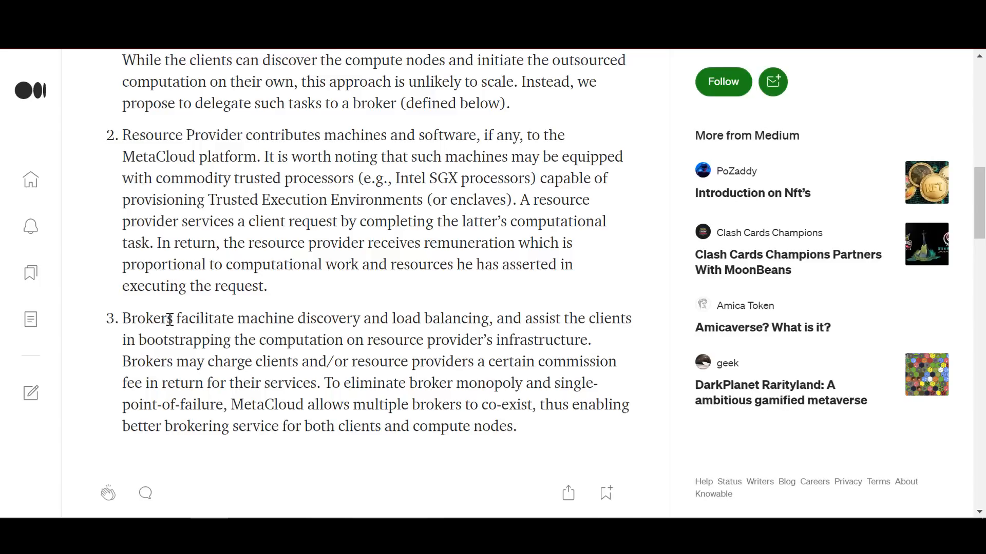
{"action": "double_click", "coordinate": [162, 318]}
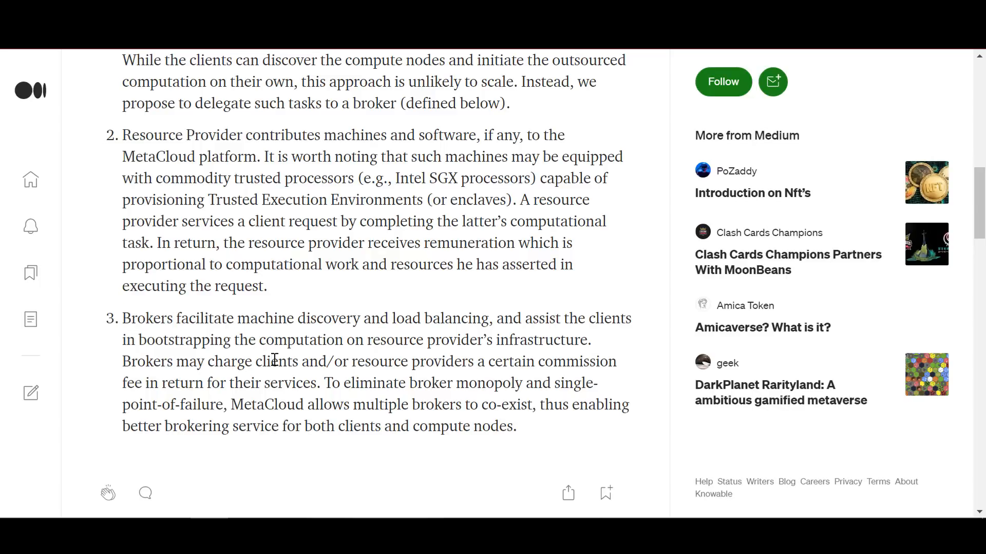
{"action": "scroll", "scroll_direction": "down", "scroll_amount": 3}
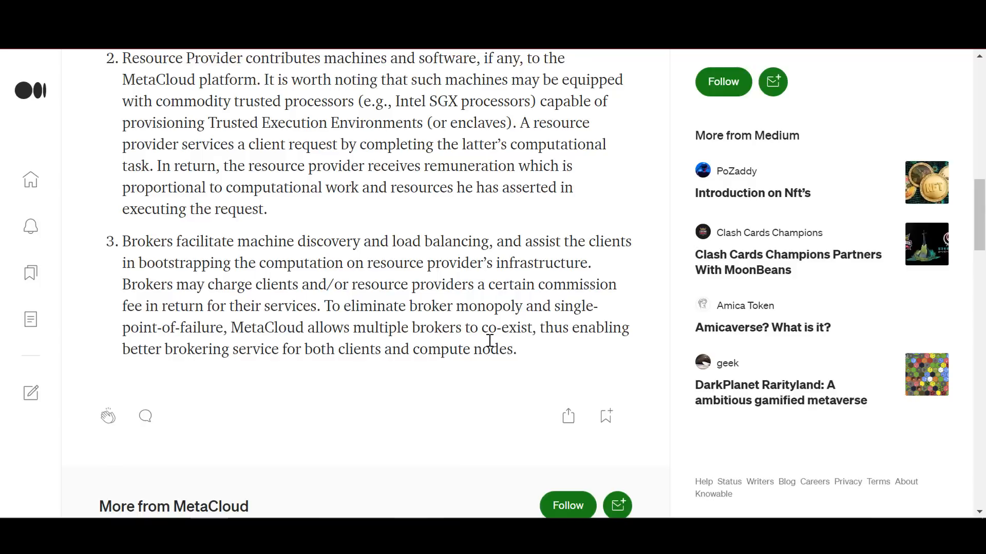
{"action": "mouse_move", "coordinate": [486, 345]}
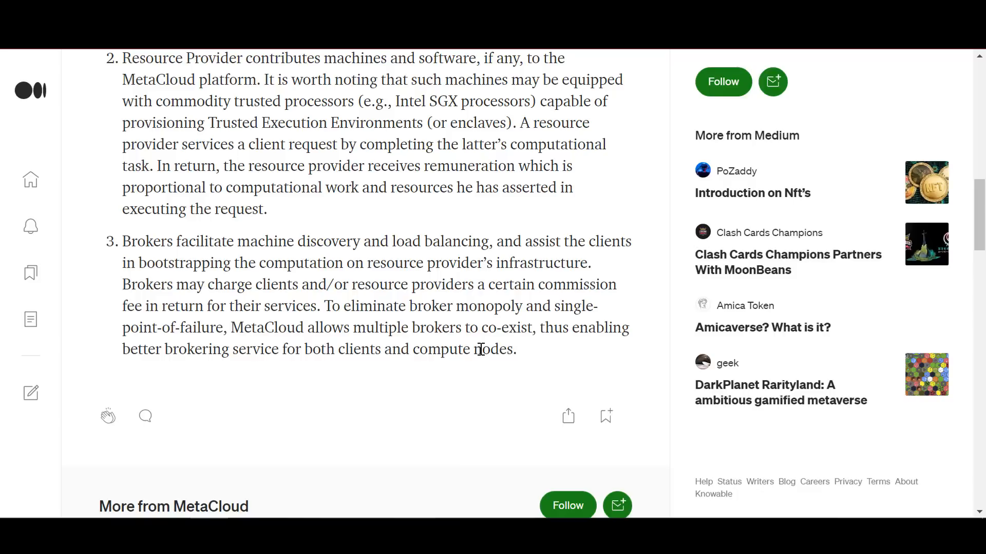
{"action": "mouse_move", "coordinate": [479, 349]}
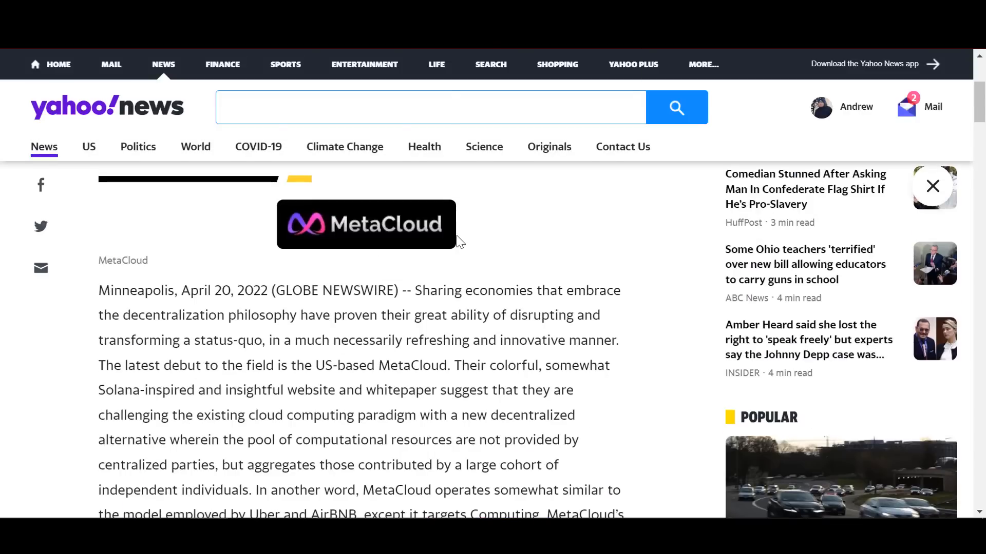
Step: Scroll the Yahoo News article to its closing paragraph and CONTACT line with website, Twitter and Telegram
{"action": "scroll", "scroll_direction": "down", "scroll_amount": 3}
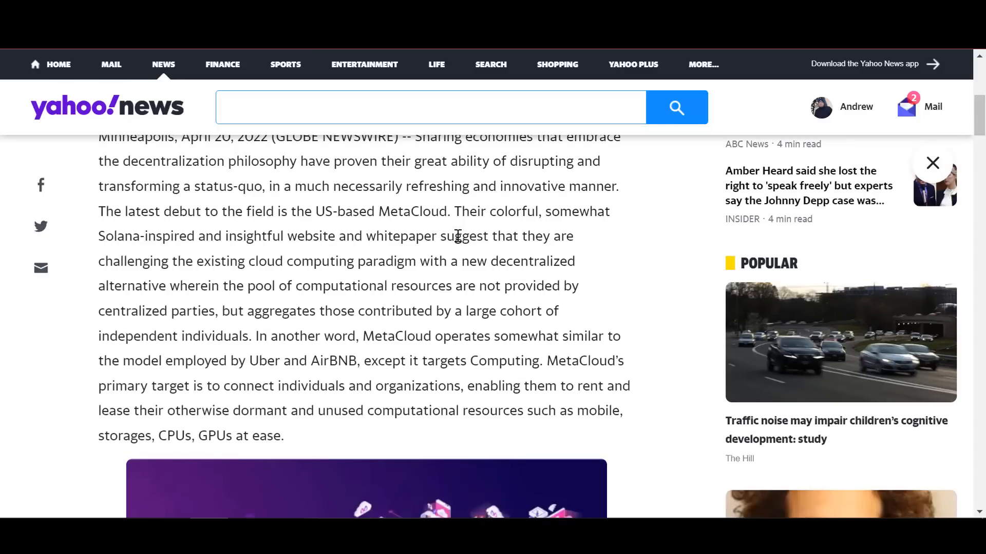
{"action": "scroll", "scroll_direction": "down", "scroll_amount": 3}
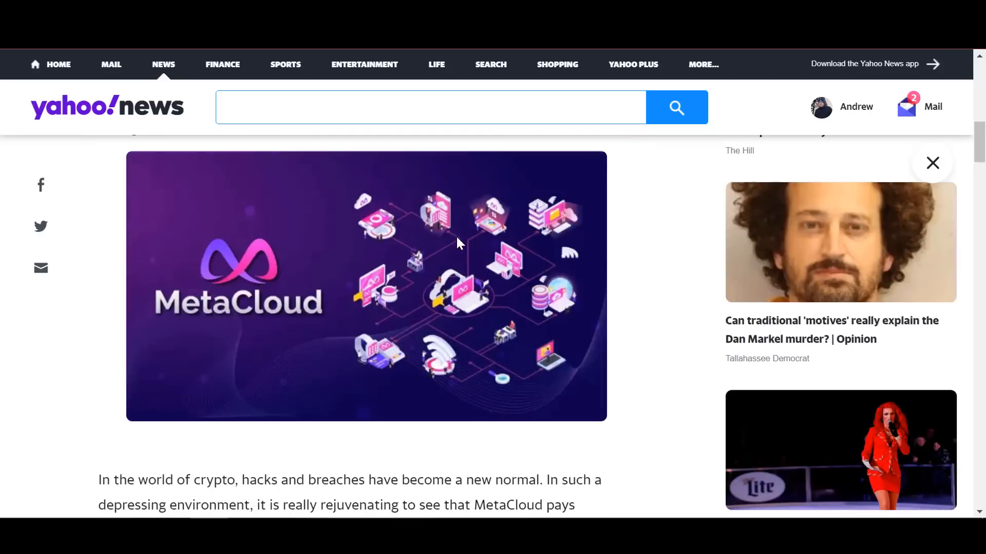
{"action": "scroll", "scroll_direction": "down", "scroll_amount": 3}
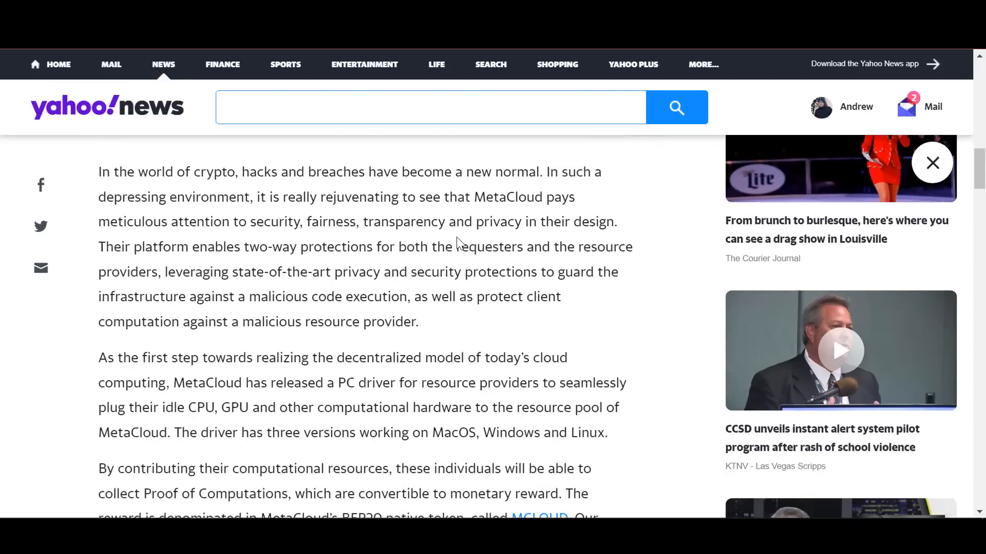
{"action": "scroll", "scroll_direction": "down", "scroll_amount": 3}
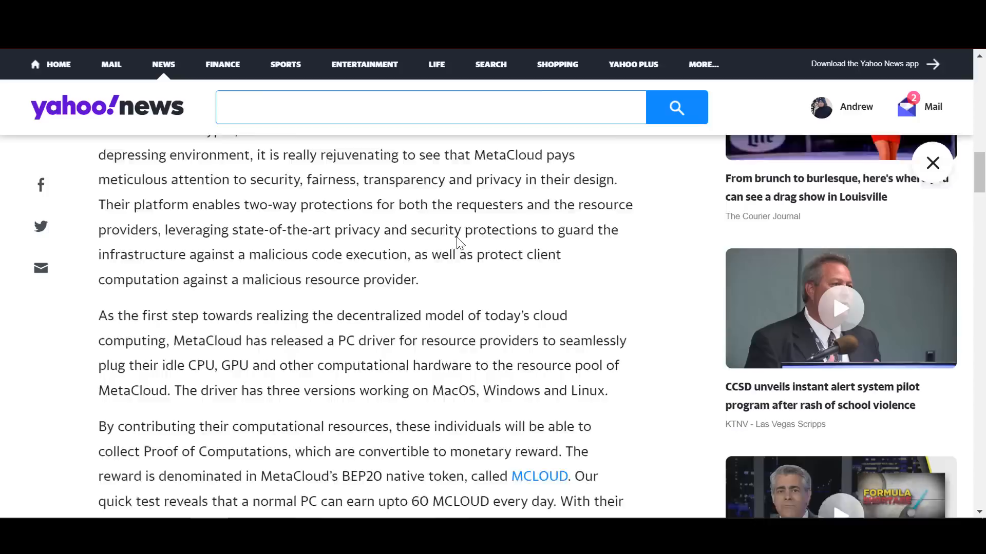
{"action": "scroll", "scroll_direction": "down", "scroll_amount": 3}
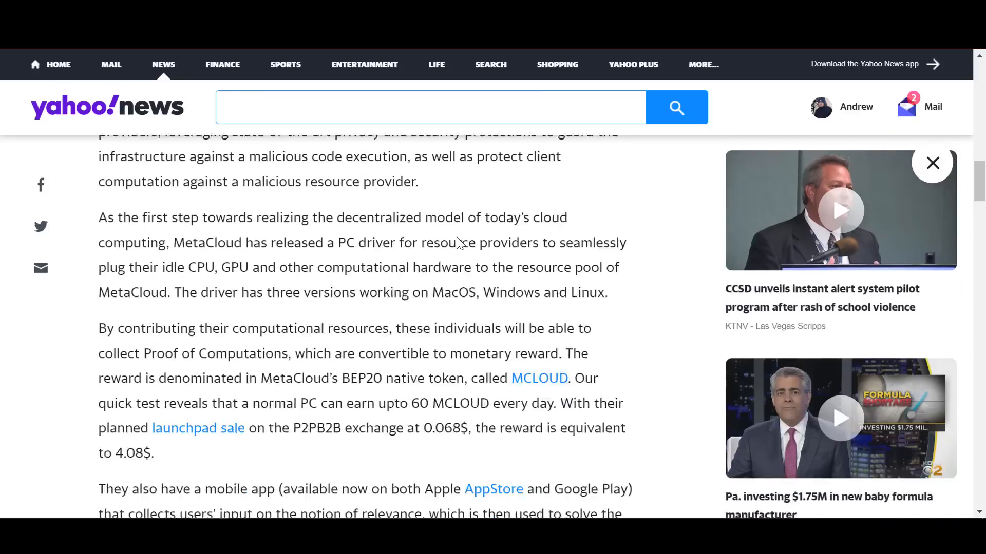
{"action": "scroll", "scroll_direction": "down", "scroll_amount": 3}
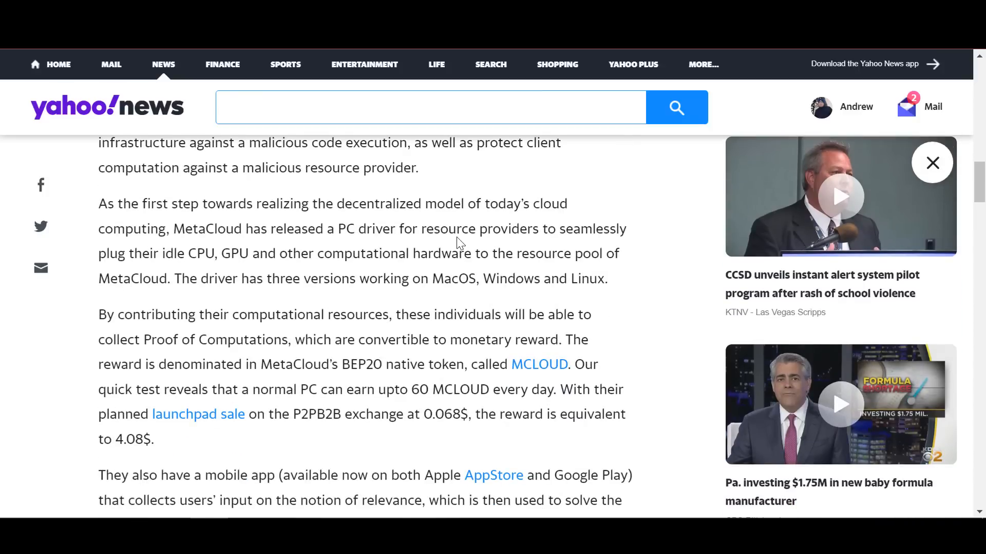
{"action": "scroll", "scroll_direction": "down", "scroll_amount": 3}
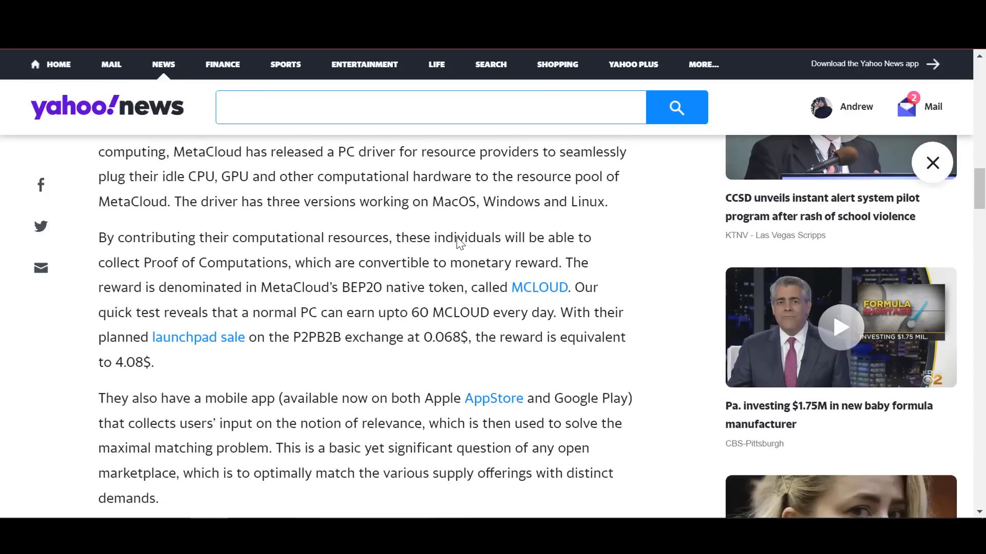
{"action": "scroll", "scroll_direction": "down", "scroll_amount": 3}
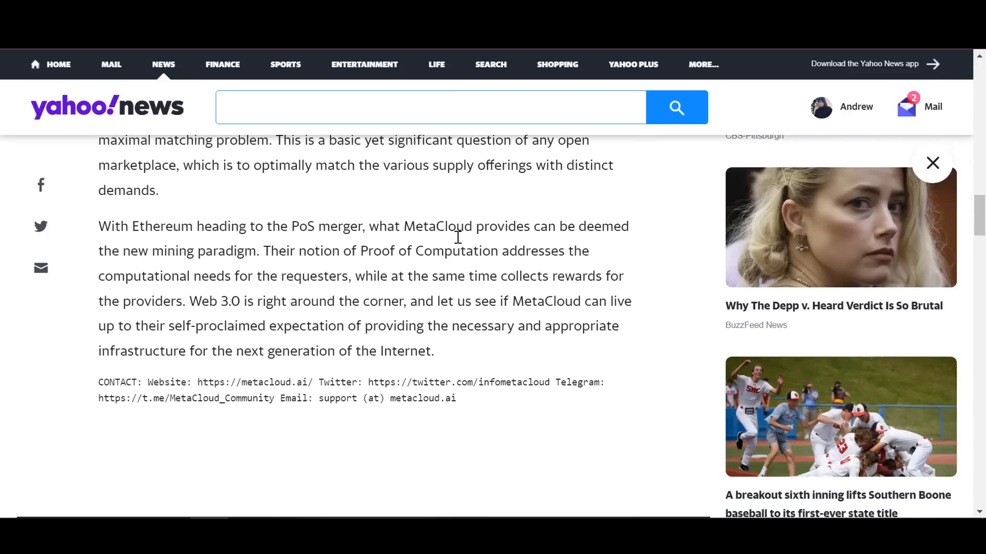
{"action": "scroll", "scroll_direction": "down", "scroll_amount": 3}
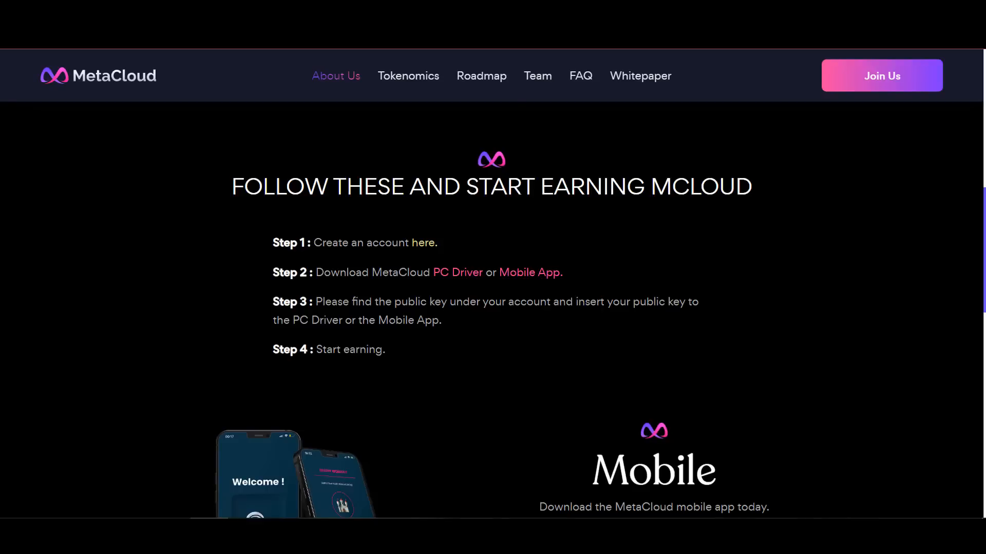
{"action": "mouse_move", "coordinate": [358, 218]}
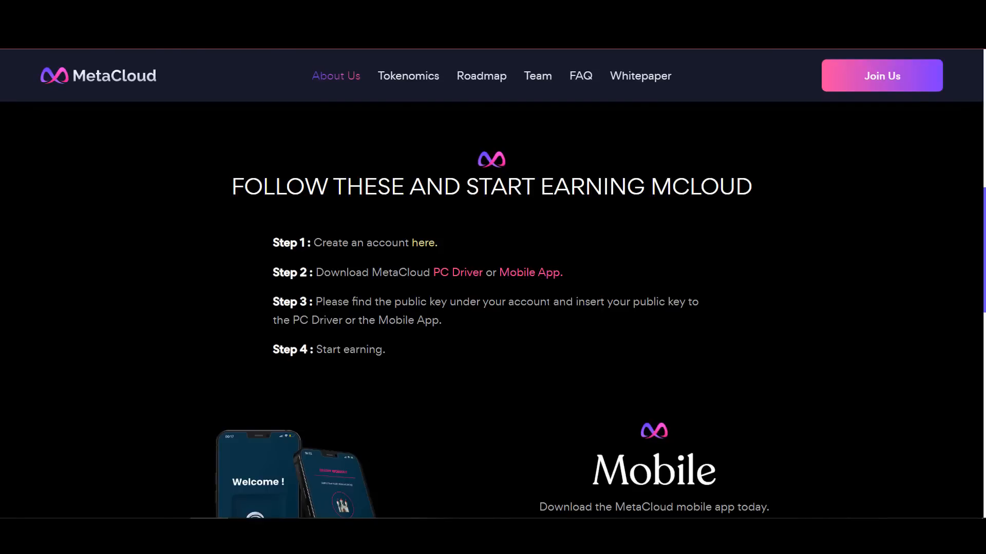
{"action": "mouse_move", "coordinate": [458, 272]}
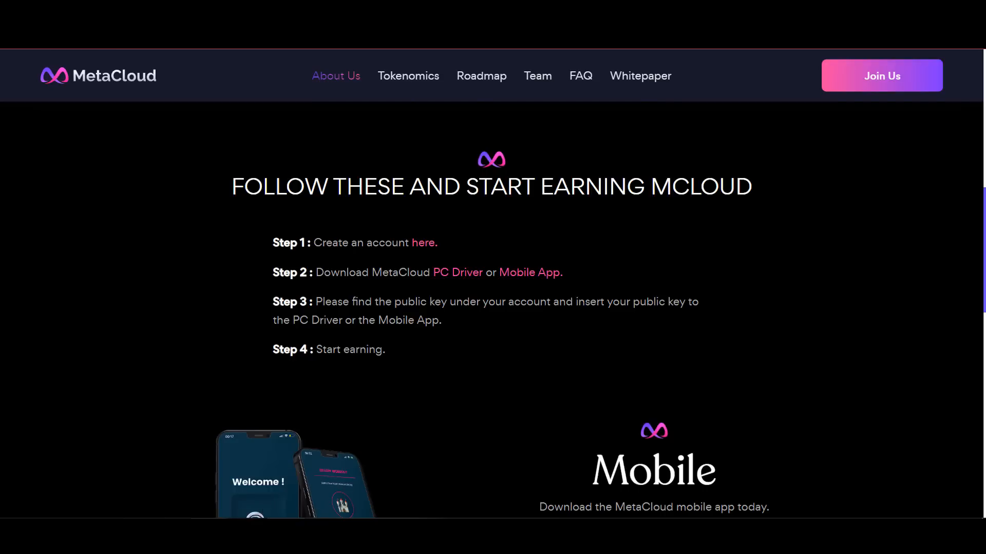
Step: View the stored public key in the Mcloud PC driver's Change dialog
{"action": "left_click", "coordinate": [458, 272]}
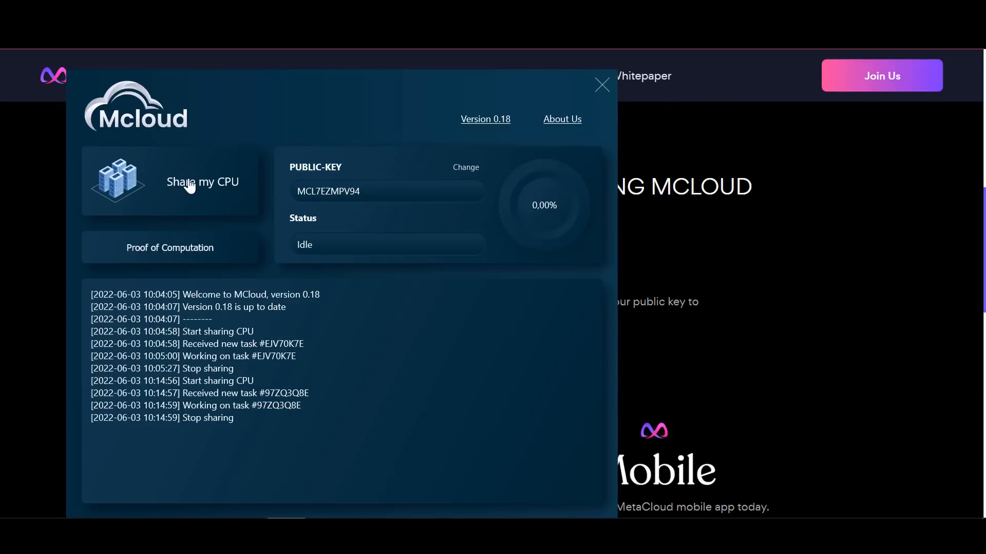
{"action": "mouse_move", "coordinate": [465, 200]}
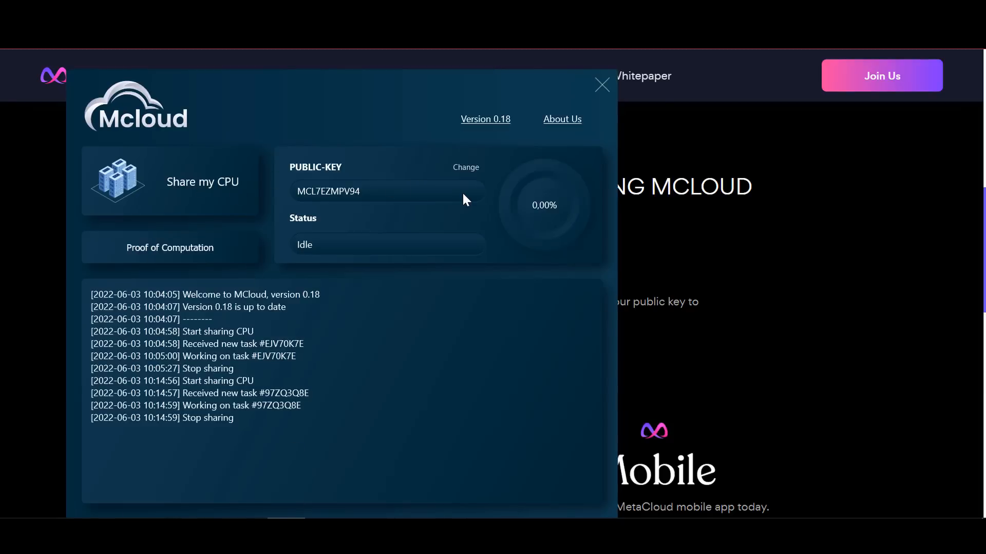
{"action": "left_click", "coordinate": [466, 167]}
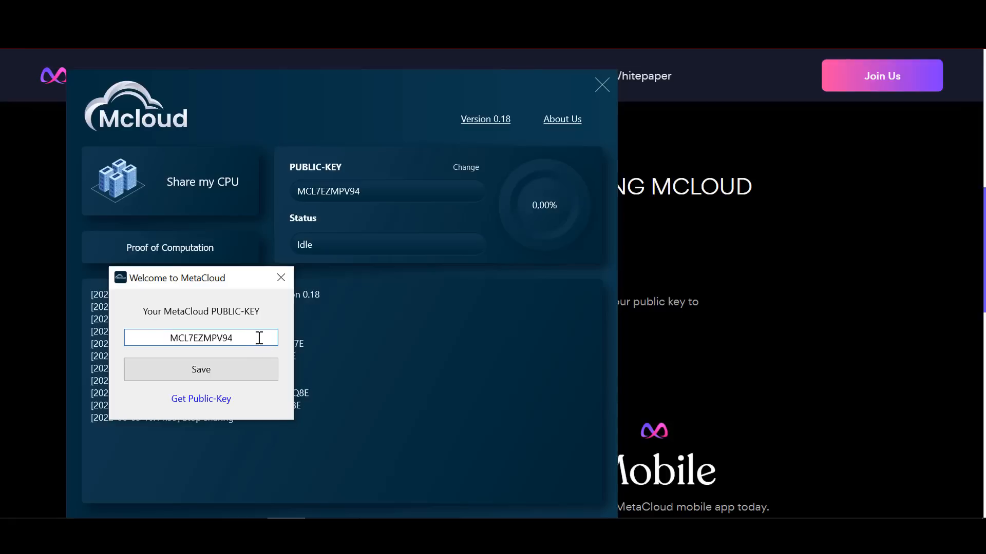
{"action": "triple_click", "coordinate": [201, 337]}
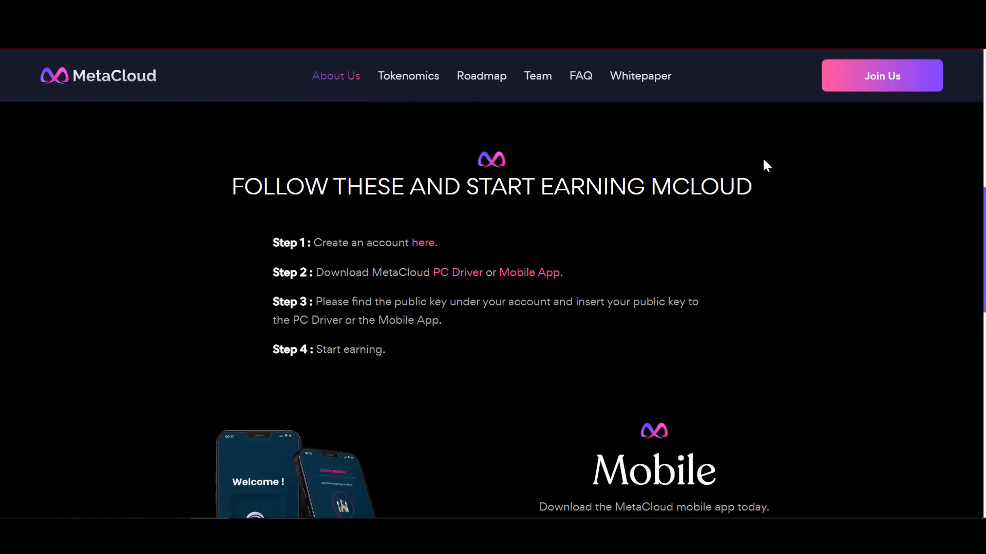
Step: Scroll to the Mobile app download section and go to the account creation page
{"action": "scroll", "scroll_direction": "down", "scroll_amount": 3}
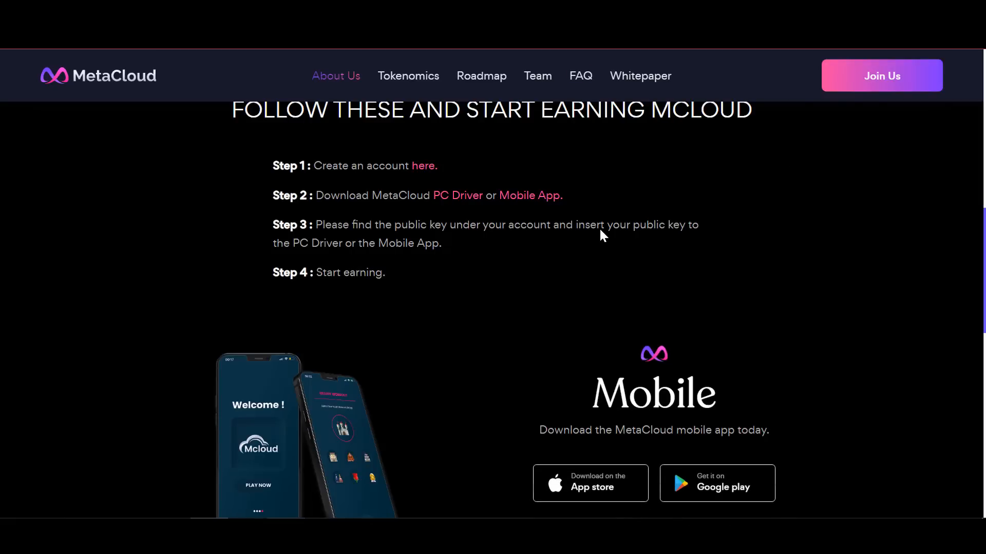
{"action": "left_click", "coordinate": [408, 75]}
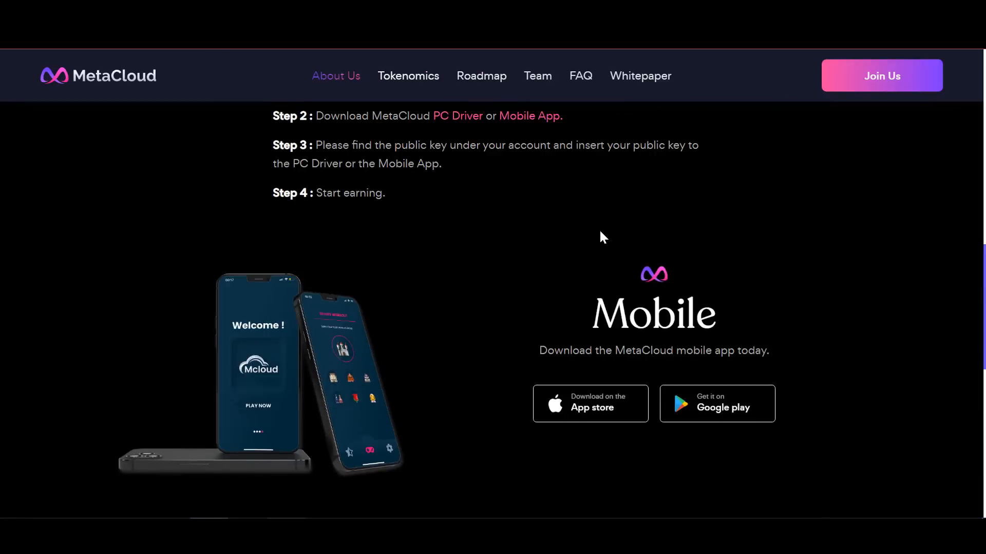
{"action": "left_click", "coordinate": [881, 75]}
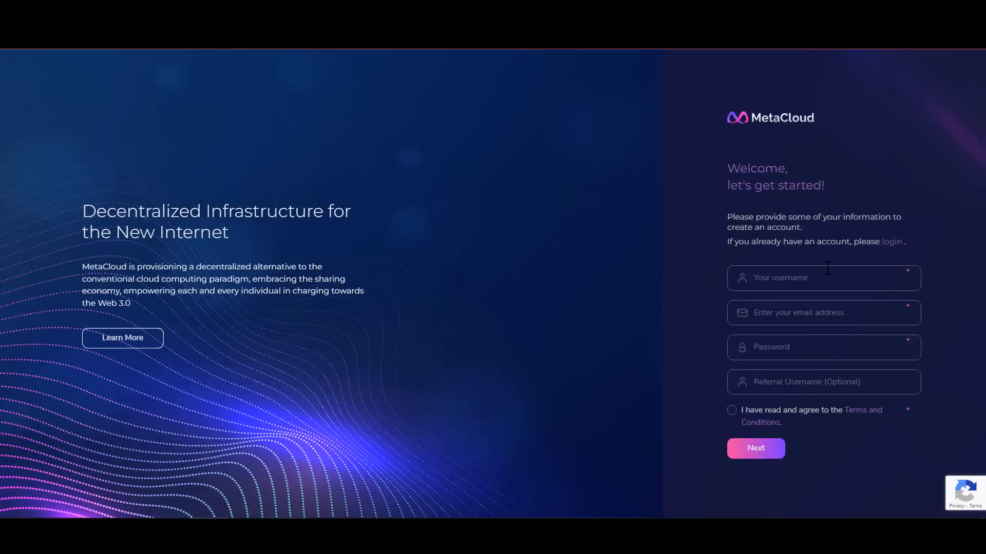
Step: Enter the username casdcf on the sign-up form and continue into the dashboard
{"action": "left_click", "coordinate": [823, 278]}
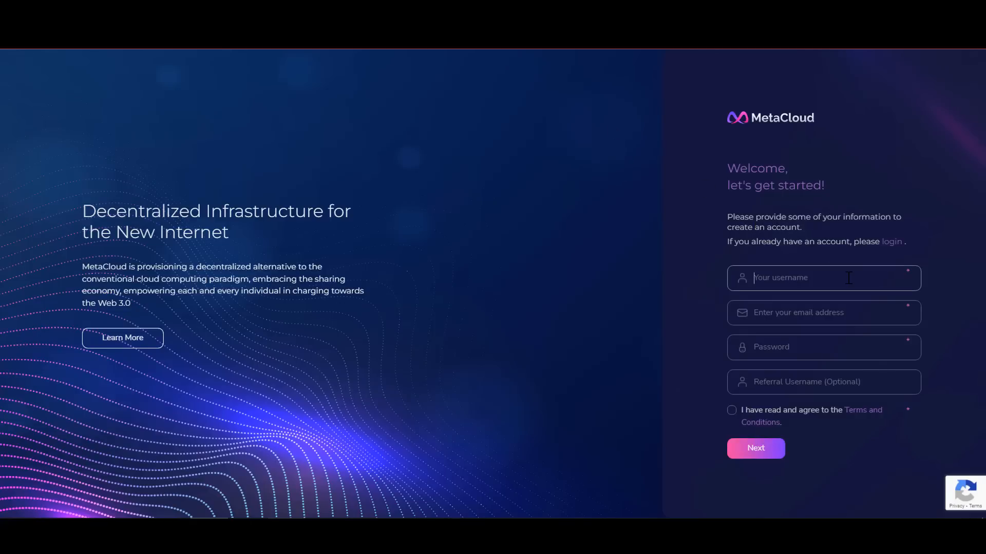
{"action": "left_click", "coordinate": [822, 277]}
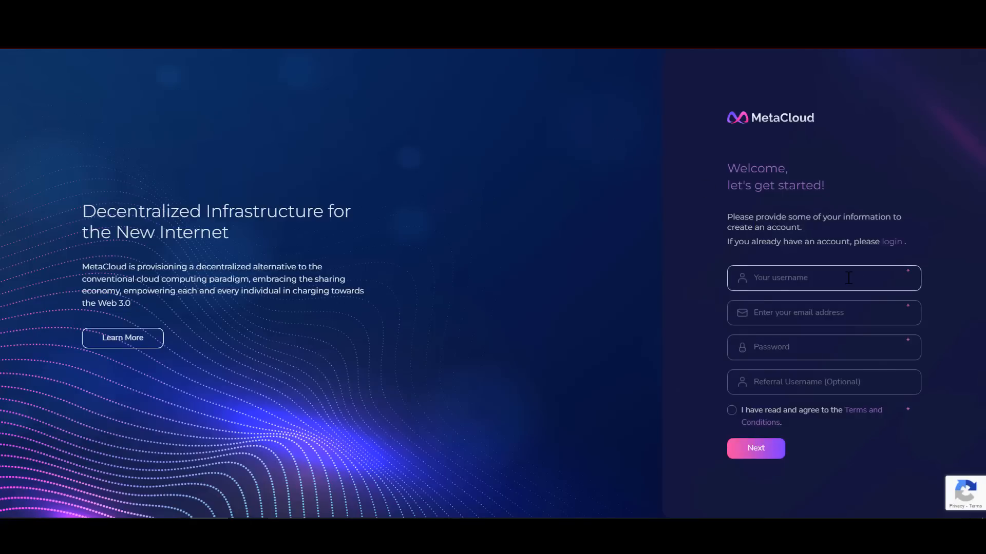
{"action": "type", "text": "casdcf"}
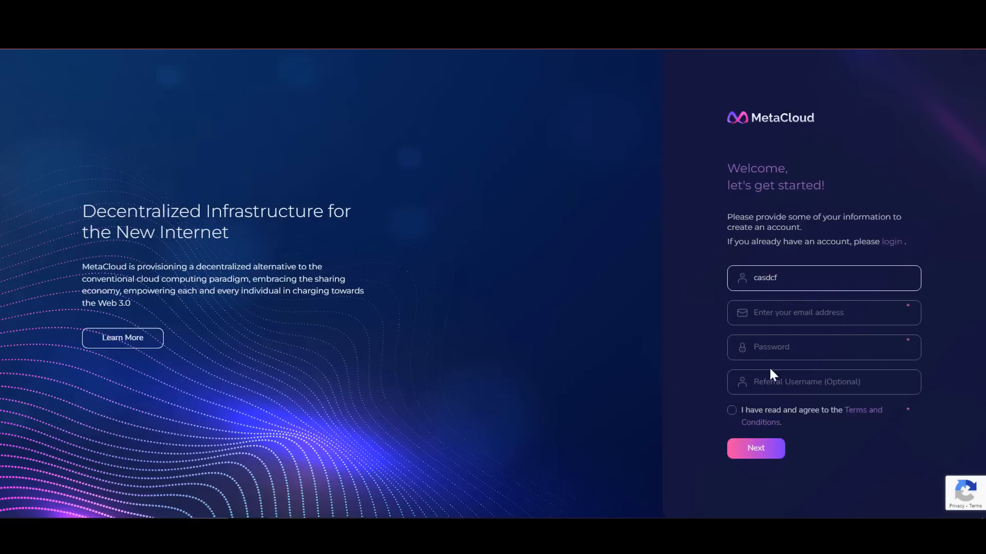
{"action": "left_click", "coordinate": [754, 449]}
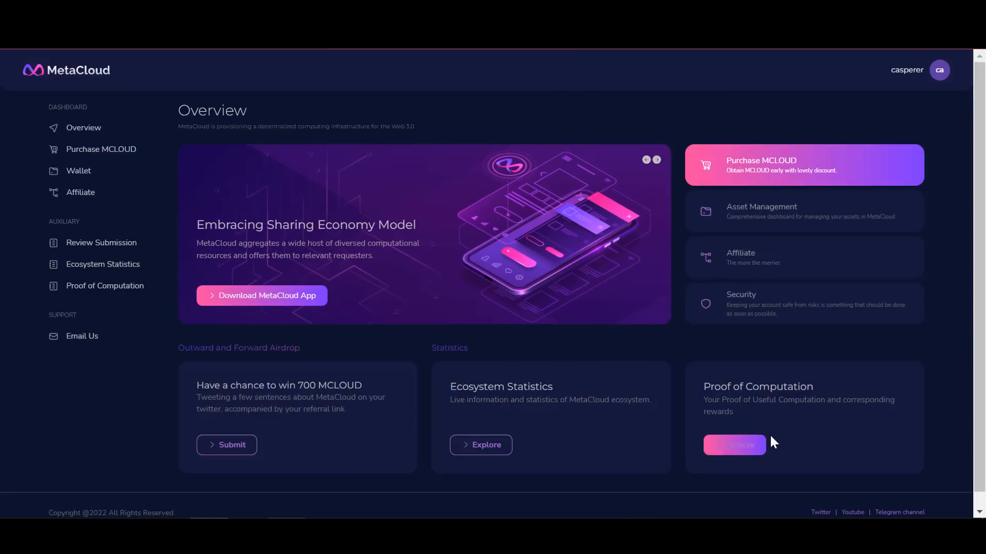
{"action": "mouse_move", "coordinate": [78, 170]}
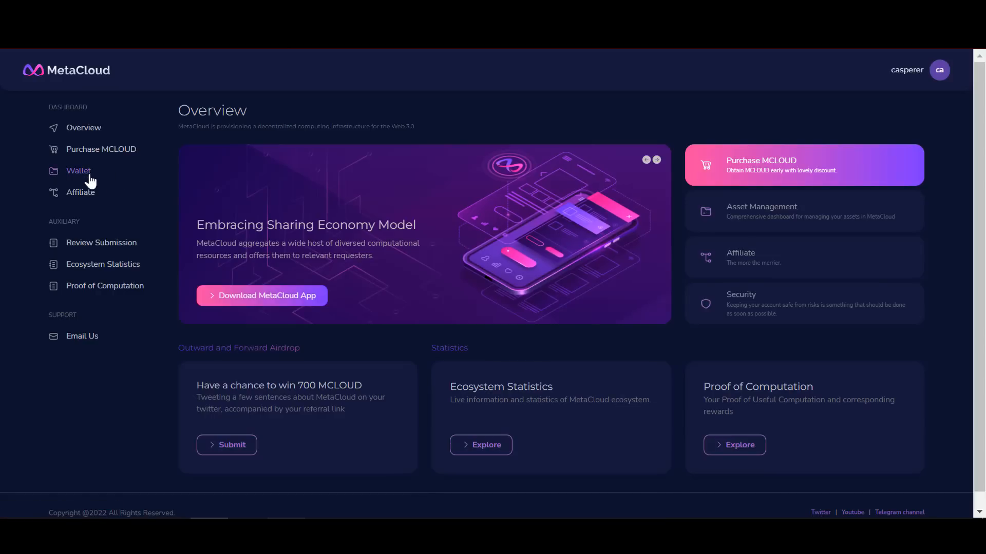
Step: Copy the wallet's public key and save it into the Mcloud driver's public-key setting
{"action": "left_click", "coordinate": [78, 171]}
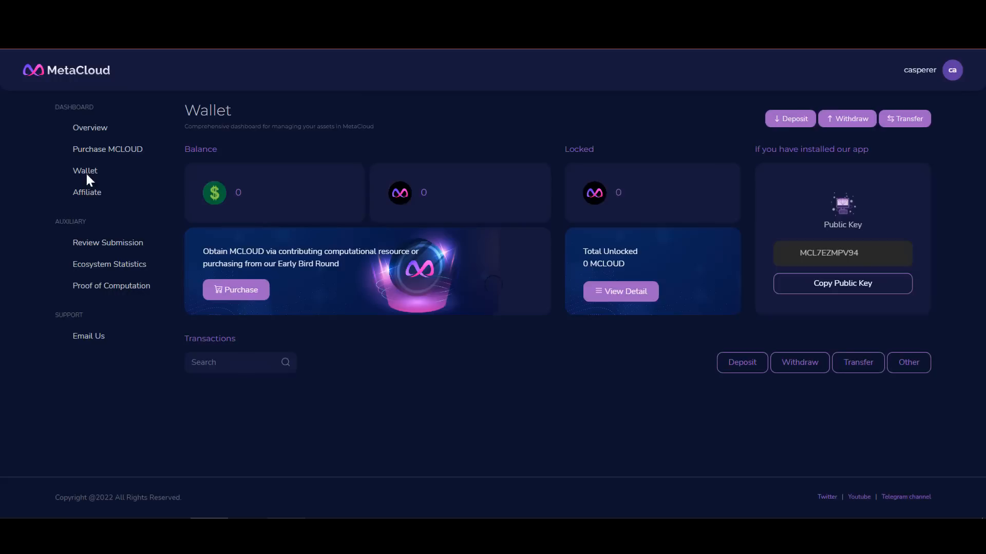
{"action": "left_click", "coordinate": [841, 284]}
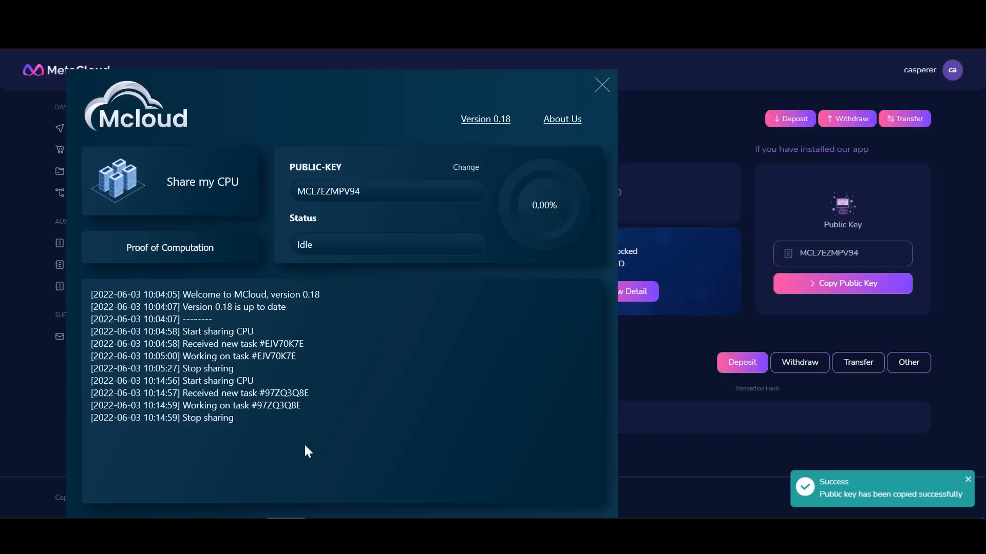
{"action": "left_click", "coordinate": [465, 168]}
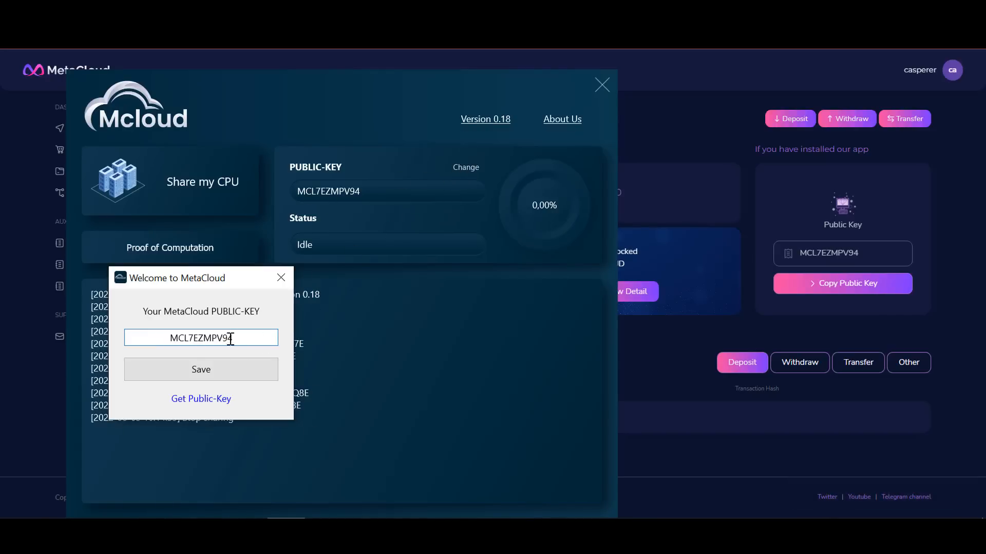
{"action": "double_click", "coordinate": [200, 338]}
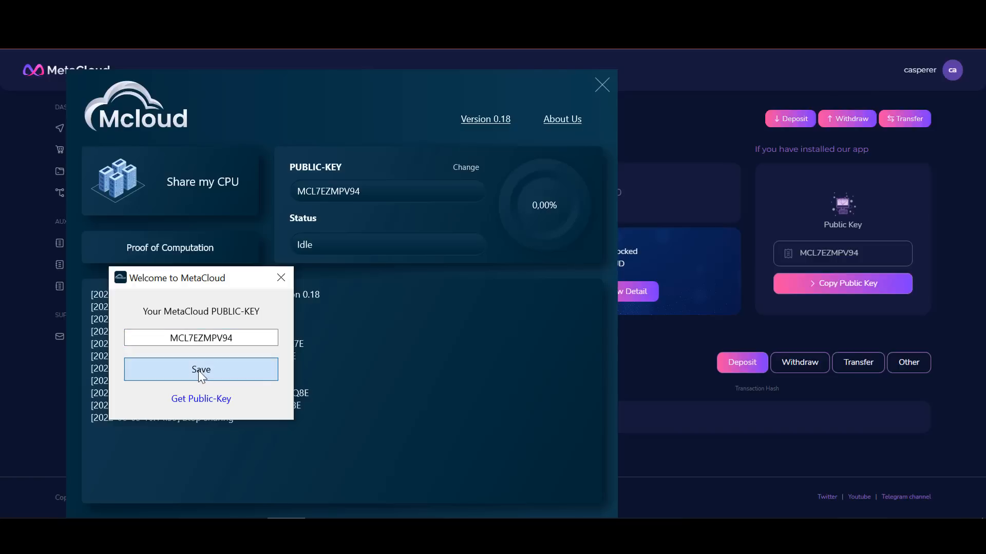
{"action": "left_click", "coordinate": [200, 370]}
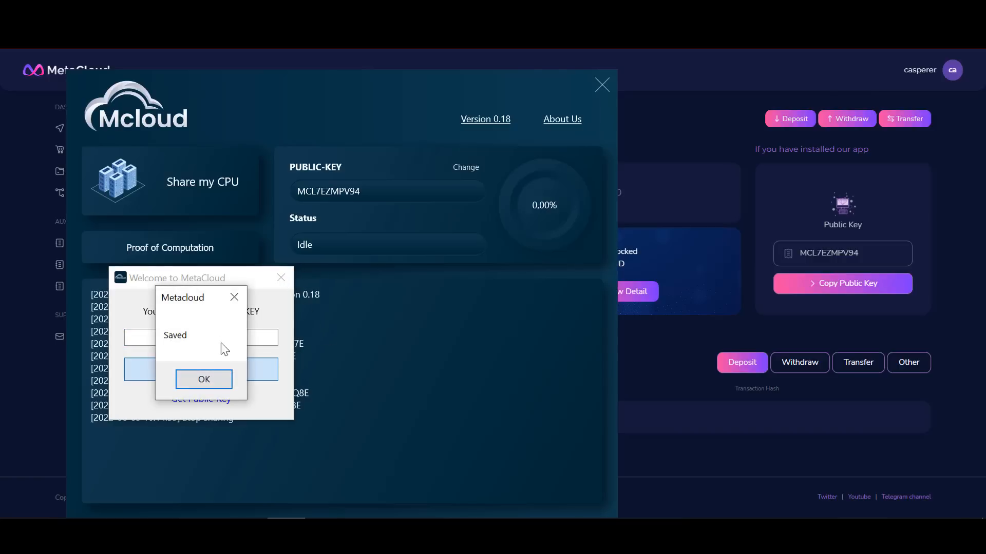
{"action": "left_click", "coordinate": [203, 378]}
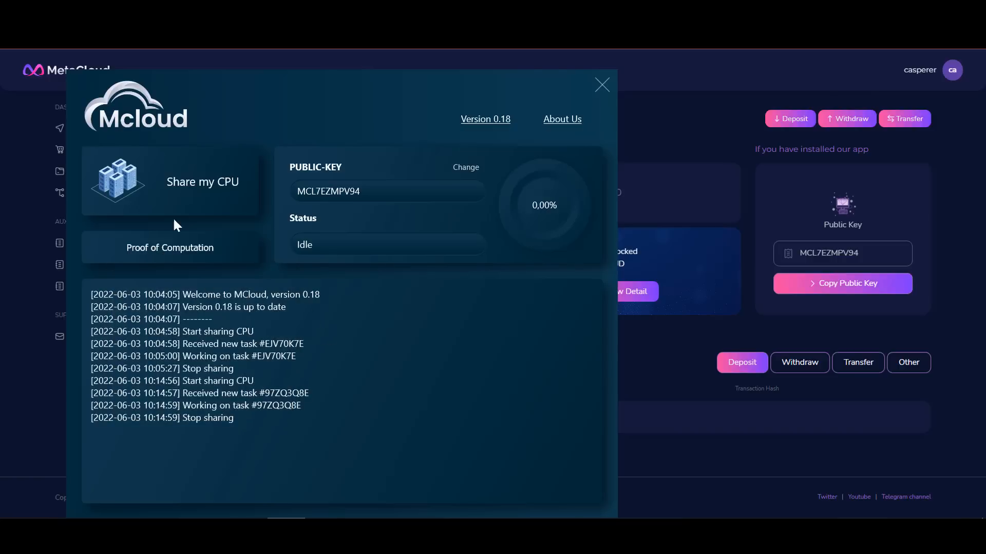
Step: Start sharing the CPU in the driver, then review withdrawal and deposit transactions and return to Overview
{"action": "left_click", "coordinate": [202, 182]}
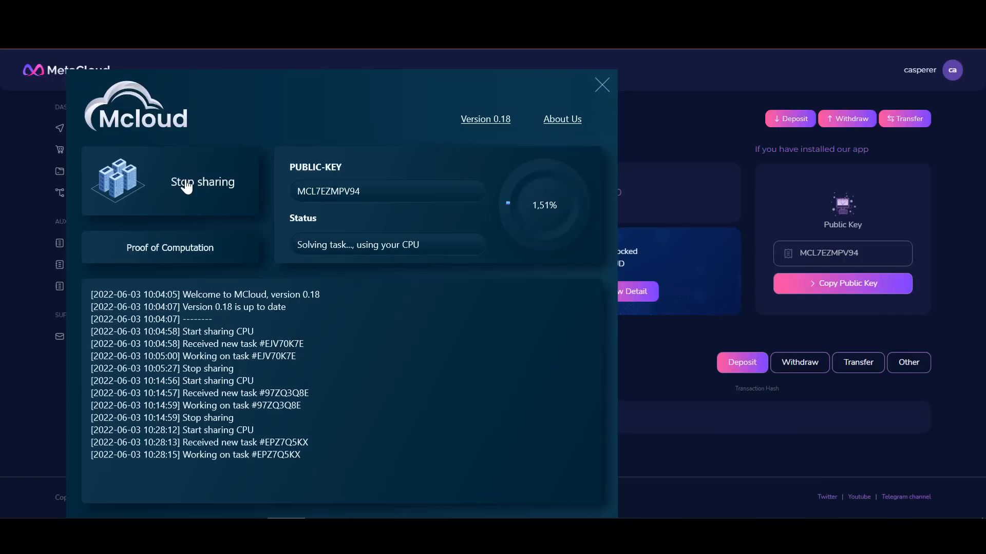
{"action": "mouse_move", "coordinate": [473, 200]}
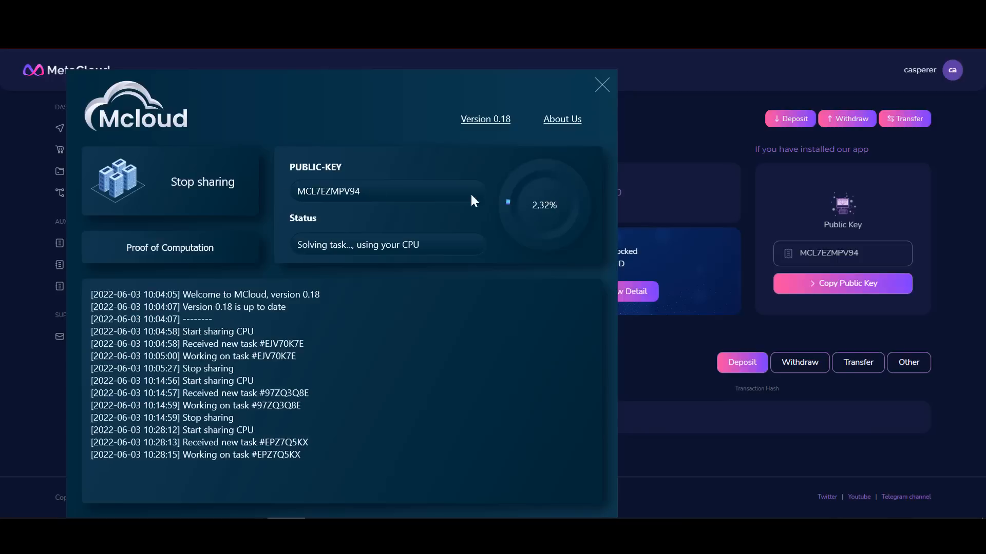
{"action": "left_click", "coordinate": [600, 85]}
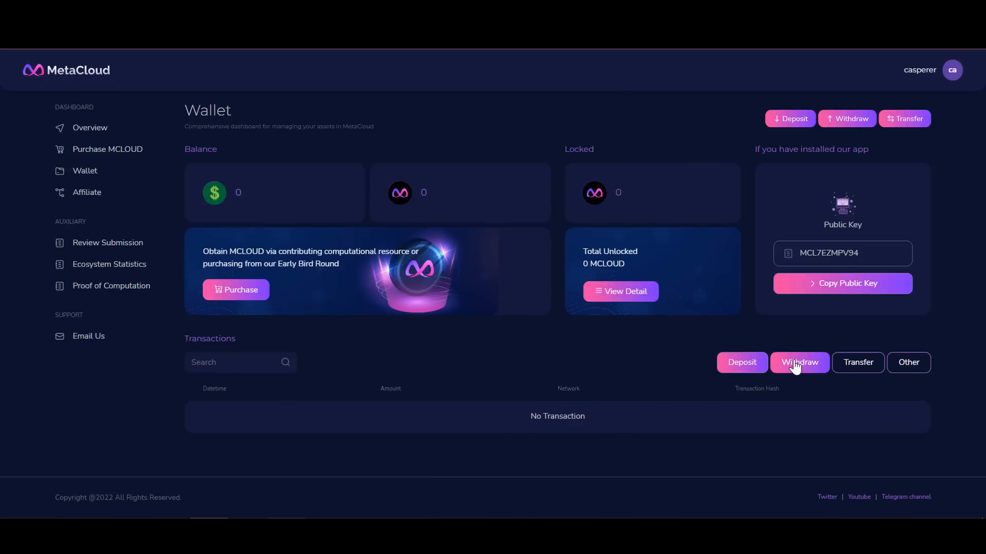
{"action": "left_click", "coordinate": [799, 362]}
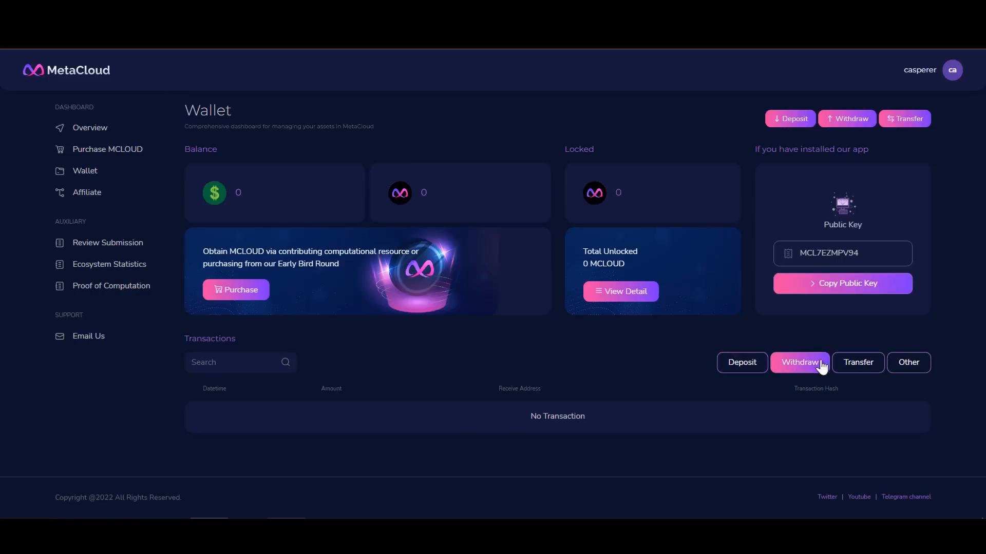
{"action": "left_click", "coordinate": [857, 362]}
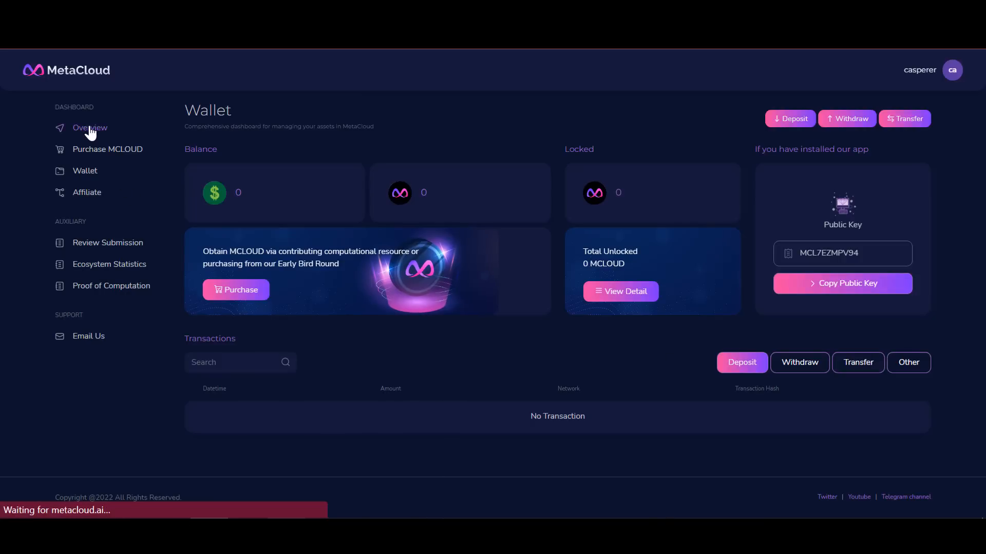
{"action": "left_click", "coordinate": [90, 127]}
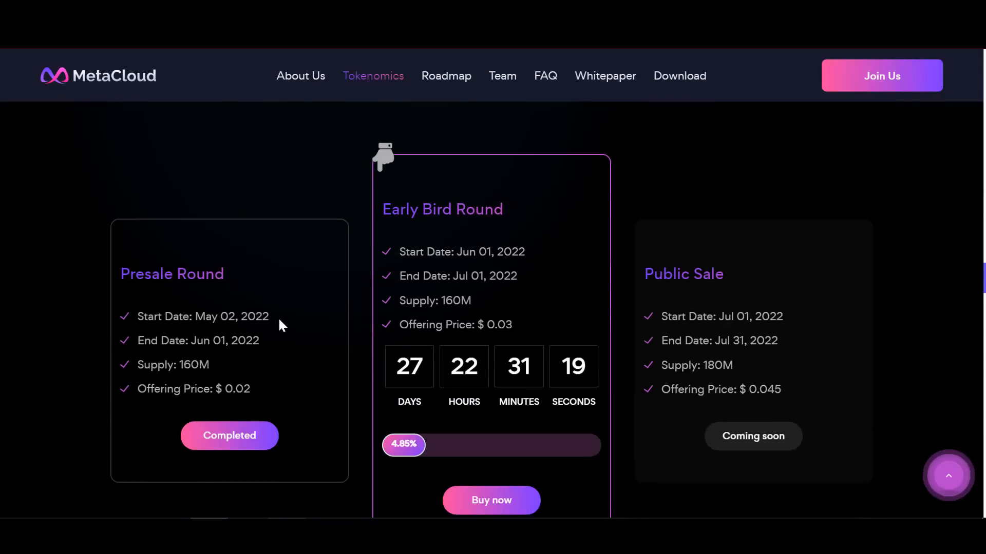
{"action": "mouse_move", "coordinate": [492, 238]}
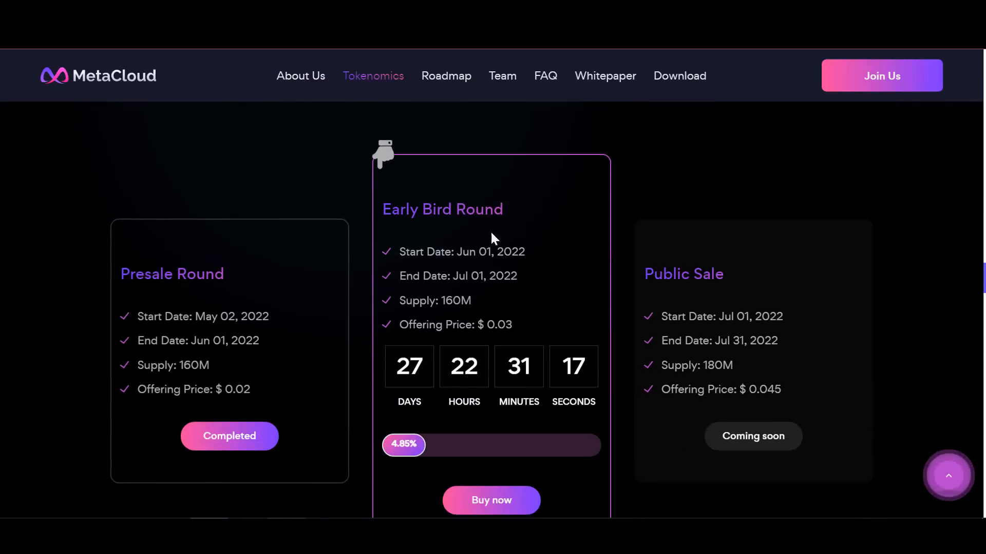
{"action": "mouse_move", "coordinate": [466, 260]}
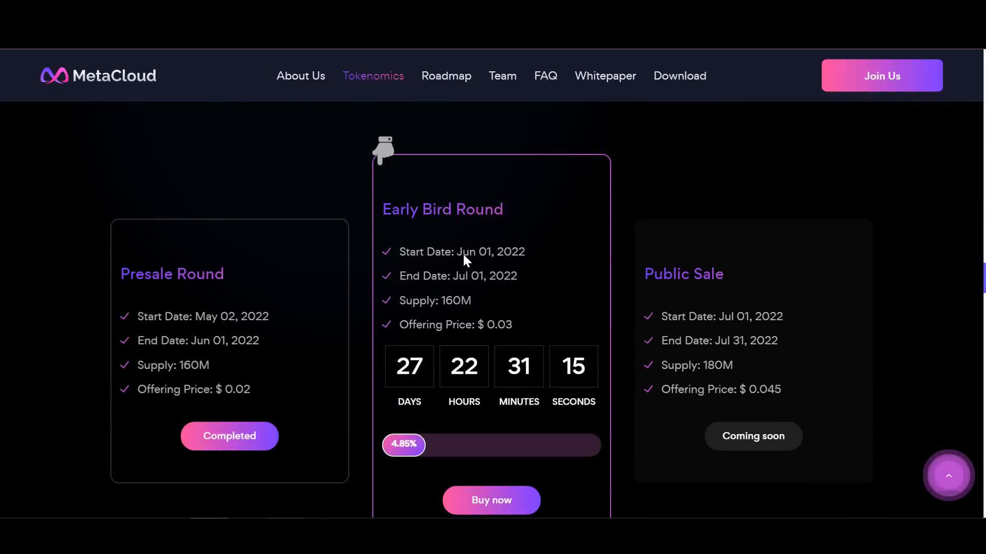
Step: Scroll past the Presale, Early Bird and Public Sale cards to the P2PB2B launchpad details and Token Allocation pyramid
{"action": "scroll", "scroll_direction": "down", "scroll_amount": 3}
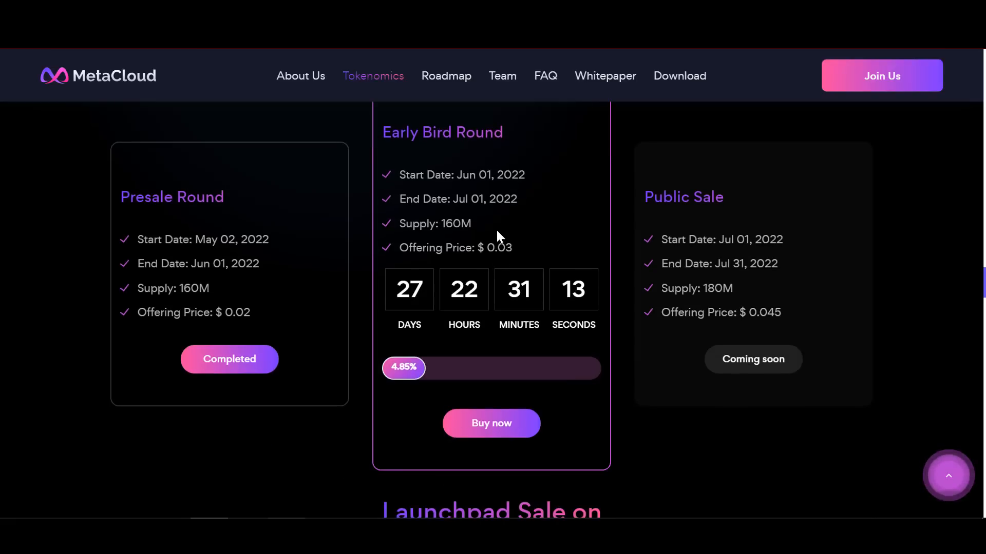
{"action": "mouse_move", "coordinate": [522, 286]}
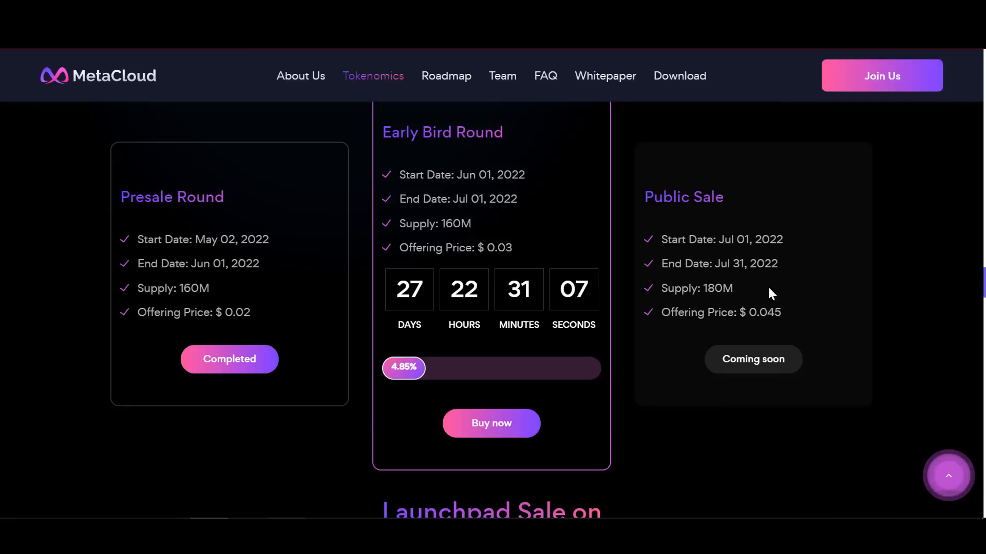
{"action": "scroll", "scroll_direction": "down", "scroll_amount": 3}
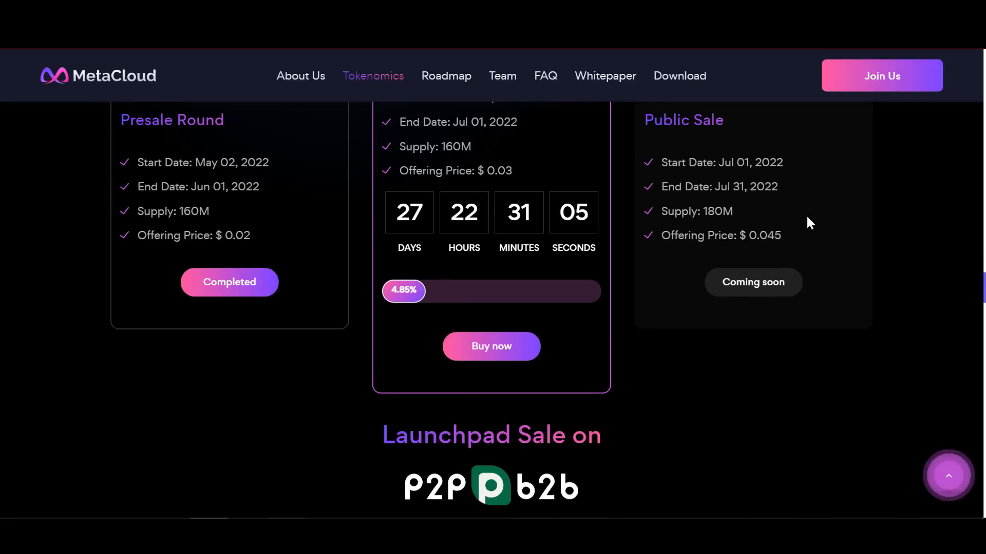
{"action": "mouse_move", "coordinate": [811, 215]}
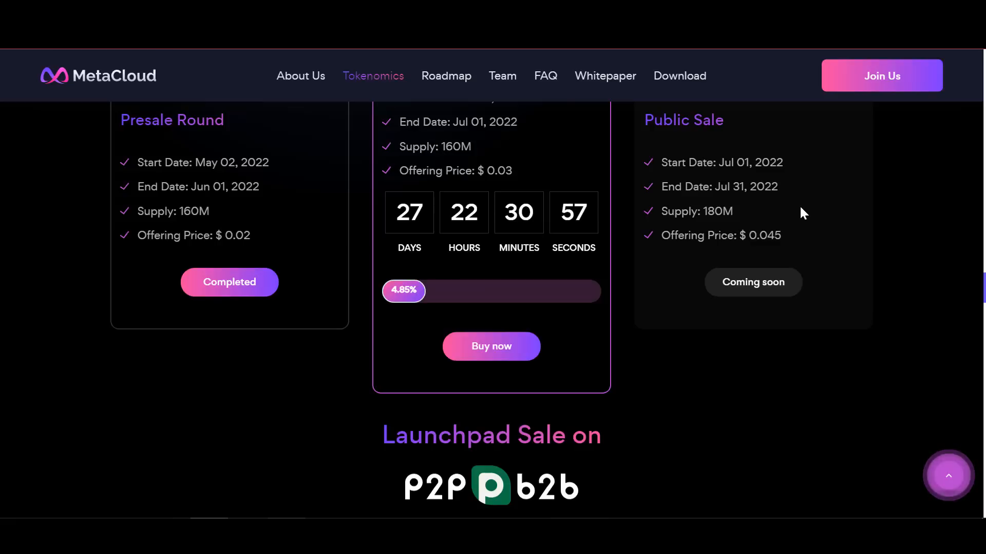
{"action": "mouse_move", "coordinate": [852, 239]}
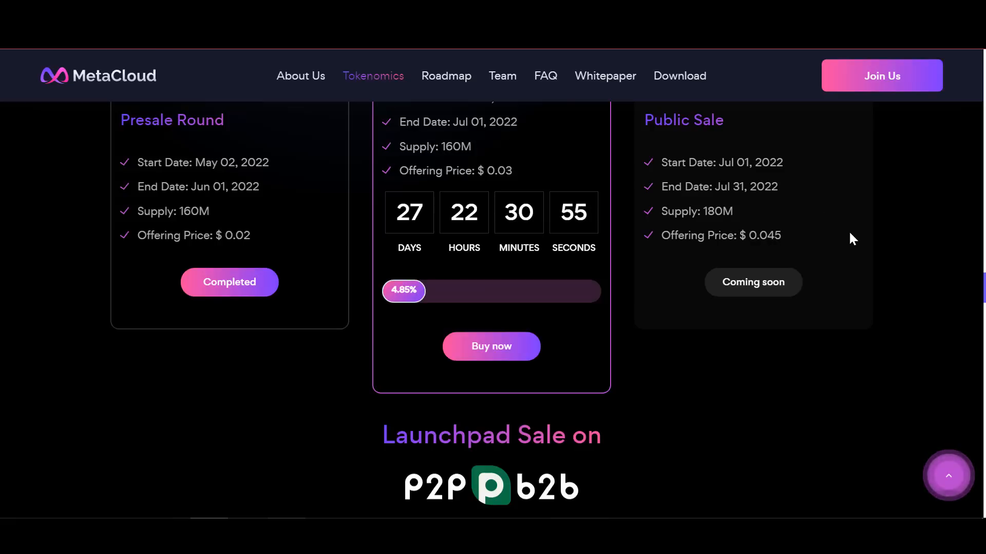
{"action": "scroll", "scroll_direction": "down", "scroll_amount": 3}
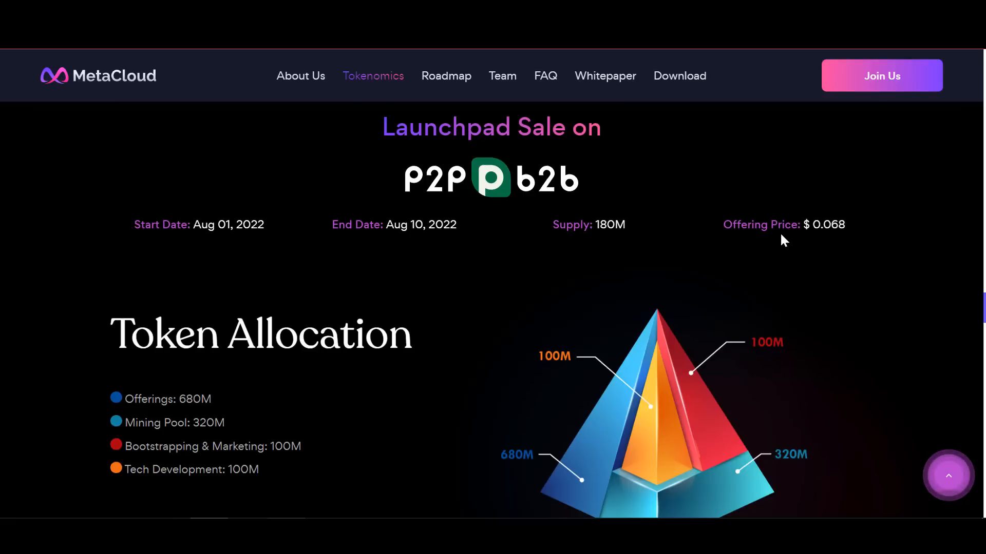
{"action": "scroll", "scroll_direction": "up", "scroll_amount": 3}
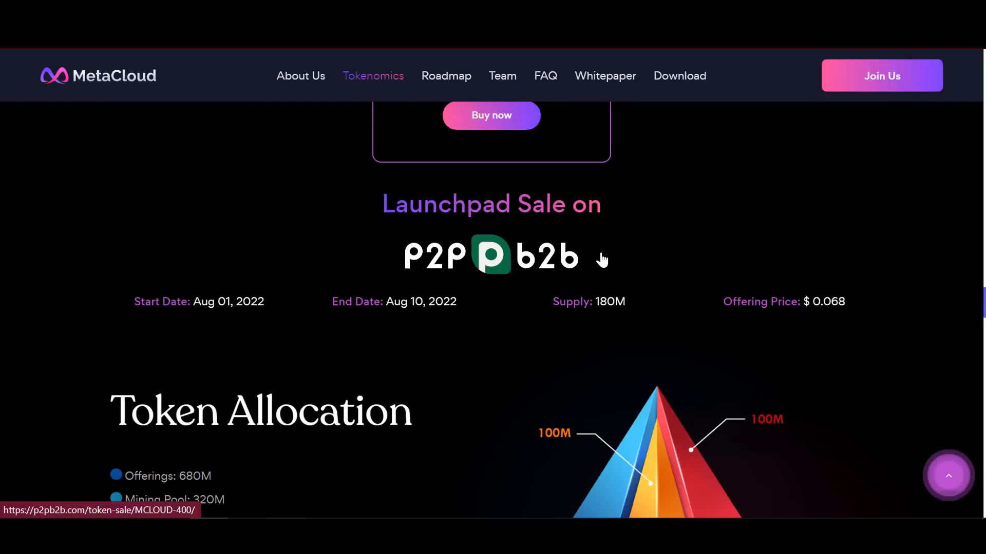
{"action": "scroll", "scroll_direction": "down", "scroll_amount": 3}
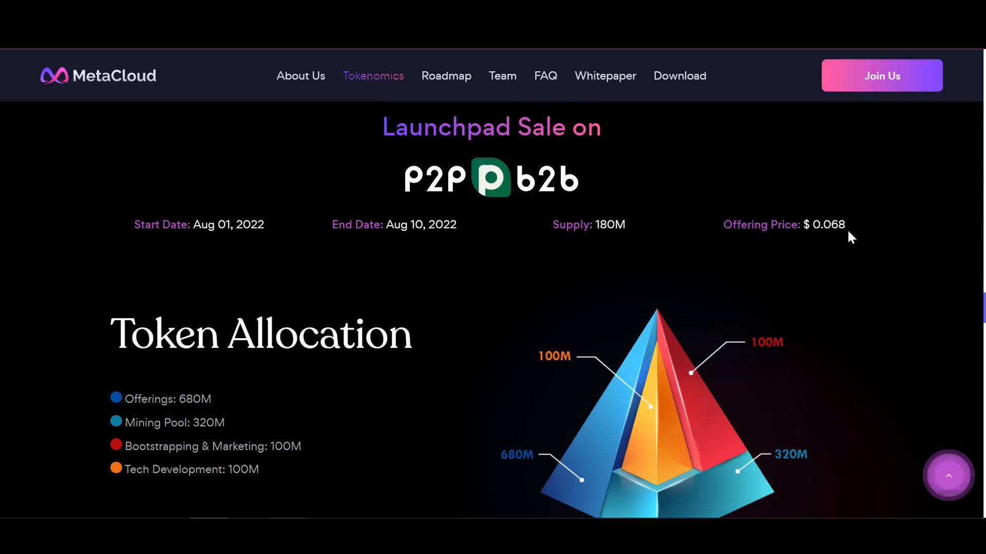
{"action": "scroll", "scroll_direction": "down", "scroll_amount": 3}
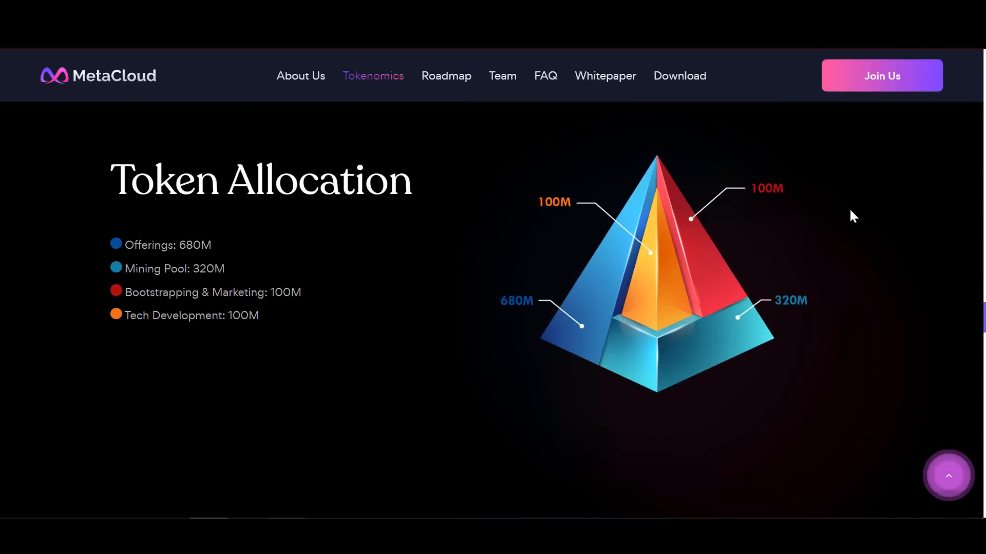
Step: Go to the Roadmap section, scroll through its milestones to ZettaScale computing power, then head to the whitepaper
{"action": "left_click", "coordinate": [446, 75]}
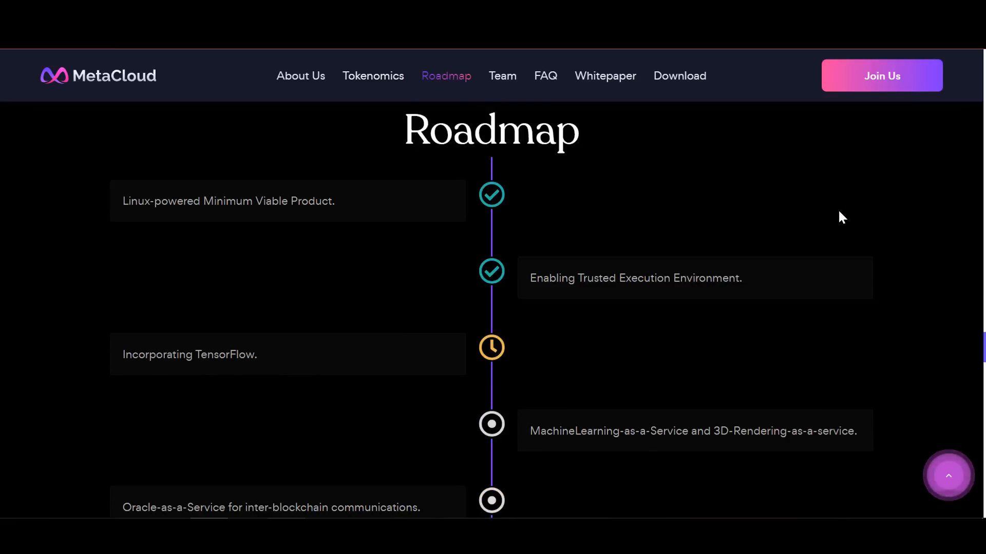
{"action": "scroll", "scroll_direction": "down", "scroll_amount": 3}
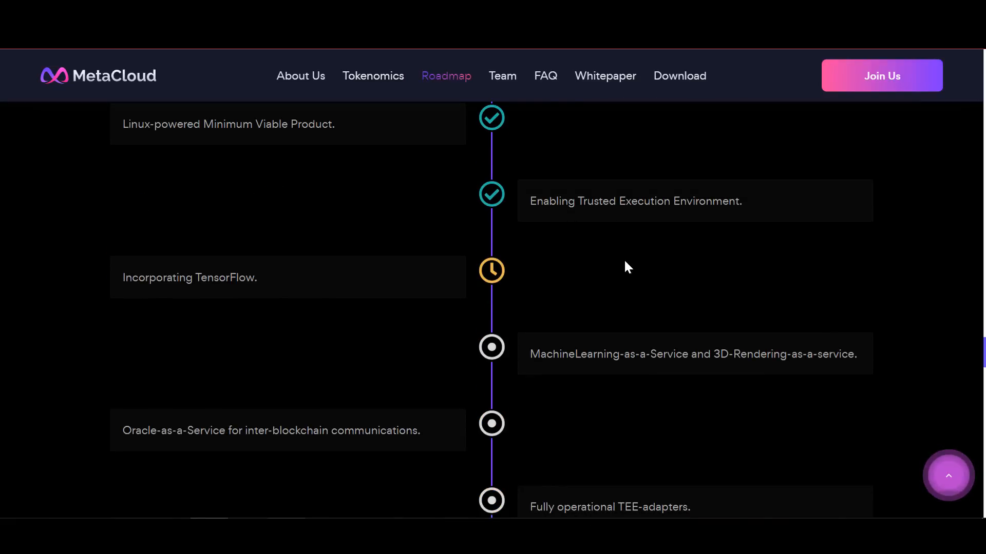
{"action": "scroll", "scroll_direction": "down", "scroll_amount": 3}
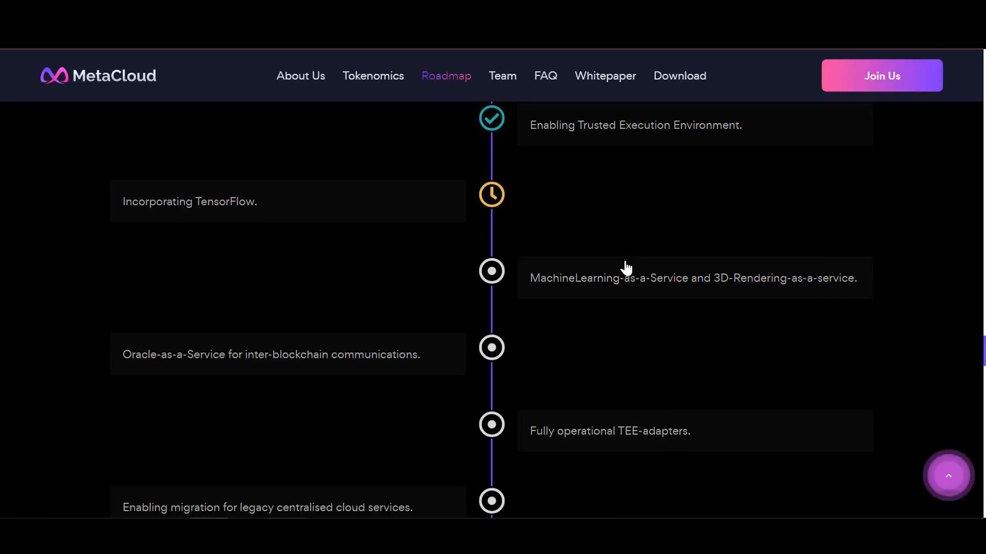
{"action": "scroll", "scroll_direction": "down", "scroll_amount": 3}
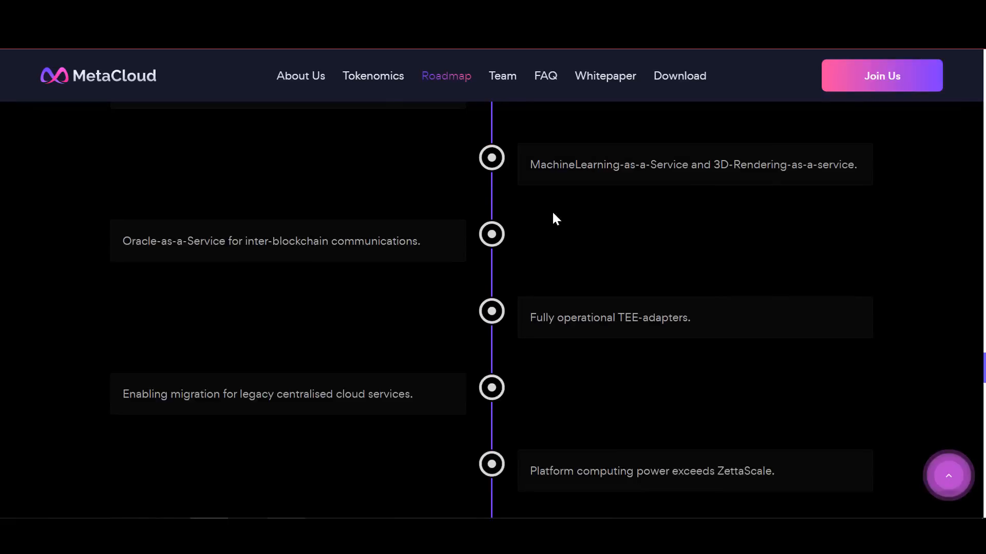
{"action": "left_click", "coordinate": [604, 75]}
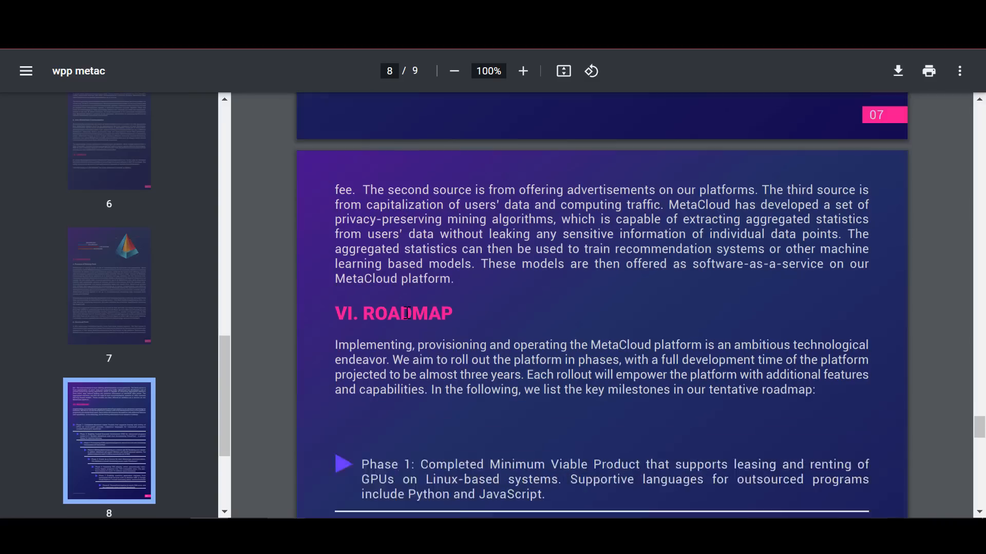
Step: Scroll the whitepaper's page 8 Roadmap from Phase 1 down to Phase 8 with 25M users and ZettaScale power
{"action": "scroll", "scroll_direction": "down", "scroll_amount": 3}
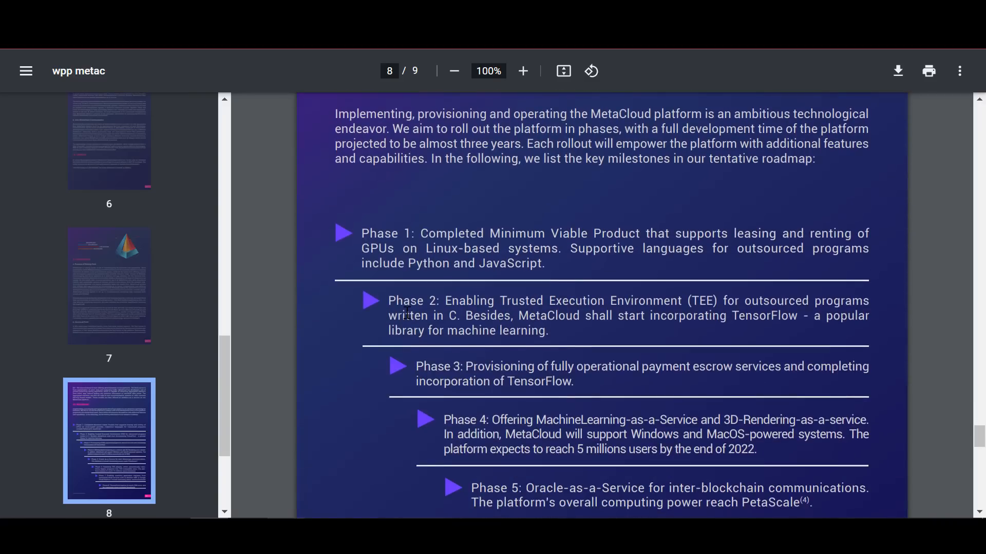
{"action": "scroll", "scroll_direction": "down", "scroll_amount": 3}
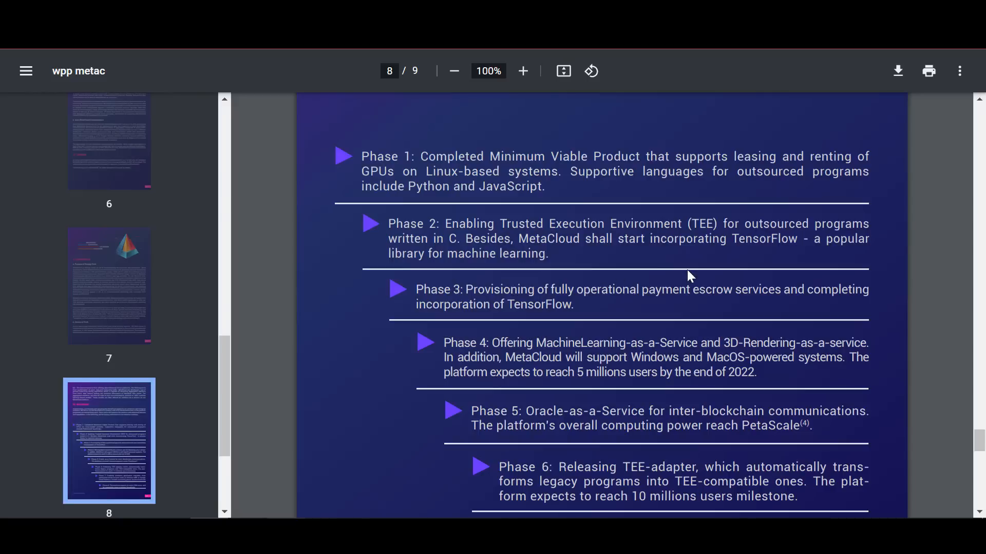
{"action": "scroll", "scroll_direction": "down", "scroll_amount": 3}
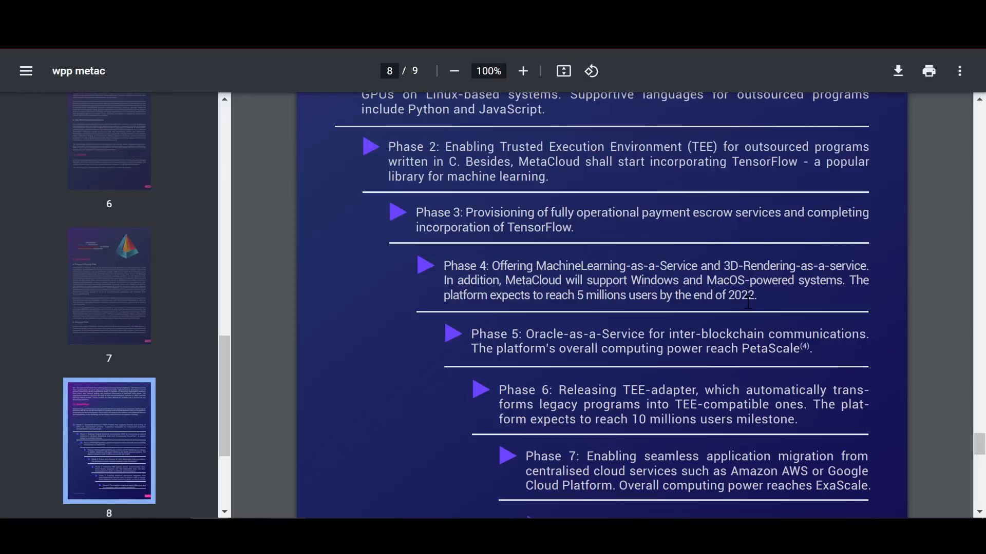
{"action": "mouse_move", "coordinate": [744, 322]}
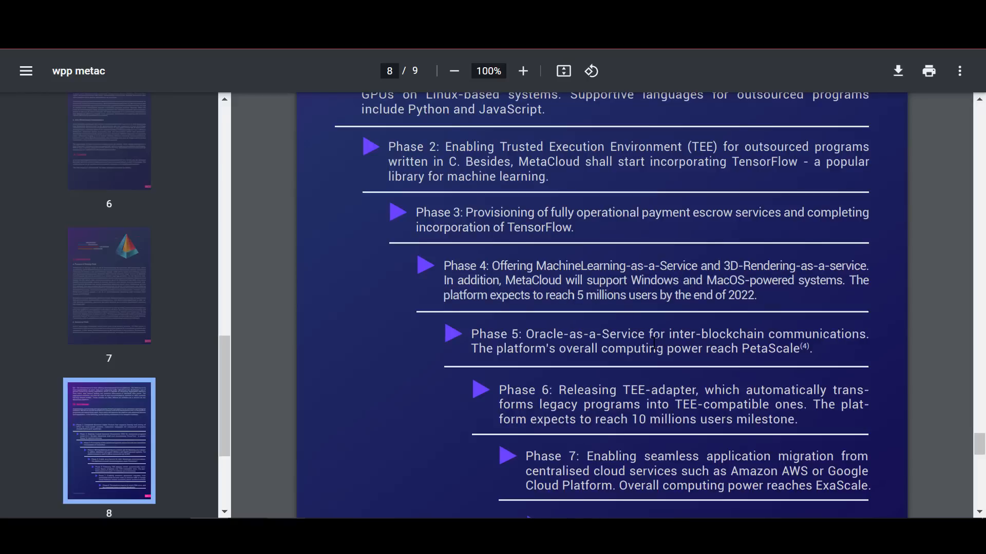
{"action": "scroll", "scroll_direction": "down", "scroll_amount": 3}
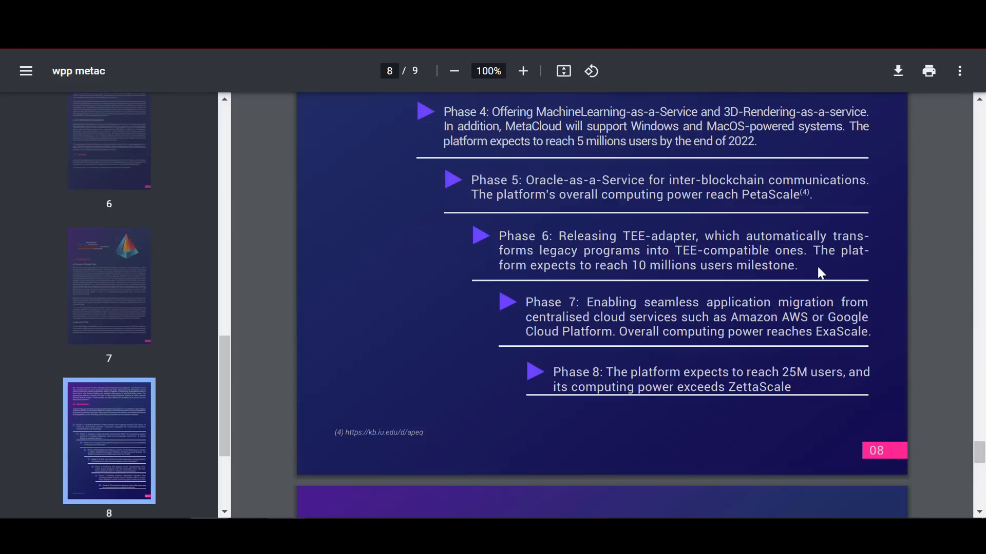
{"action": "mouse_move", "coordinate": [755, 223]}
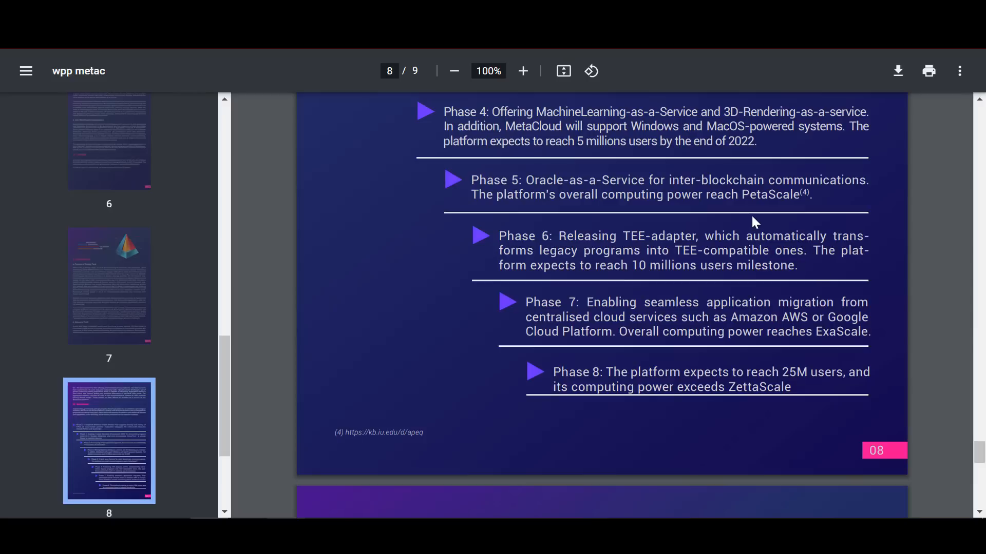
{"action": "mouse_move", "coordinate": [809, 264]}
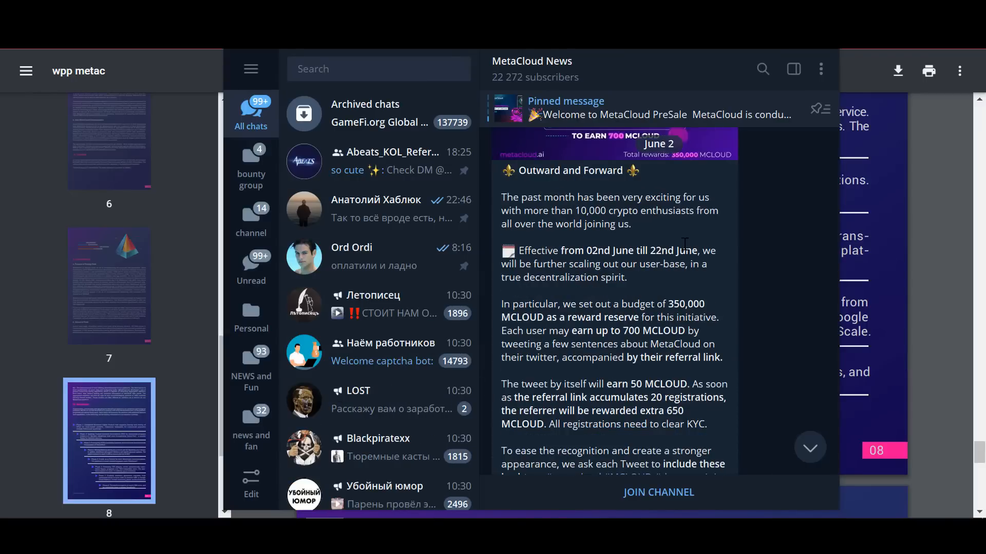
Step: Scroll the MetaCloud News channel to the Outward & Forward airdrop post and highlight a sentence in it
{"action": "scroll", "scroll_direction": "down", "scroll_amount": 3}
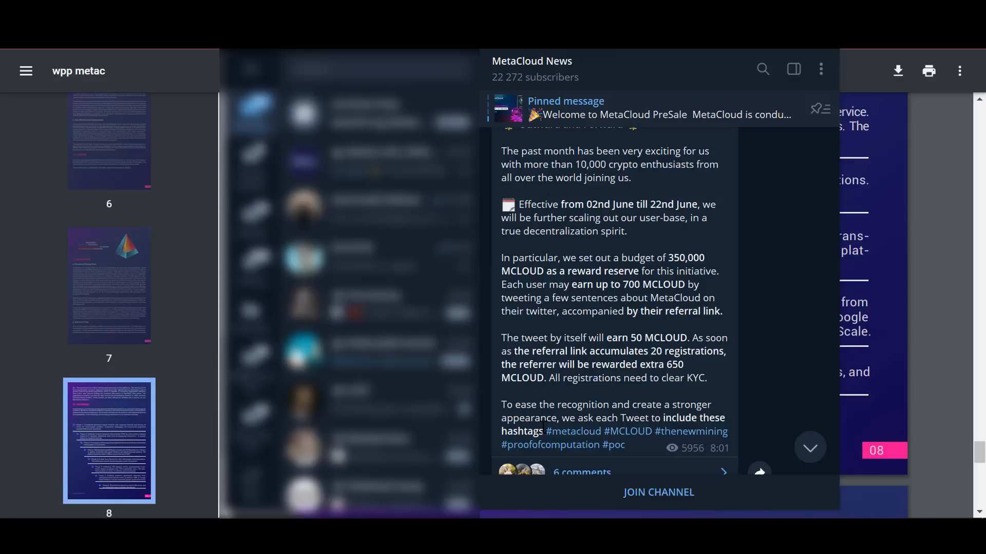
{"action": "left_click_drag", "start_coordinate": [500, 151], "coordinate": [544, 432]}
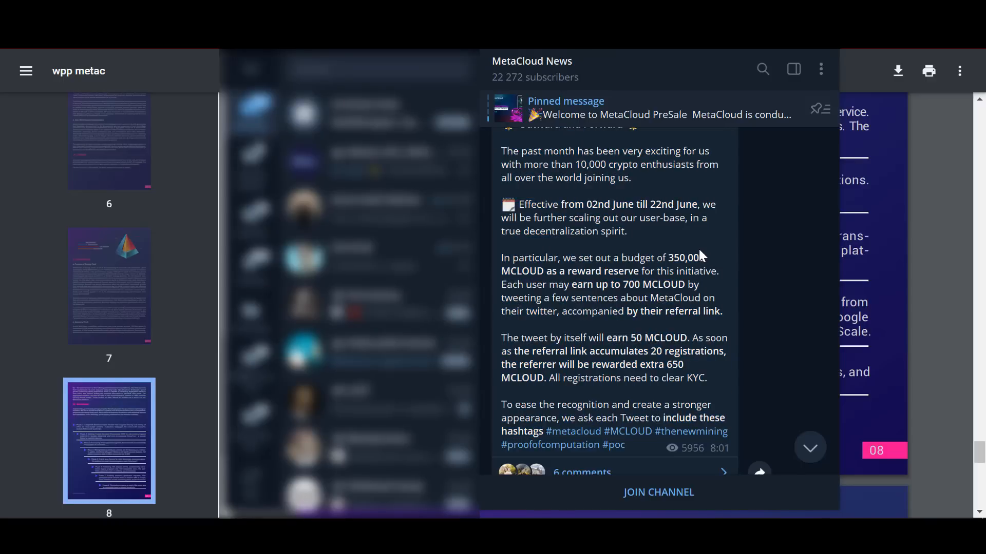
{"action": "scroll", "scroll_direction": "down", "scroll_amount": 3}
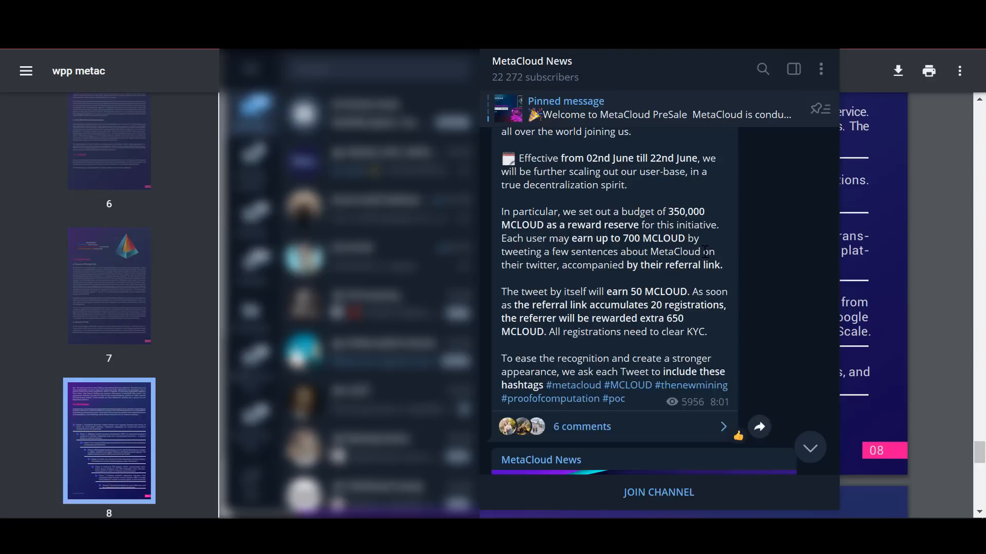
{"action": "mouse_move", "coordinate": [691, 286]}
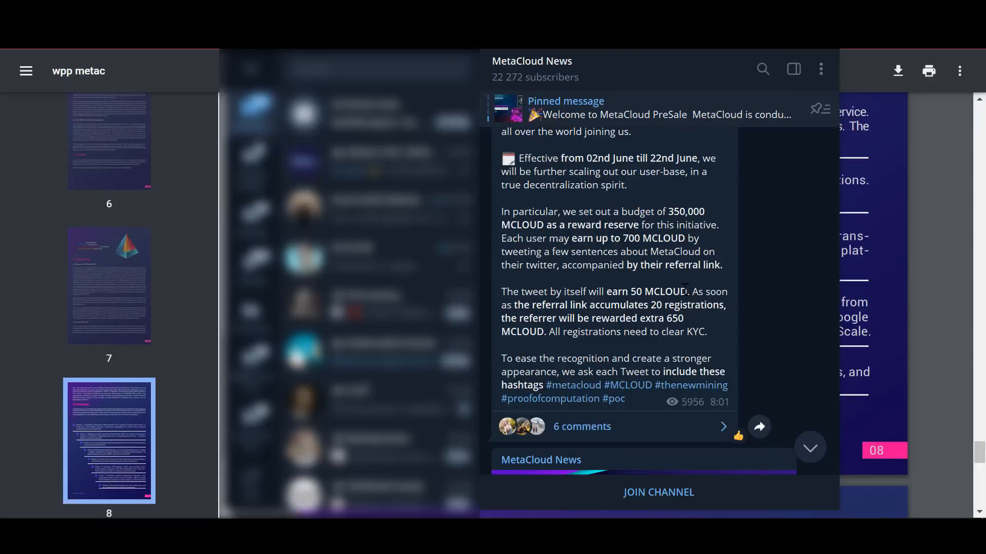
{"action": "left_click_drag", "start_coordinate": [590, 290], "coordinate": [687, 291]}
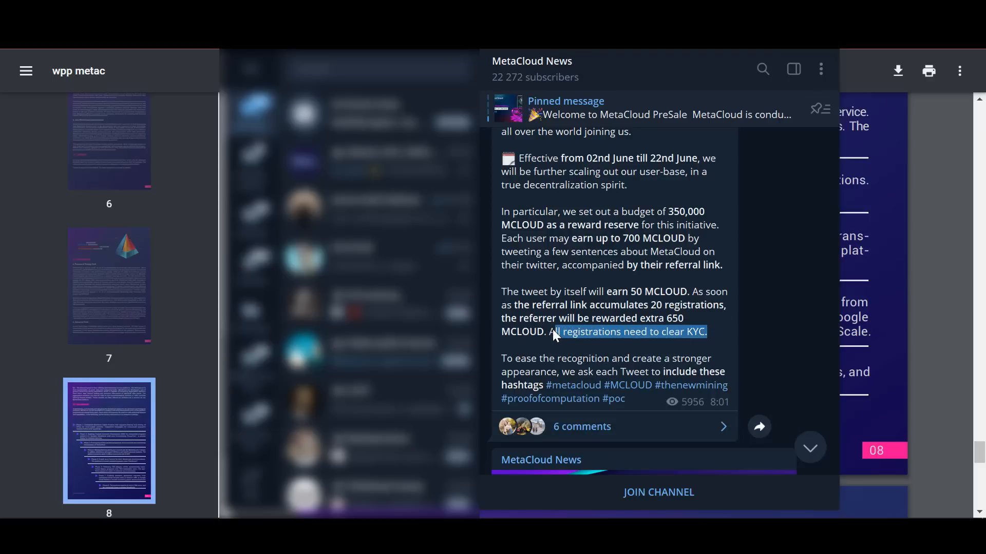
Step: Clear the highlighted sentence and scroll on to the Early Bird presale round post
{"action": "left_click", "coordinate": [557, 348]}
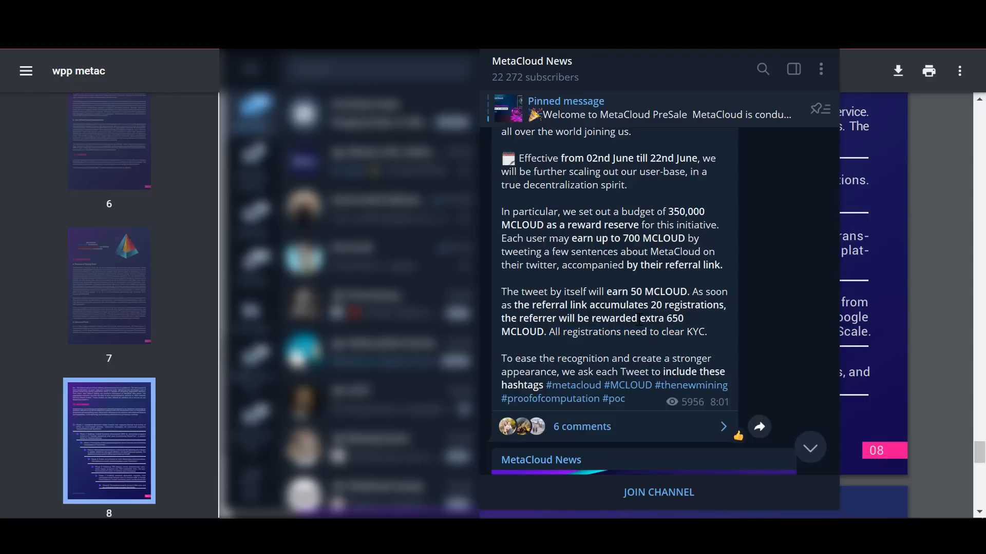
{"action": "scroll", "scroll_direction": "down", "scroll_amount": 3}
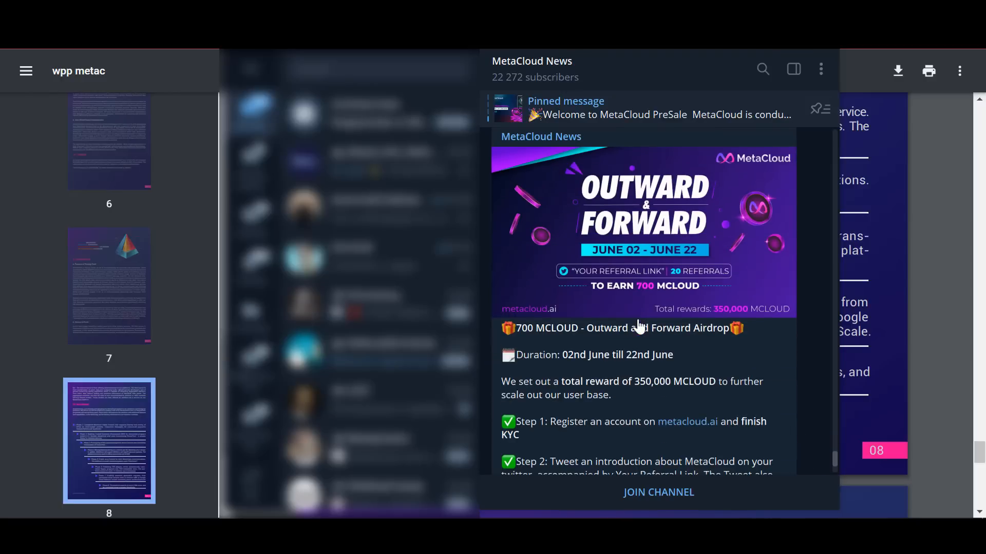
{"action": "scroll", "scroll_direction": "down", "scroll_amount": 3}
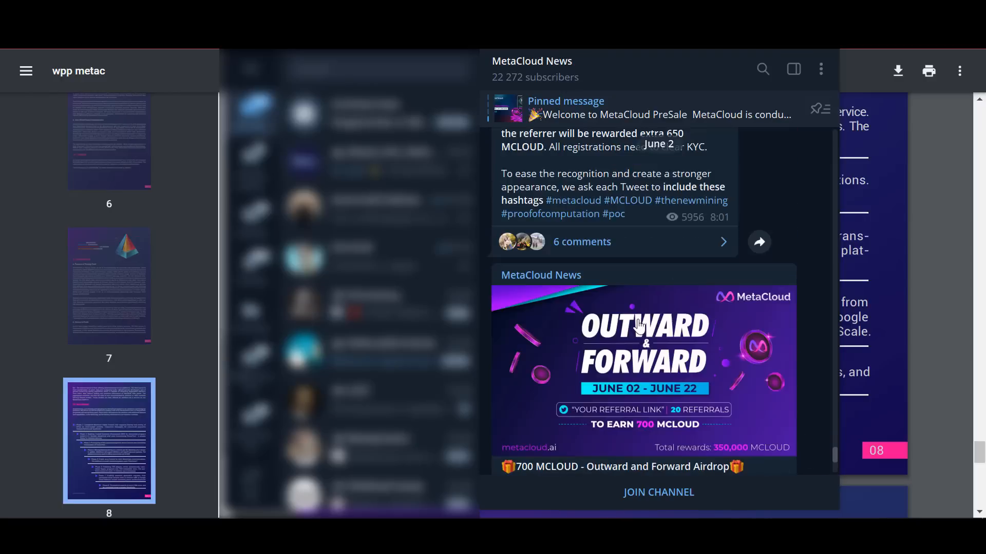
{"action": "scroll", "scroll_direction": "down", "scroll_amount": 3}
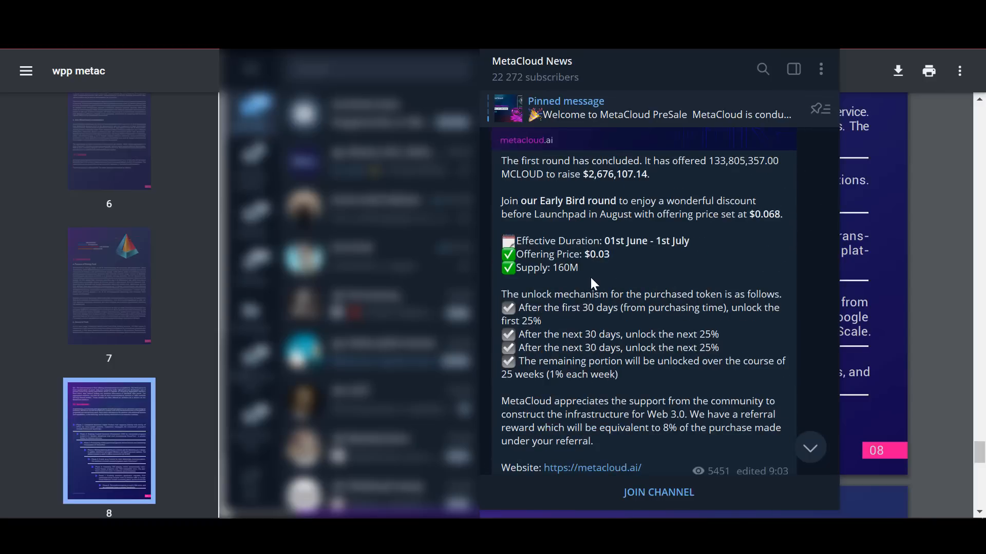
{"action": "mouse_move", "coordinate": [700, 245]}
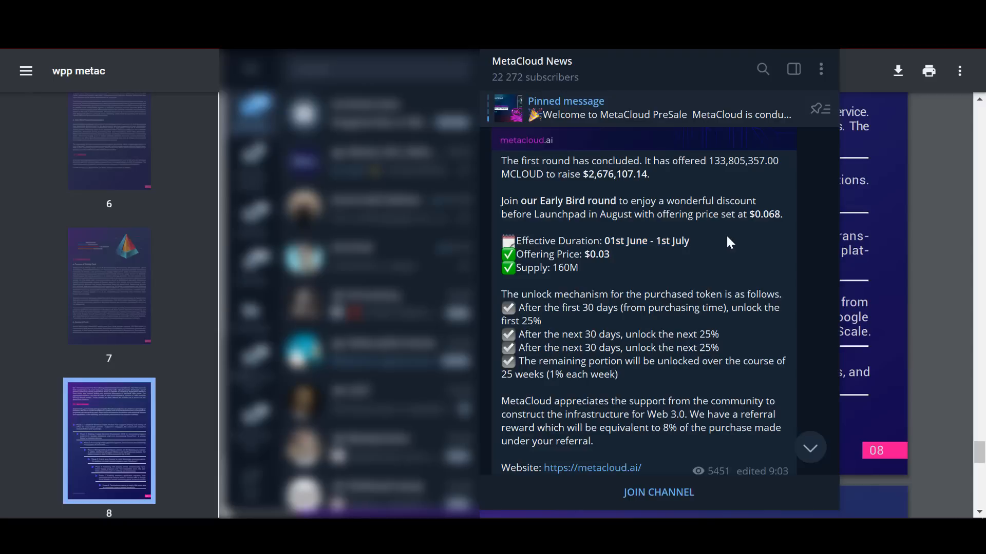
Step: Highlight text in the Early Bird round post covering its unlock schedule and referral reward
{"action": "double_click", "coordinate": [596, 254]}
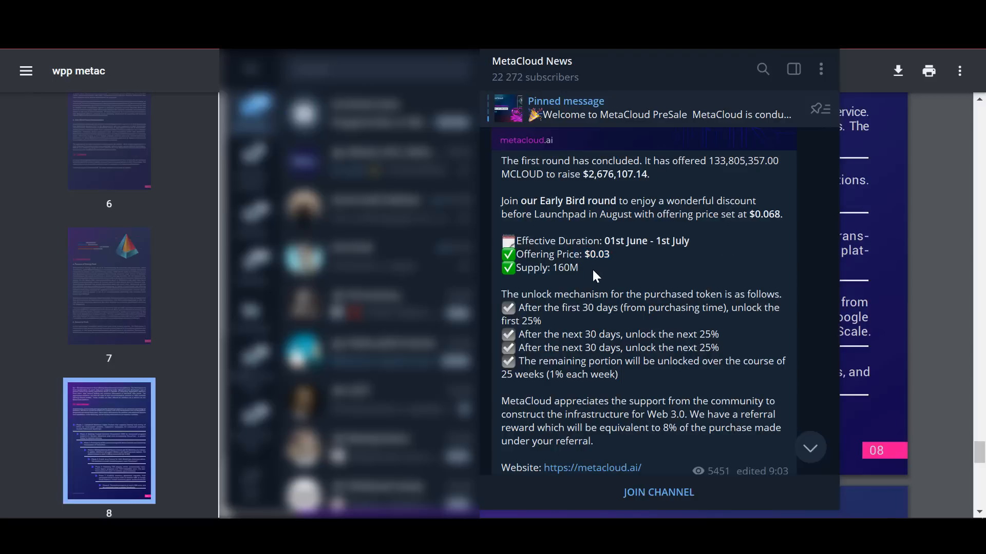
{"action": "mouse_move", "coordinate": [562, 275]}
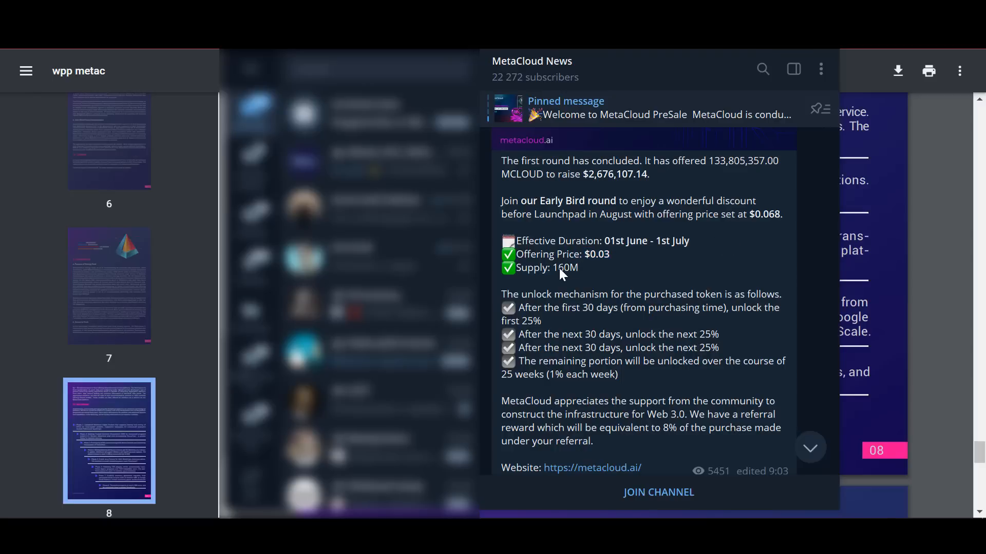
{"action": "mouse_move", "coordinate": [610, 311]}
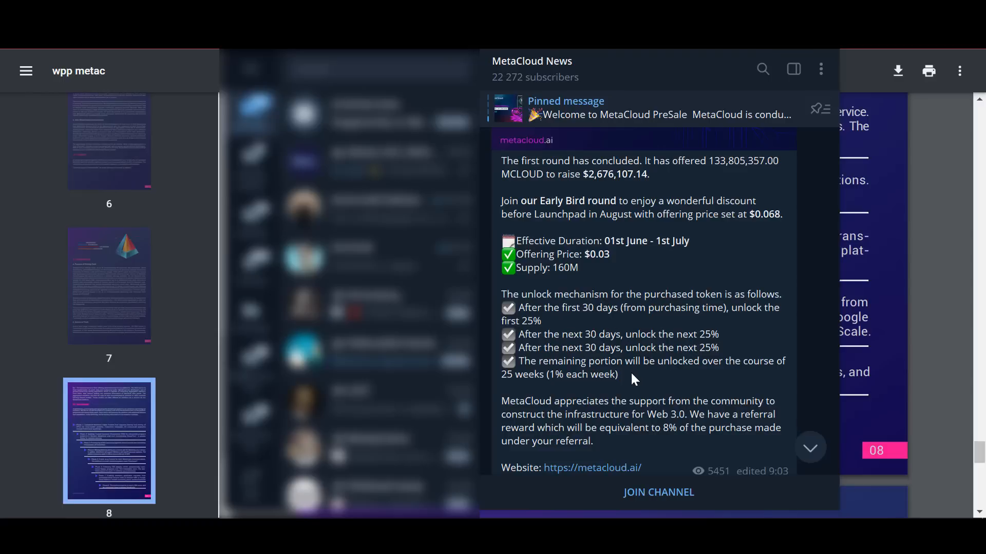
{"action": "left_click_drag", "start_coordinate": [502, 161], "coordinate": [618, 374]}
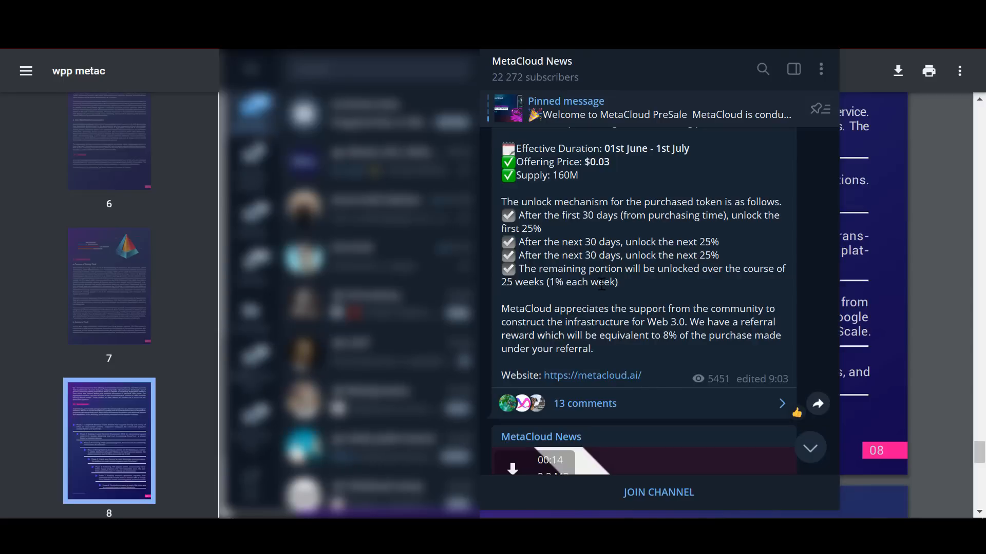
{"action": "mouse_move", "coordinate": [599, 354]}
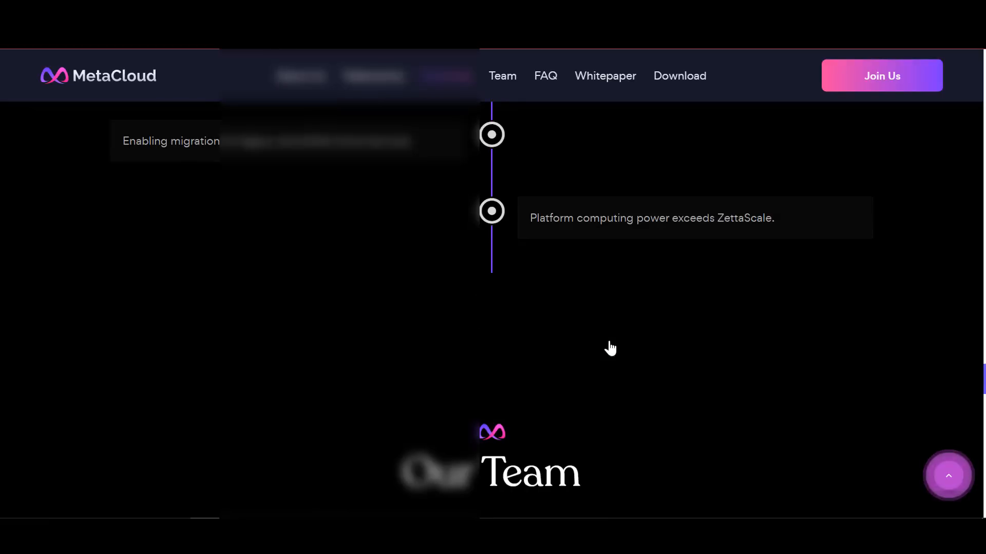
Step: Scroll through all eight Our Team profiles and past the In Press logos to the FAQ questions
{"action": "scroll", "scroll_direction": "down", "scroll_amount": 3}
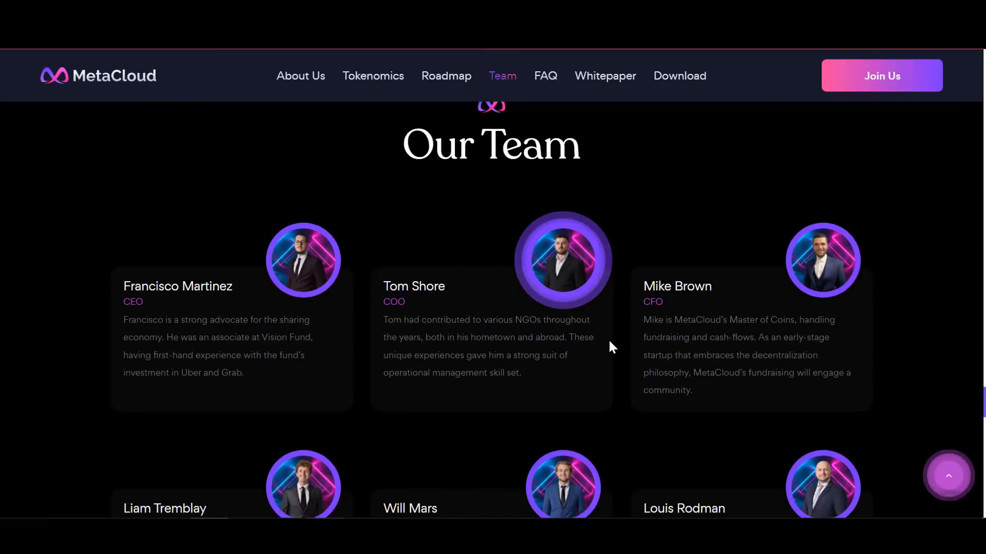
{"action": "scroll", "scroll_direction": "down", "scroll_amount": 3}
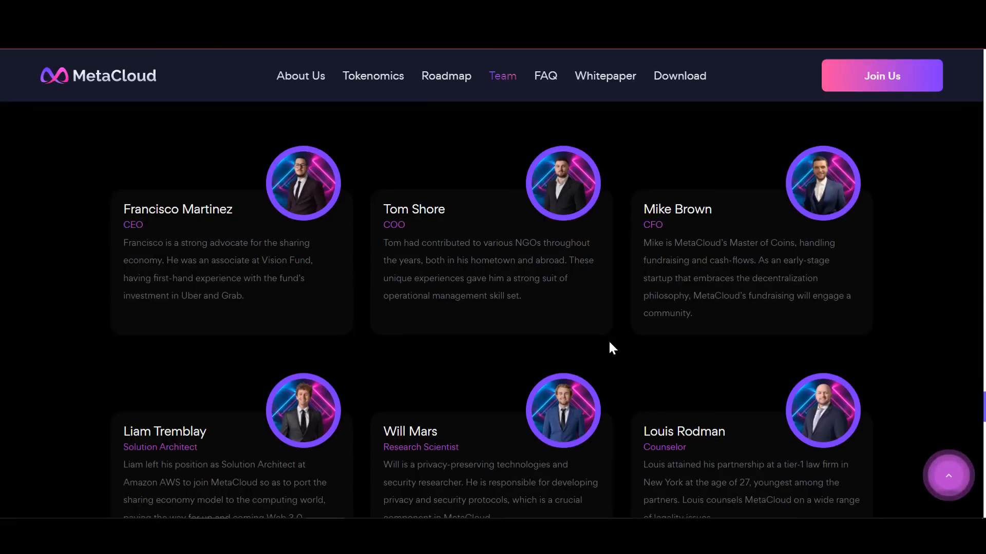
{"action": "scroll", "scroll_direction": "down", "scroll_amount": 3}
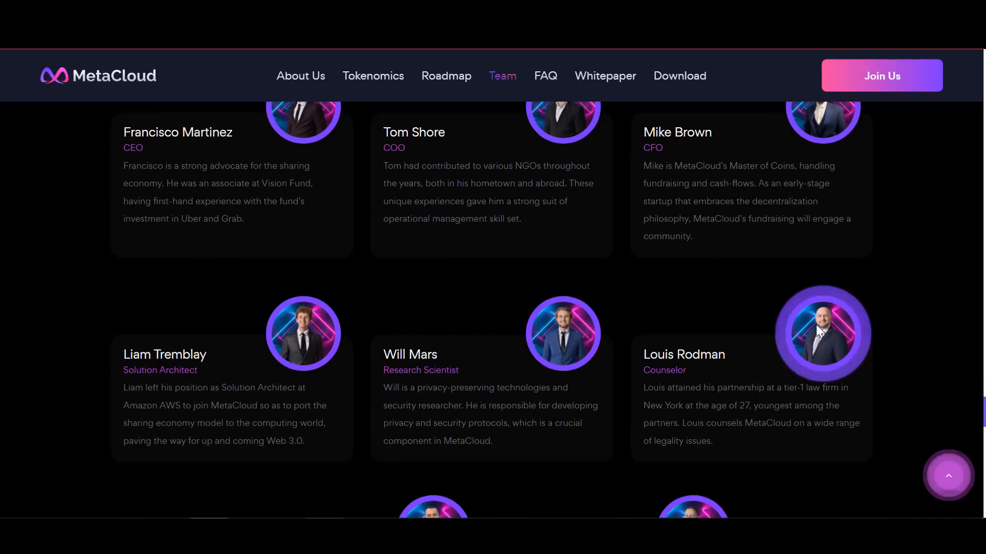
{"action": "scroll", "scroll_direction": "down", "scroll_amount": 3}
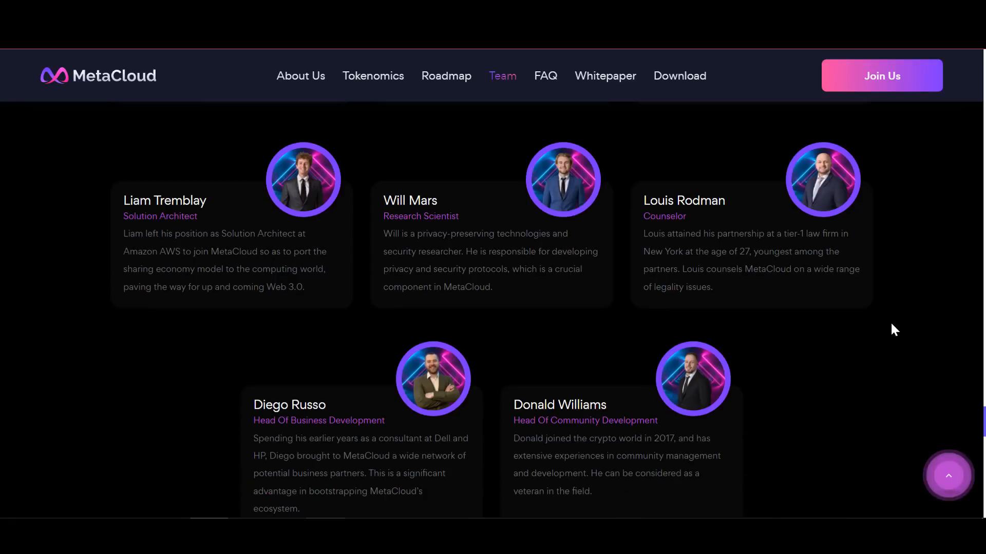
{"action": "scroll", "scroll_direction": "down", "scroll_amount": 3}
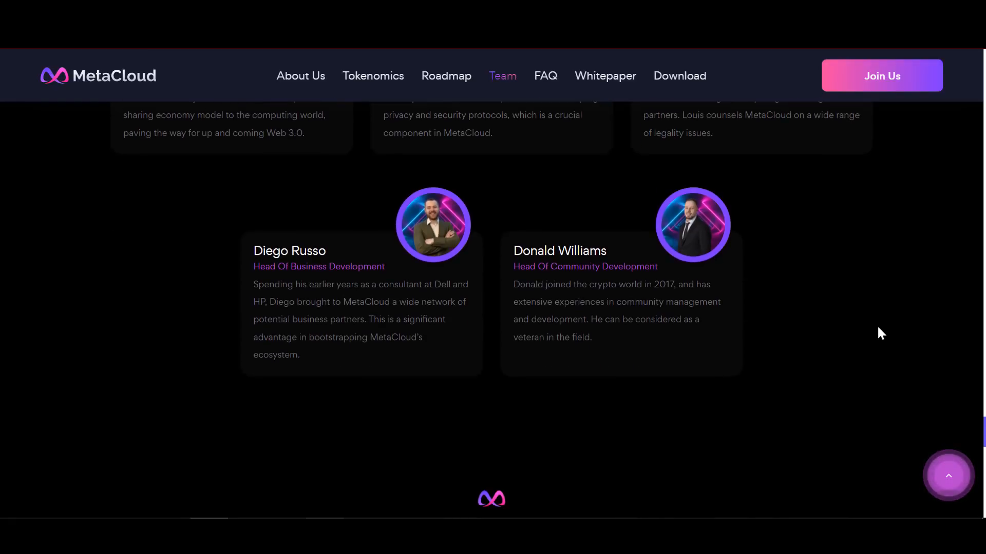
{"action": "scroll", "scroll_direction": "down", "scroll_amount": 3}
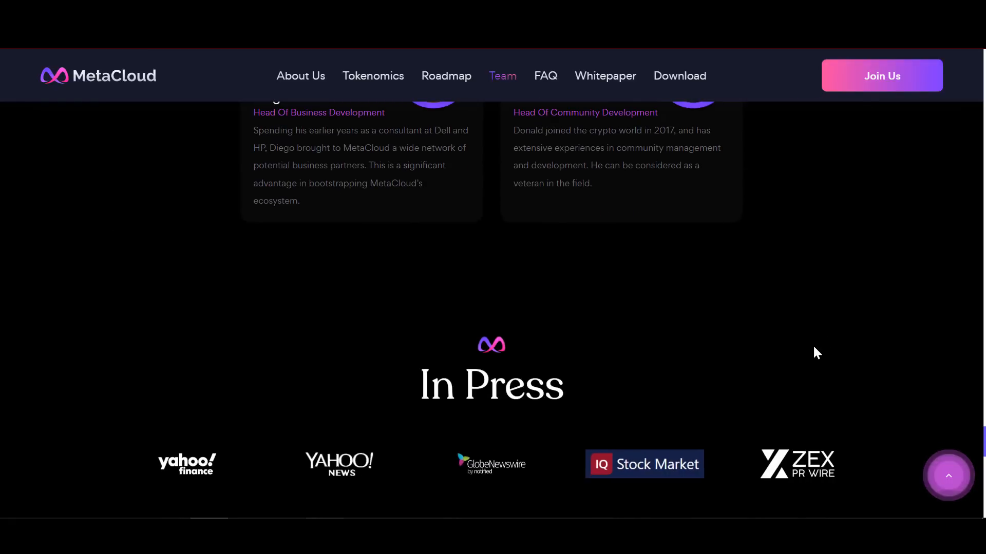
{"action": "scroll", "scroll_direction": "down", "scroll_amount": 3}
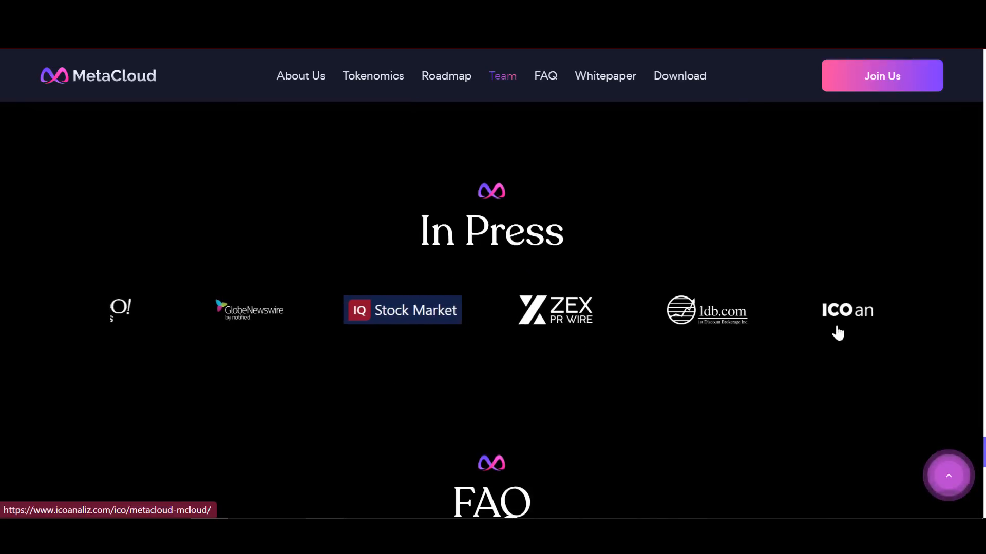
{"action": "scroll", "scroll_direction": "down", "scroll_amount": 3}
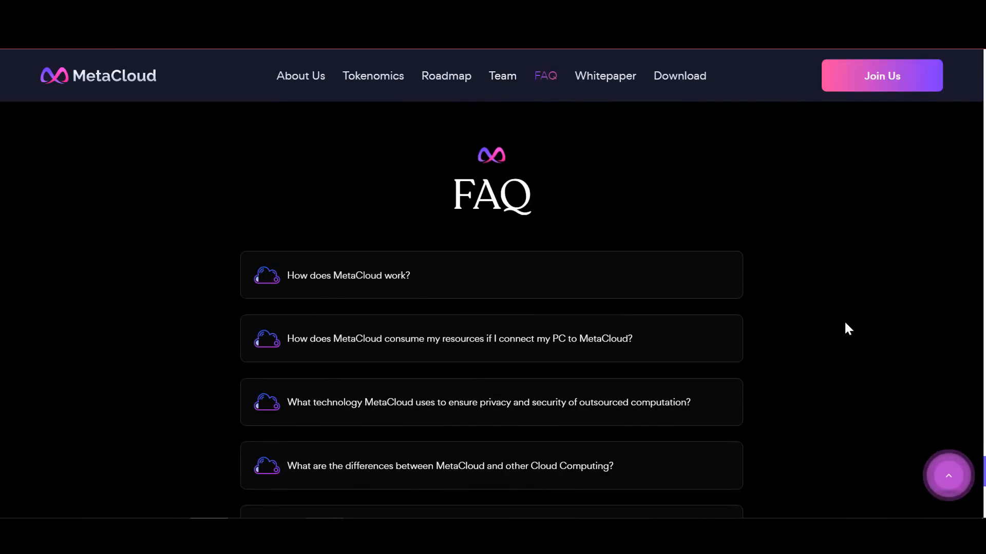
Step: Expand the FAQ answer on privacy and security technology and scroll down to the referral reward question
{"action": "scroll", "scroll_direction": "down", "scroll_amount": 3}
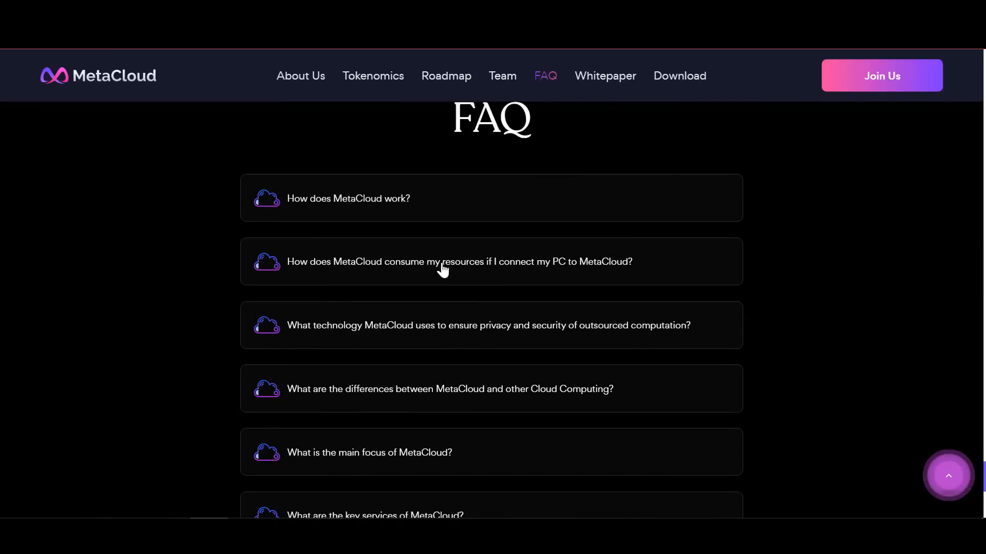
{"action": "left_click", "coordinate": [348, 198]}
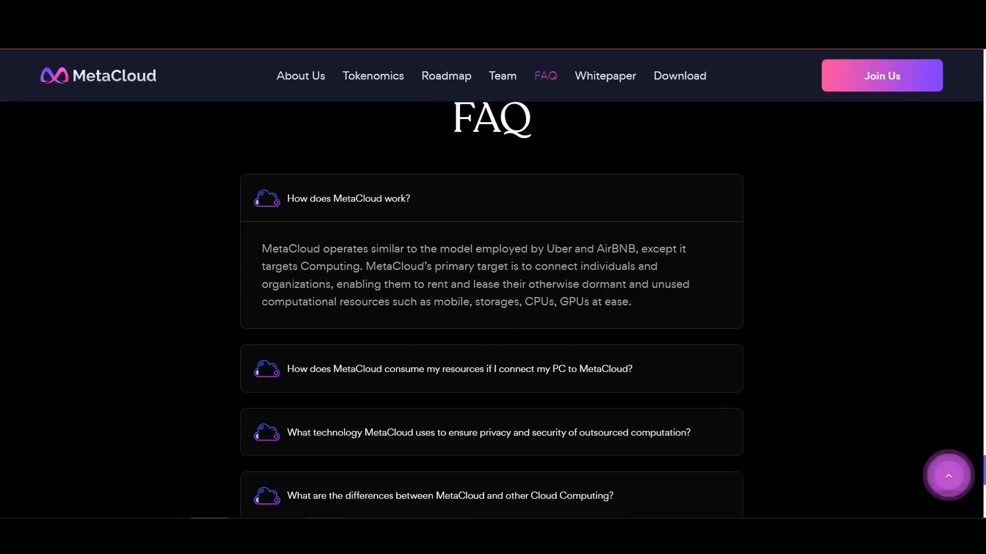
{"action": "scroll", "scroll_direction": "down", "scroll_amount": 3}
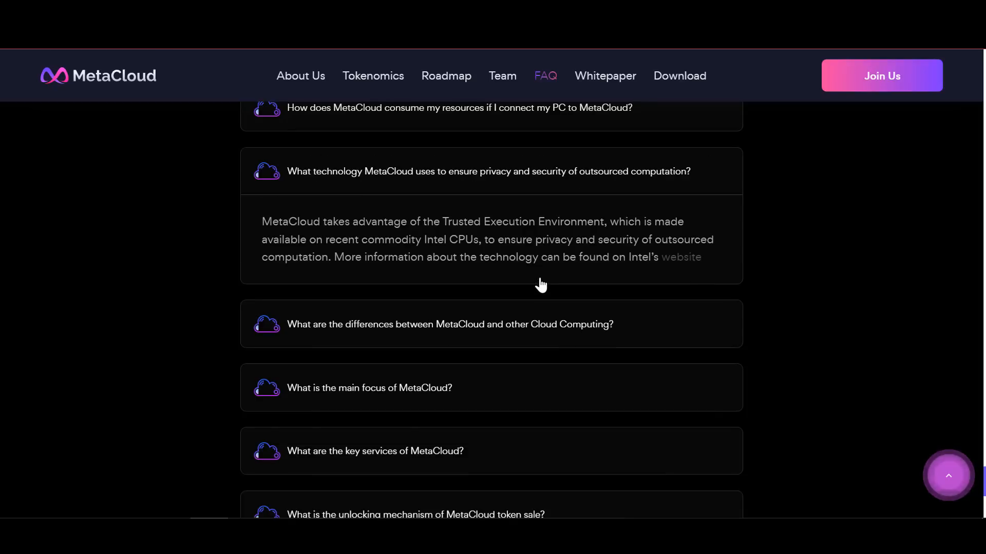
{"action": "mouse_move", "coordinate": [519, 330]}
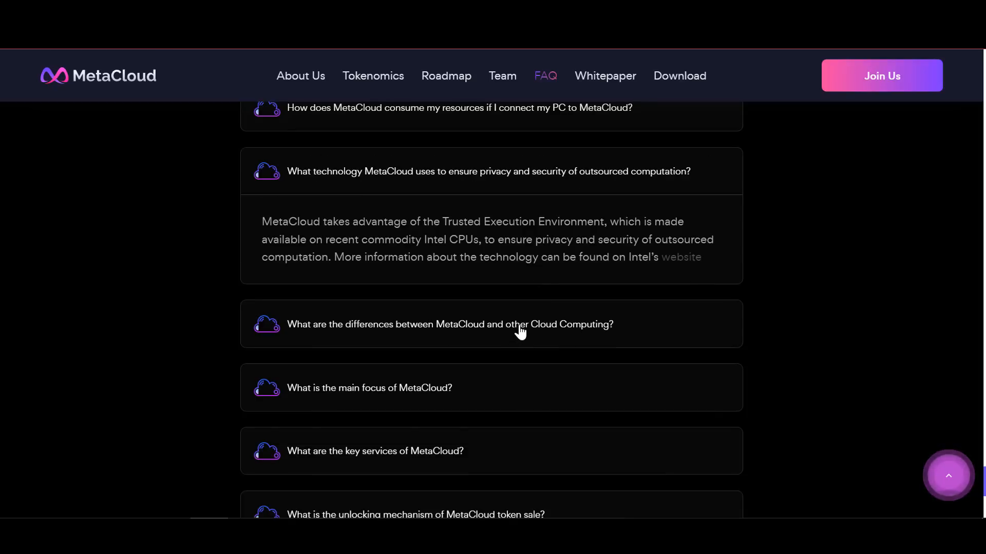
{"action": "scroll", "scroll_direction": "down", "scroll_amount": 3}
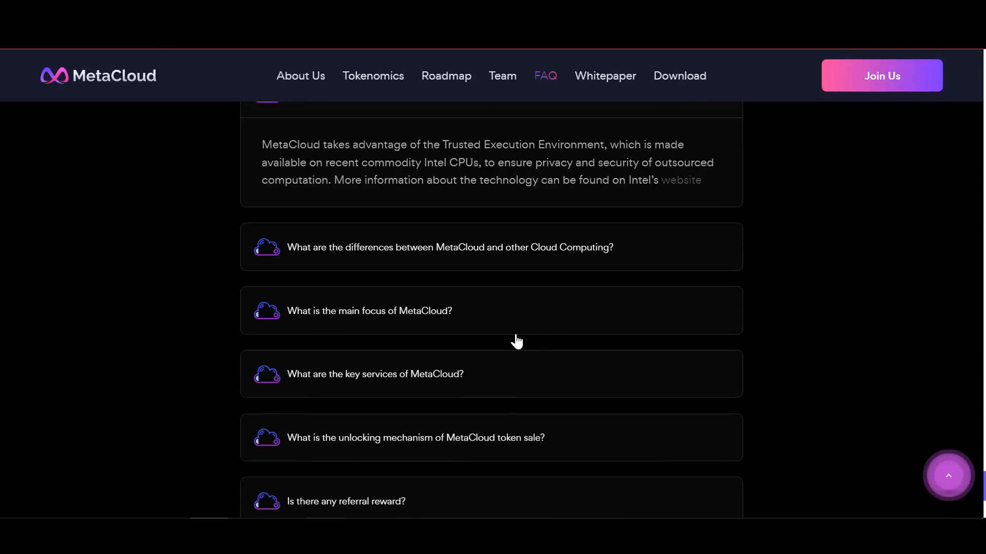
{"action": "scroll", "scroll_direction": "down", "scroll_amount": 3}
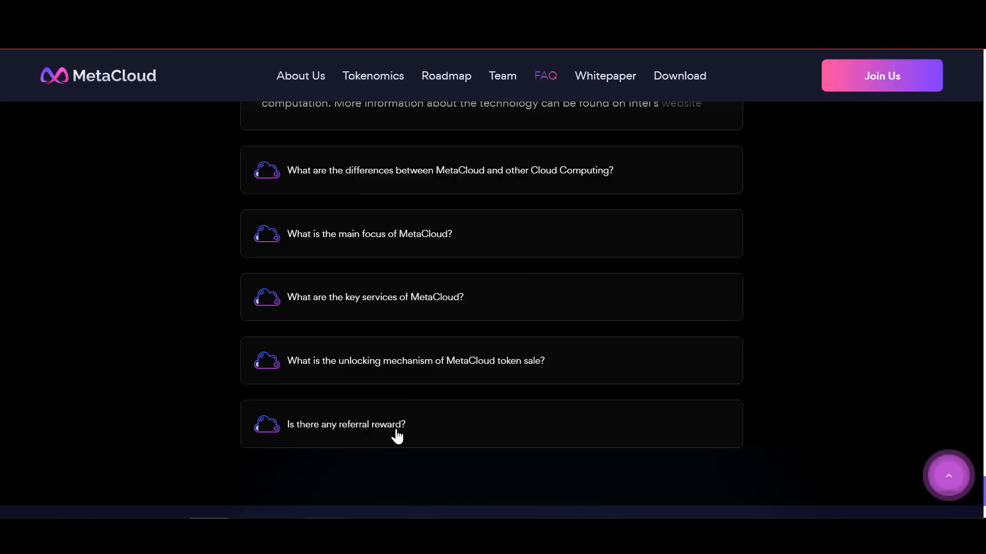